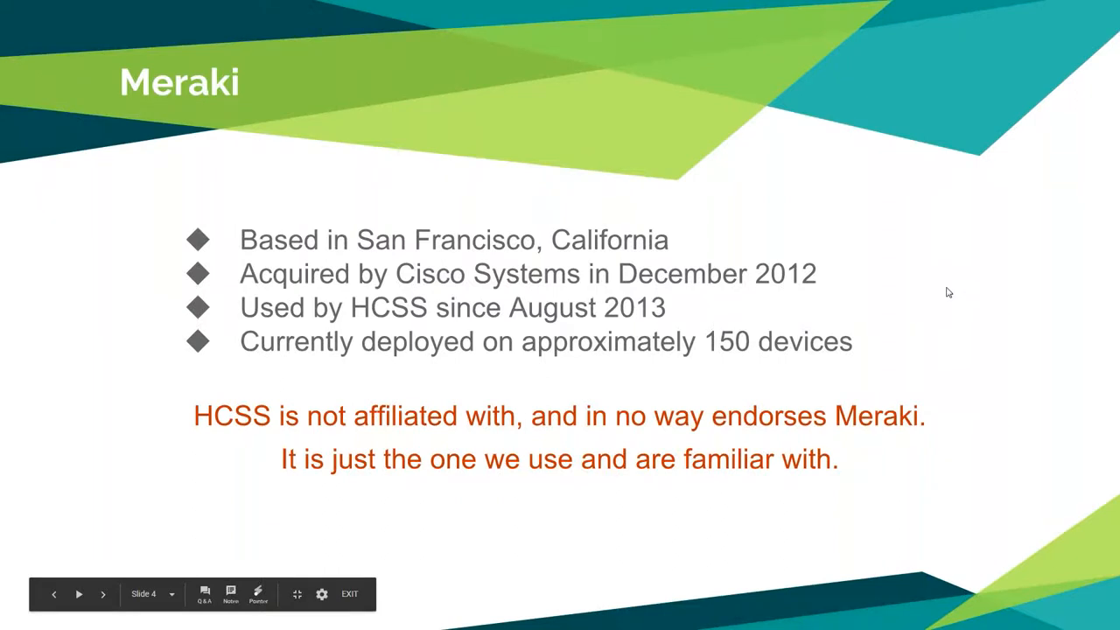
Advance the presentation to the 'Assist with inventory by assigning devices' slide
{"action": "left_click", "coordinate": [103, 595]}
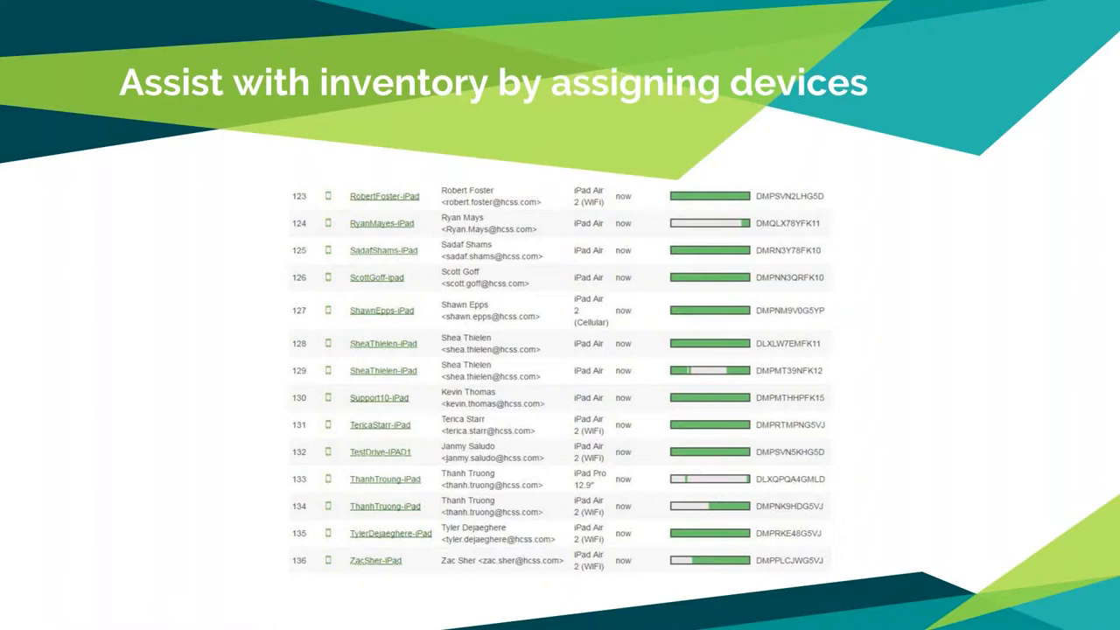
{"action": "mouse_move", "coordinate": [990, 267]}
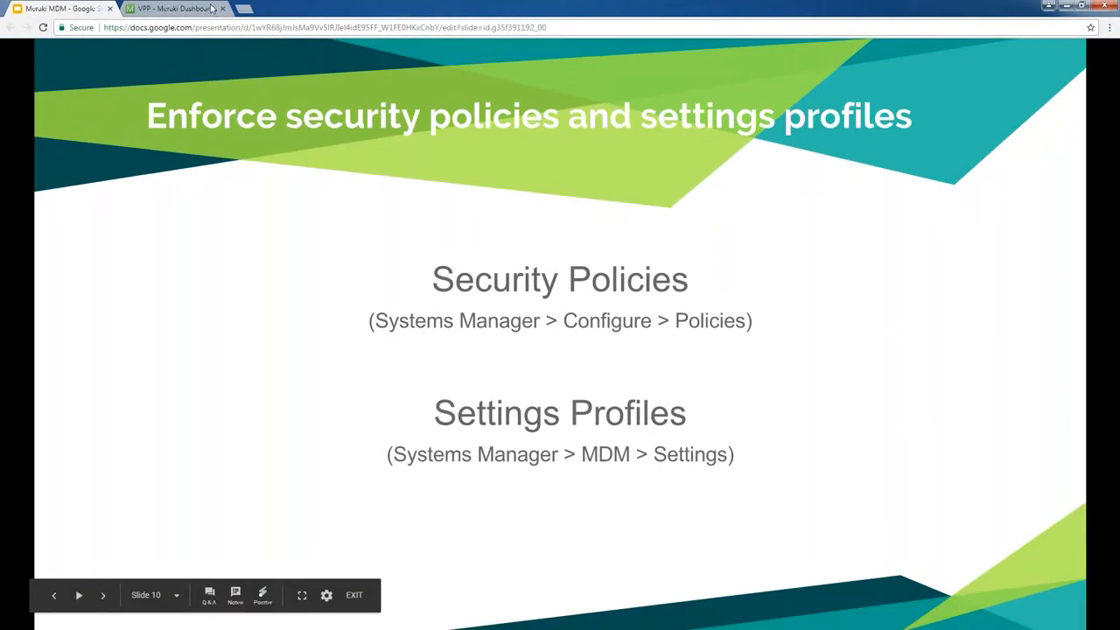
Go to the Meraki dashboard's Systems manager Configure > Policies page
{"action": "left_click", "coordinate": [171, 8]}
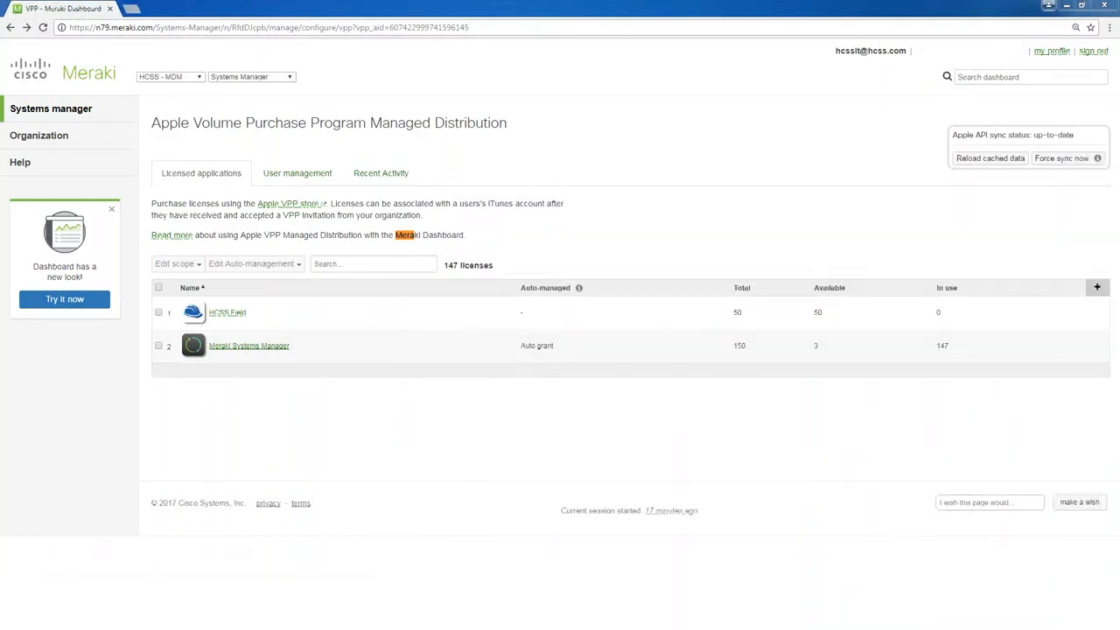
{"action": "mouse_move", "coordinate": [575, 174]}
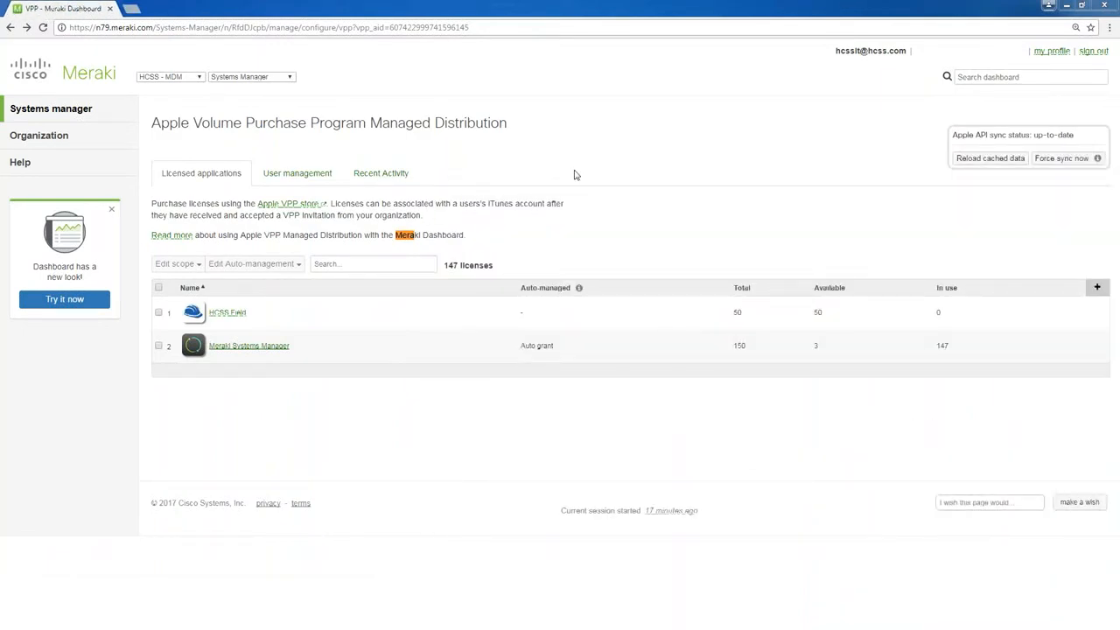
{"action": "left_click", "coordinate": [51, 107]}
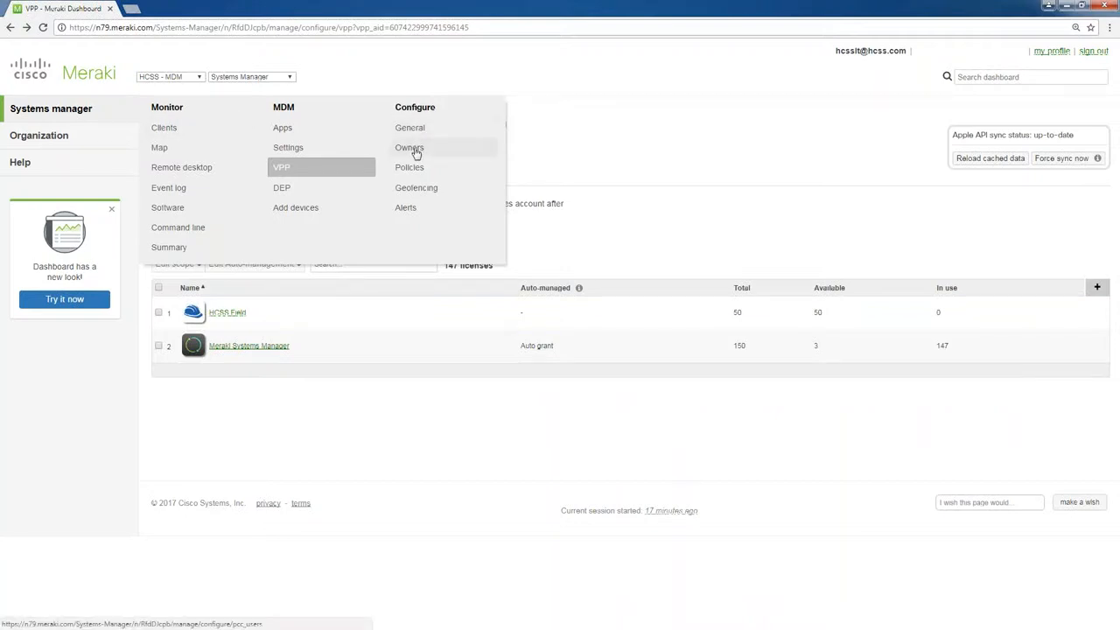
{"action": "mouse_move", "coordinate": [410, 167]}
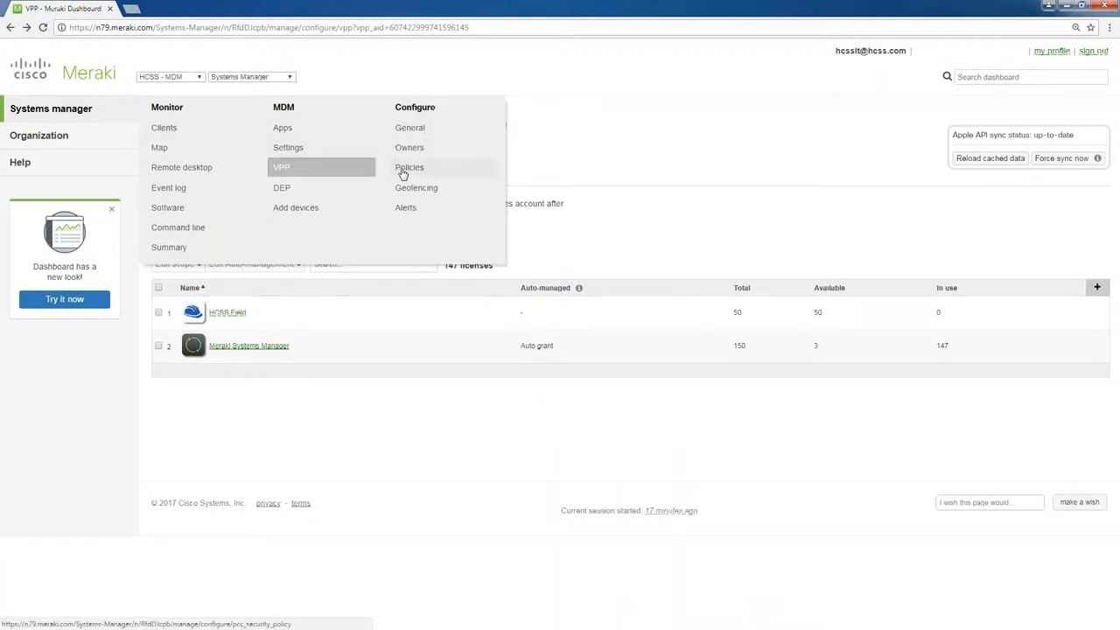
{"action": "left_click", "coordinate": [408, 167]}
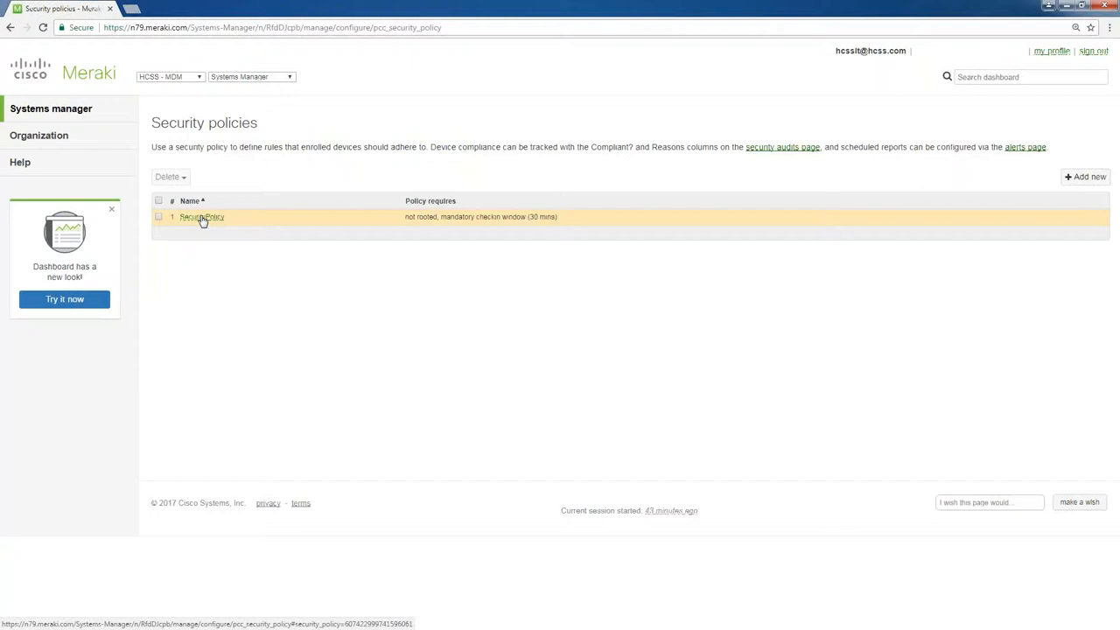
Open SecurityPolicy to review its 'Device is not compromised' requirement
{"action": "left_click", "coordinate": [202, 218]}
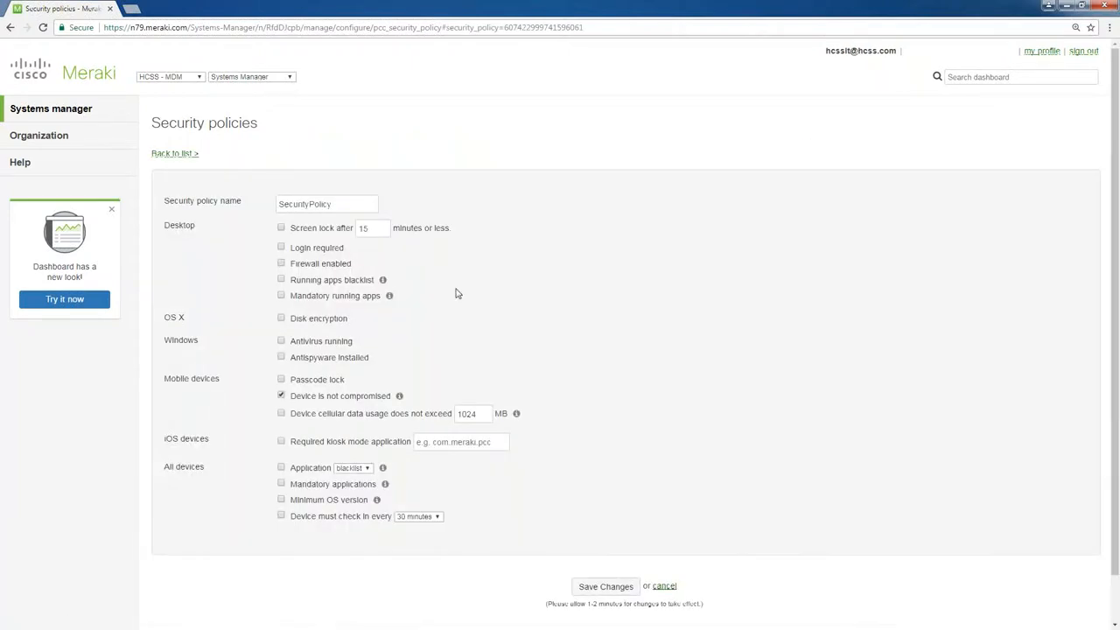
{"action": "mouse_move", "coordinate": [478, 291]}
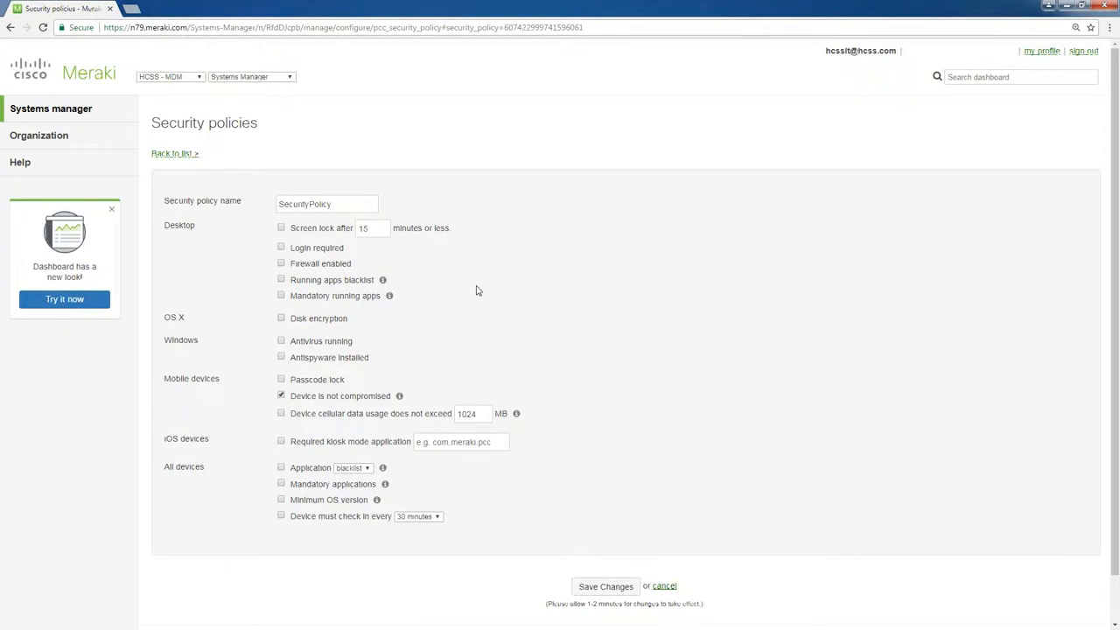
{"action": "mouse_move", "coordinate": [448, 285]}
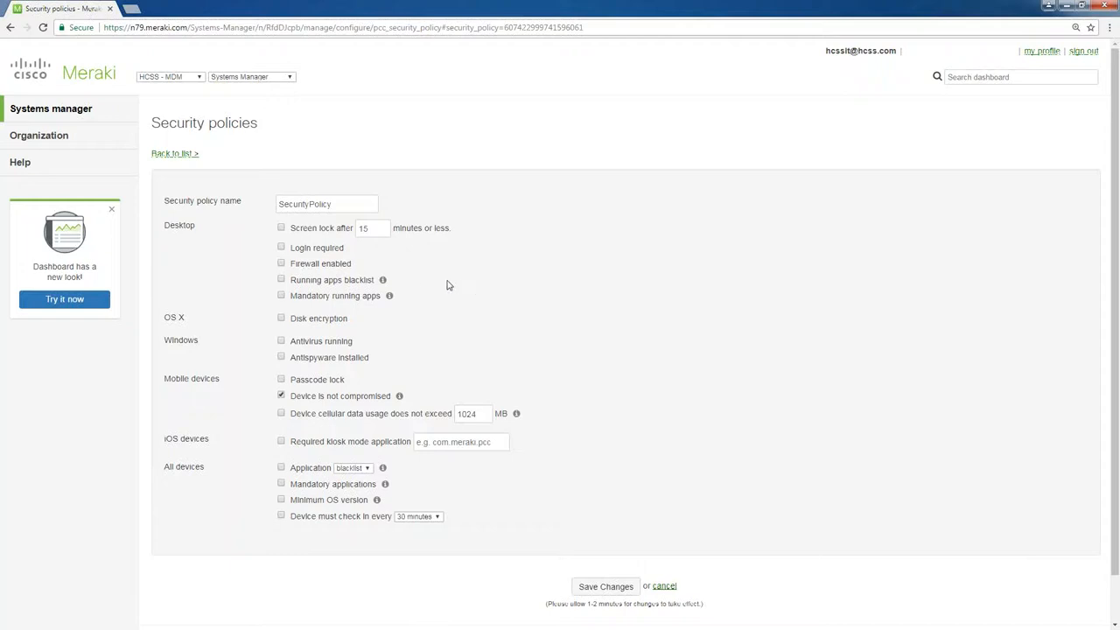
{"action": "mouse_move", "coordinate": [290, 263]}
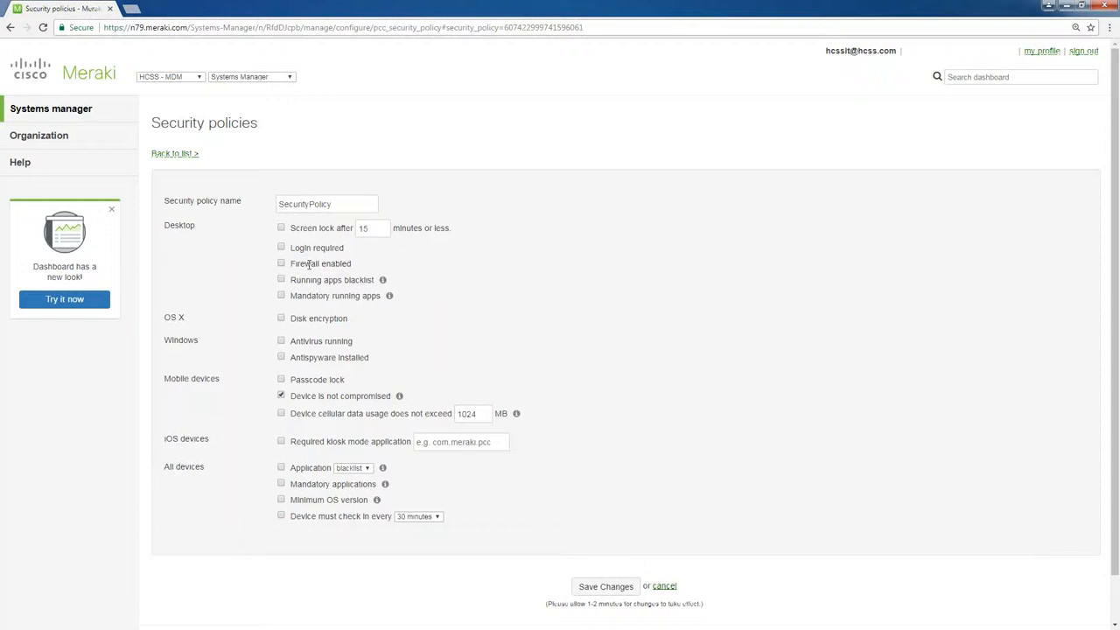
{"action": "mouse_move", "coordinate": [317, 282]}
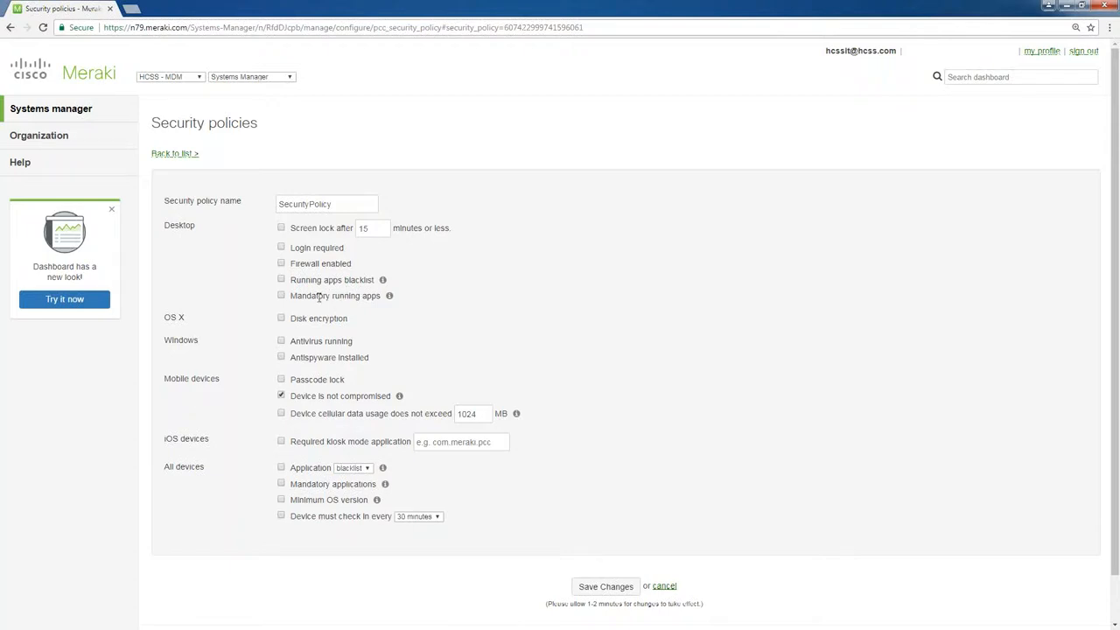
{"action": "mouse_move", "coordinate": [304, 320]}
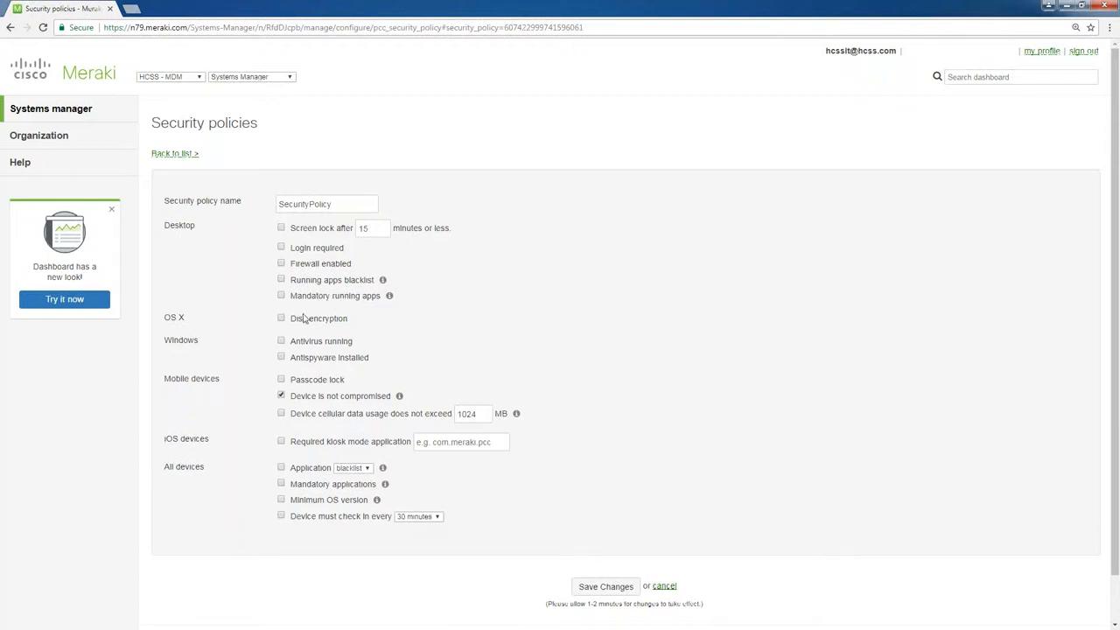
{"action": "mouse_move", "coordinate": [300, 327]}
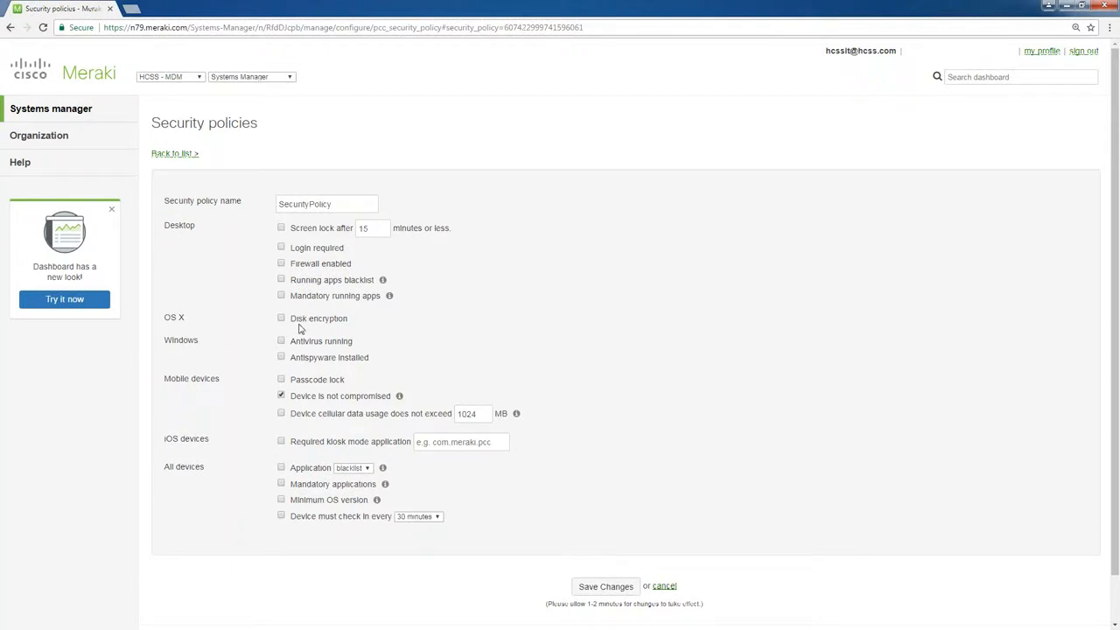
{"action": "mouse_move", "coordinate": [313, 340]}
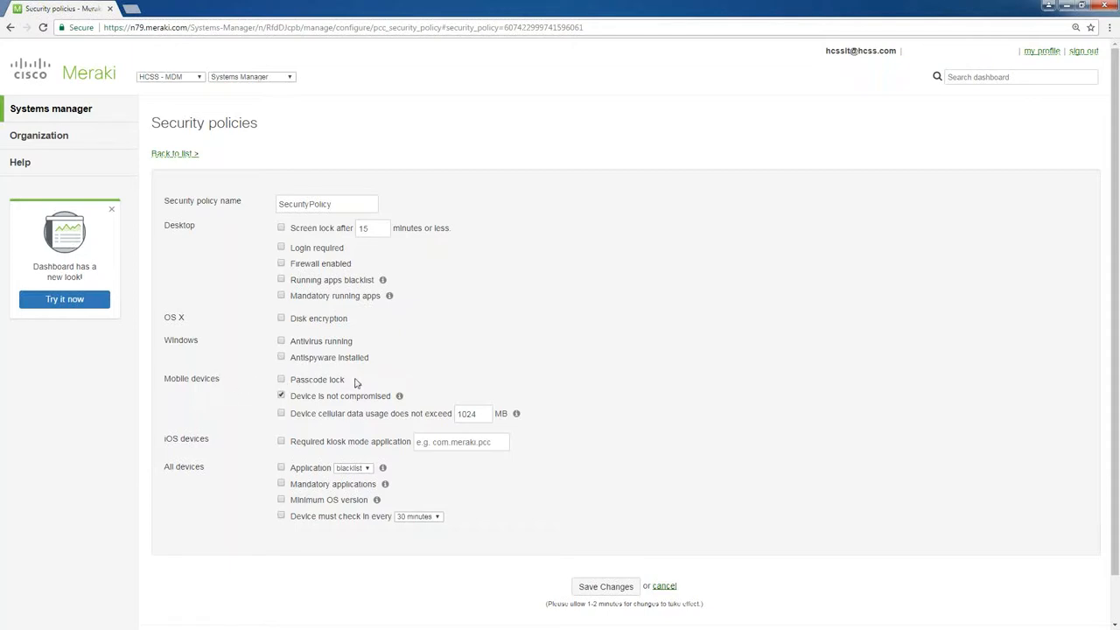
{"action": "mouse_move", "coordinate": [362, 383]}
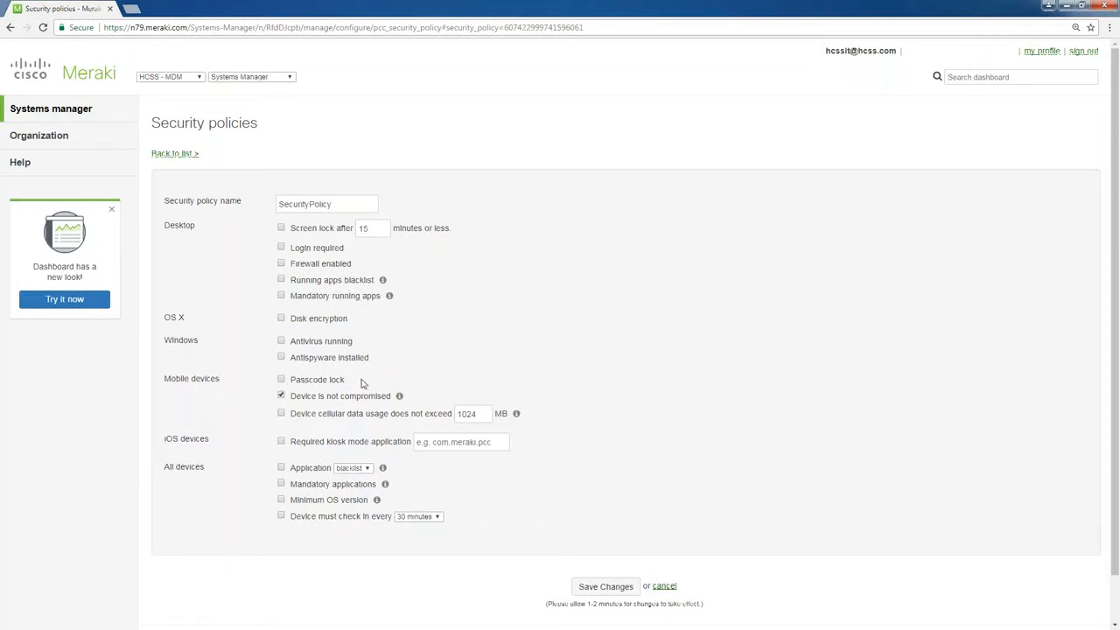
{"action": "mouse_move", "coordinate": [398, 362]}
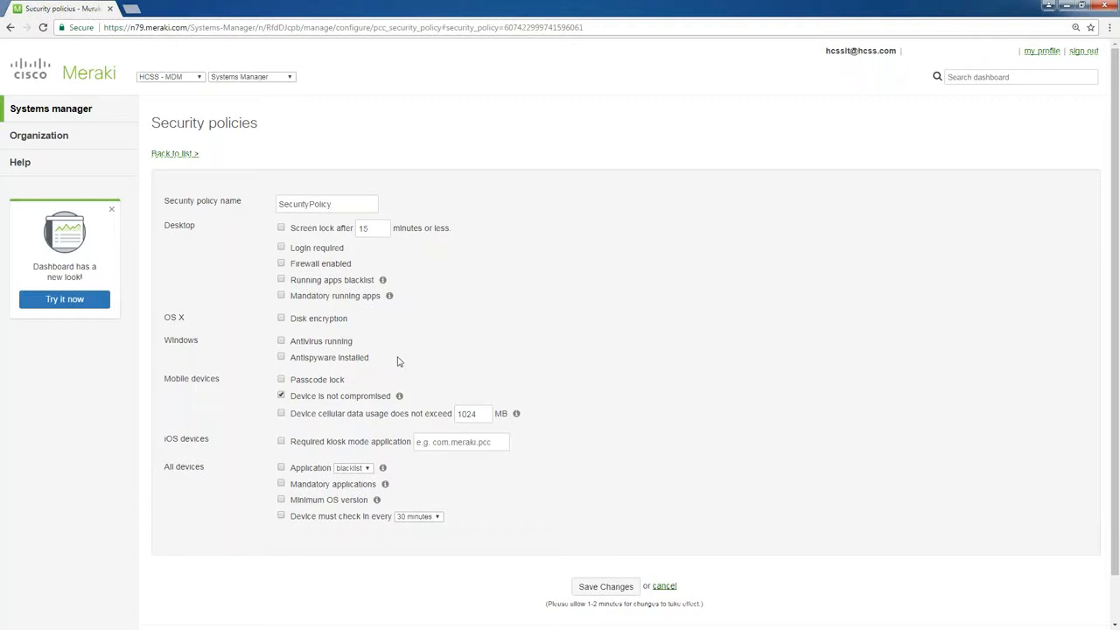
{"action": "mouse_move", "coordinate": [395, 404]}
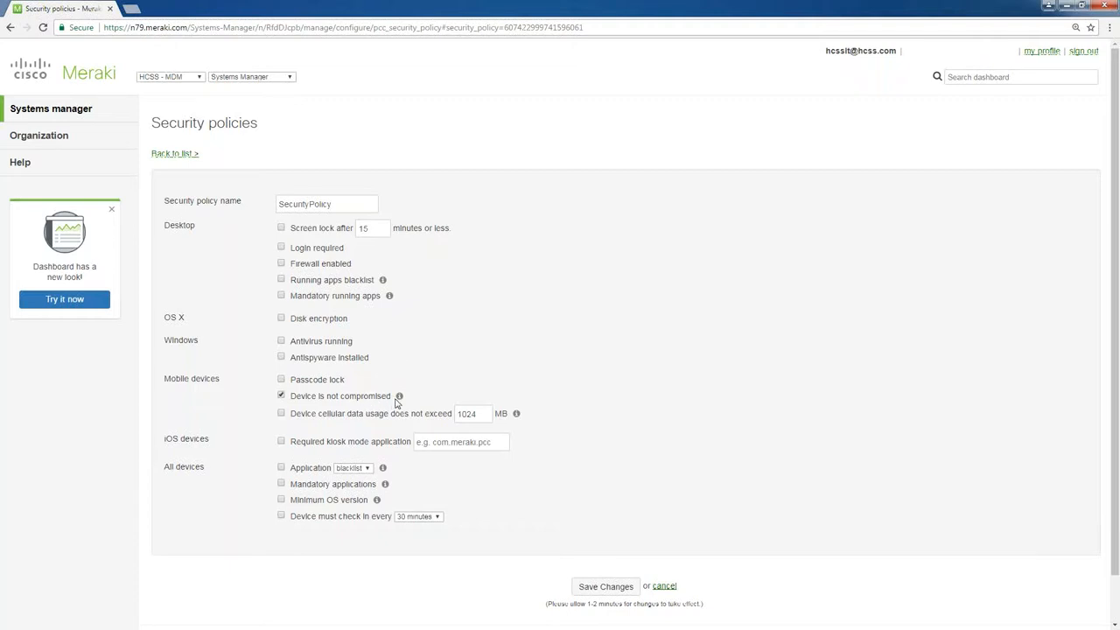
{"action": "mouse_move", "coordinate": [398, 395]}
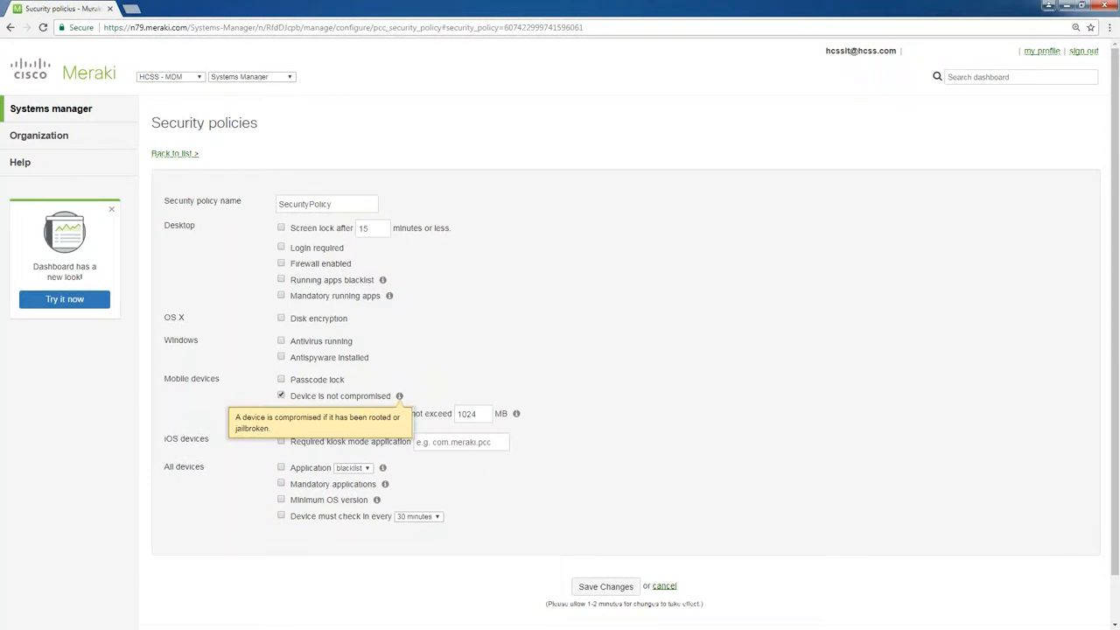
{"action": "mouse_move", "coordinate": [399, 399]}
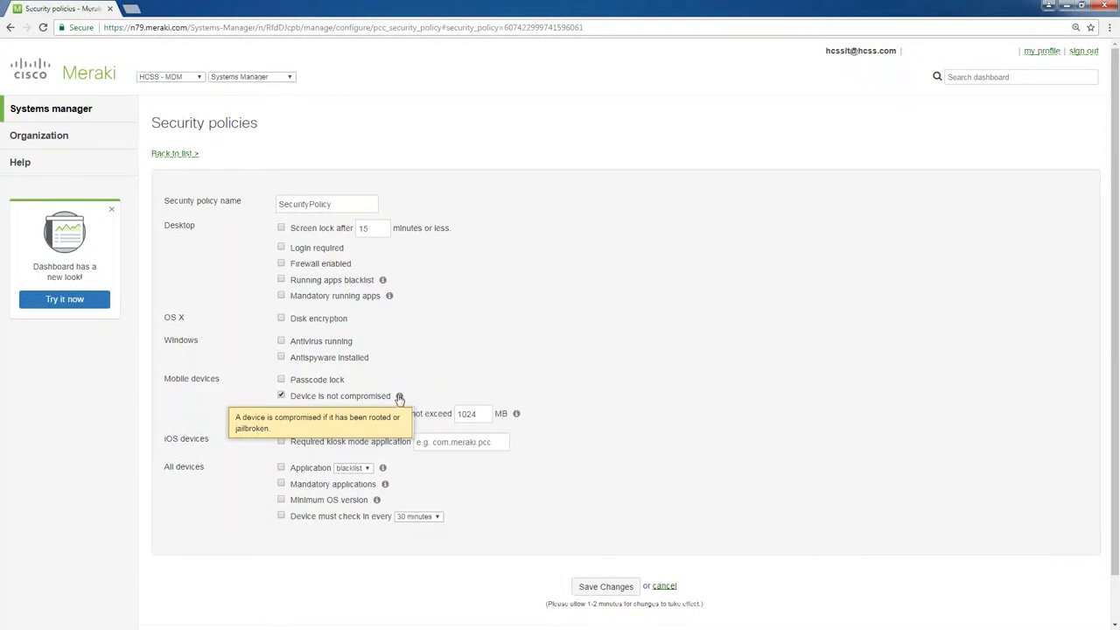
{"action": "mouse_move", "coordinate": [300, 429]}
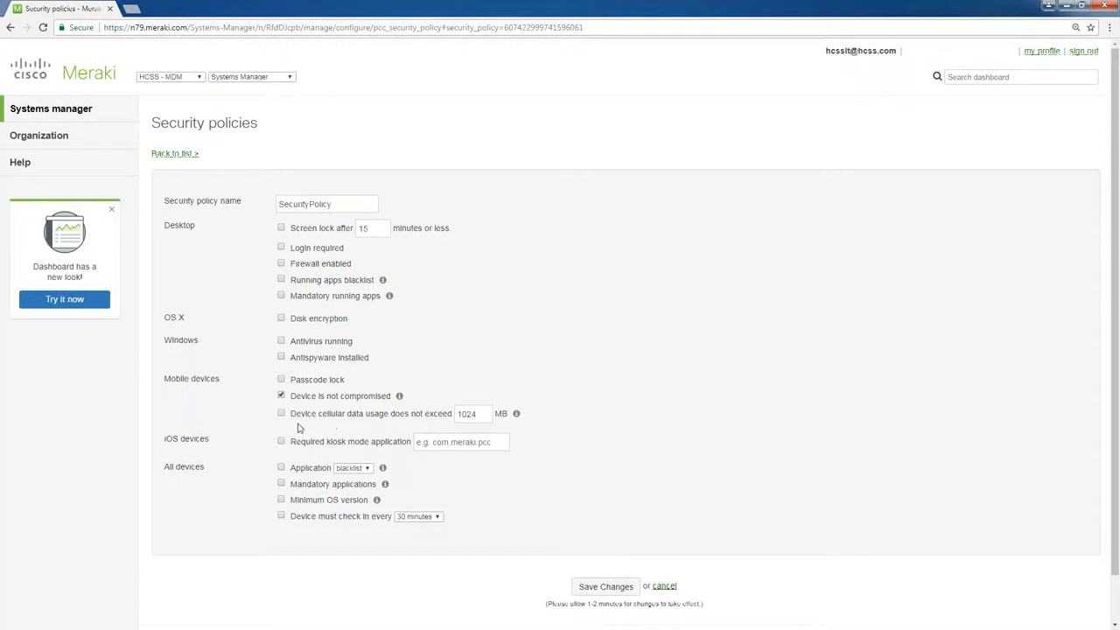
{"action": "mouse_move", "coordinate": [426, 427]}
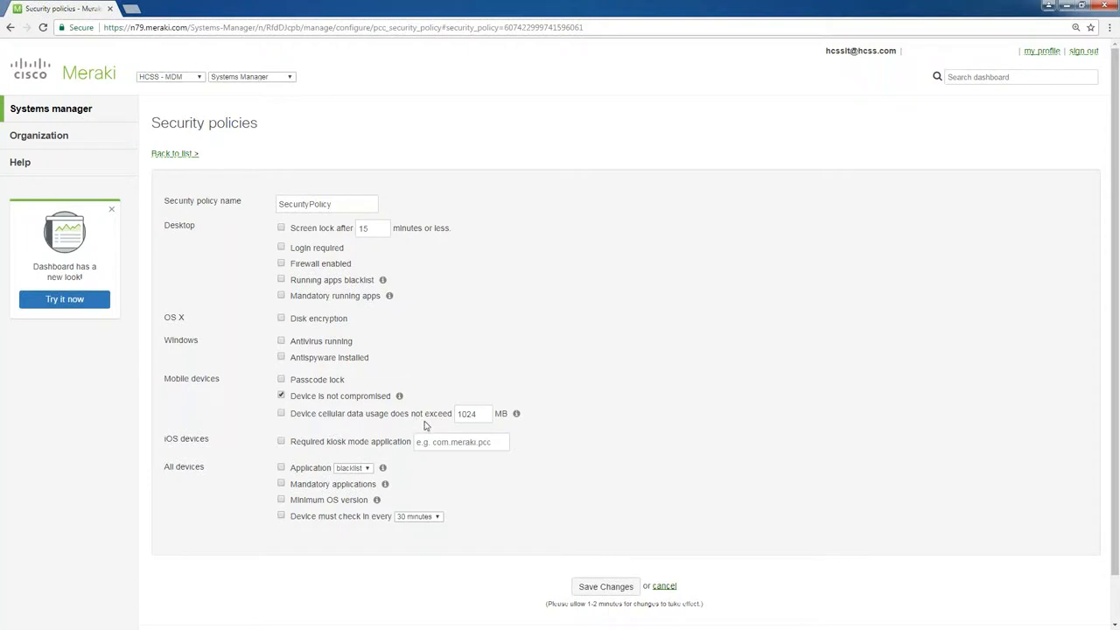
{"action": "mouse_move", "coordinate": [437, 425]}
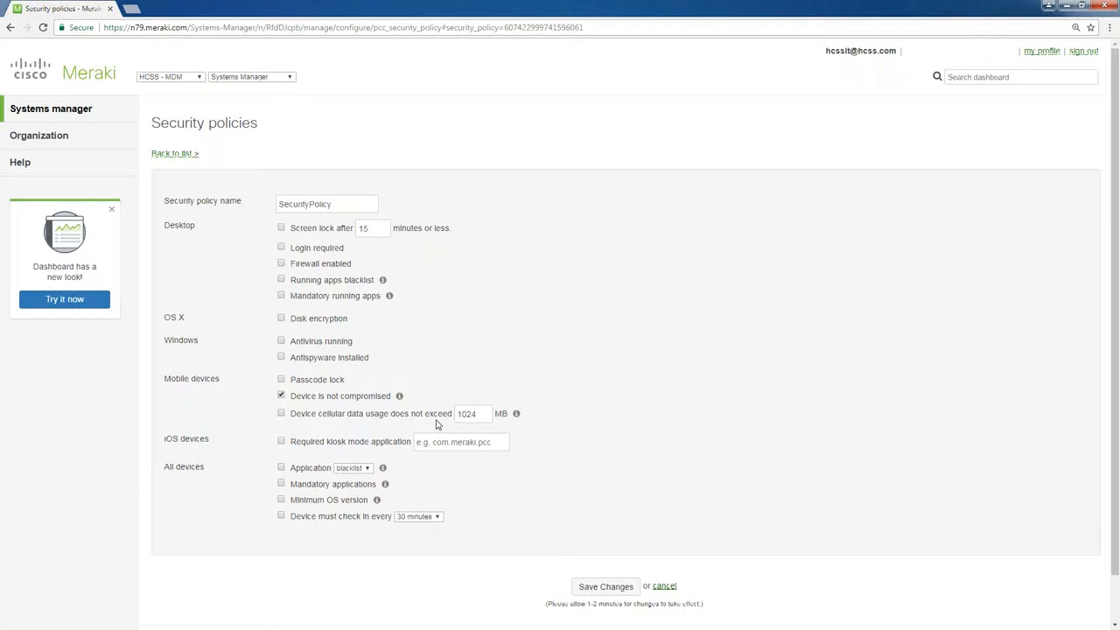
{"action": "mouse_move", "coordinate": [414, 328]}
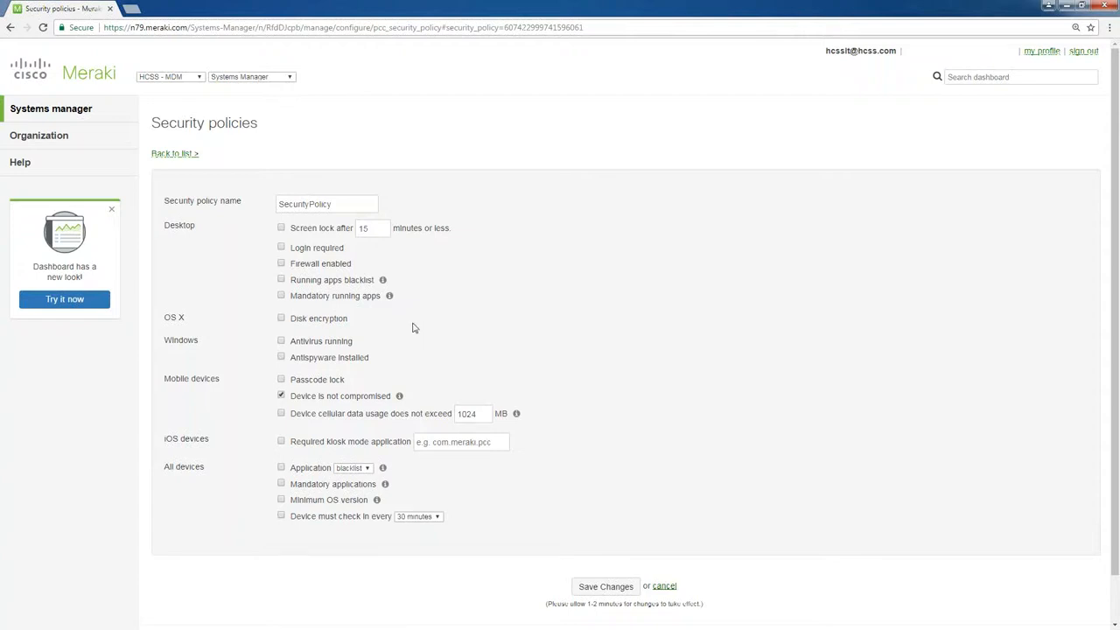
Open the HCSS iOS profile's Restrictions under MDM > Settings
{"action": "left_click", "coordinate": [50, 108]}
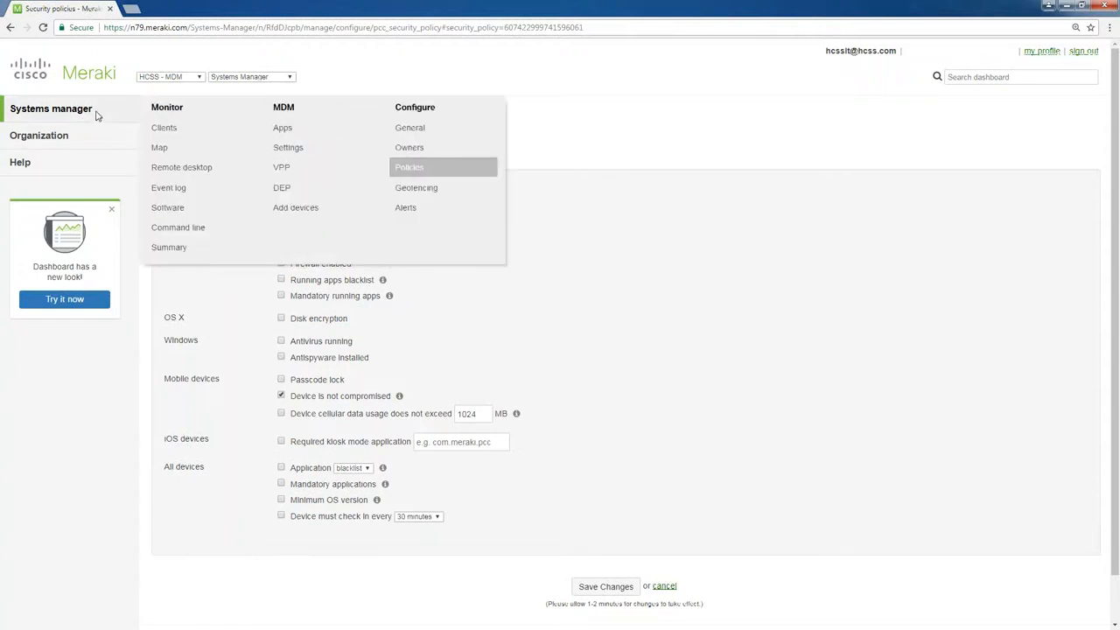
{"action": "mouse_move", "coordinate": [273, 160]}
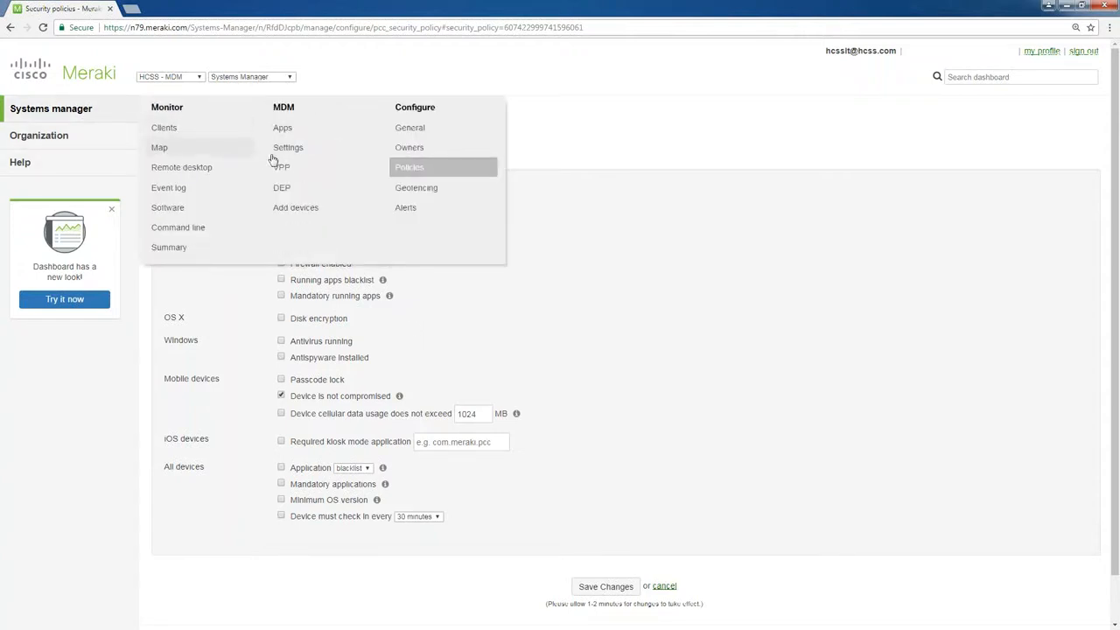
{"action": "left_click", "coordinate": [288, 147]}
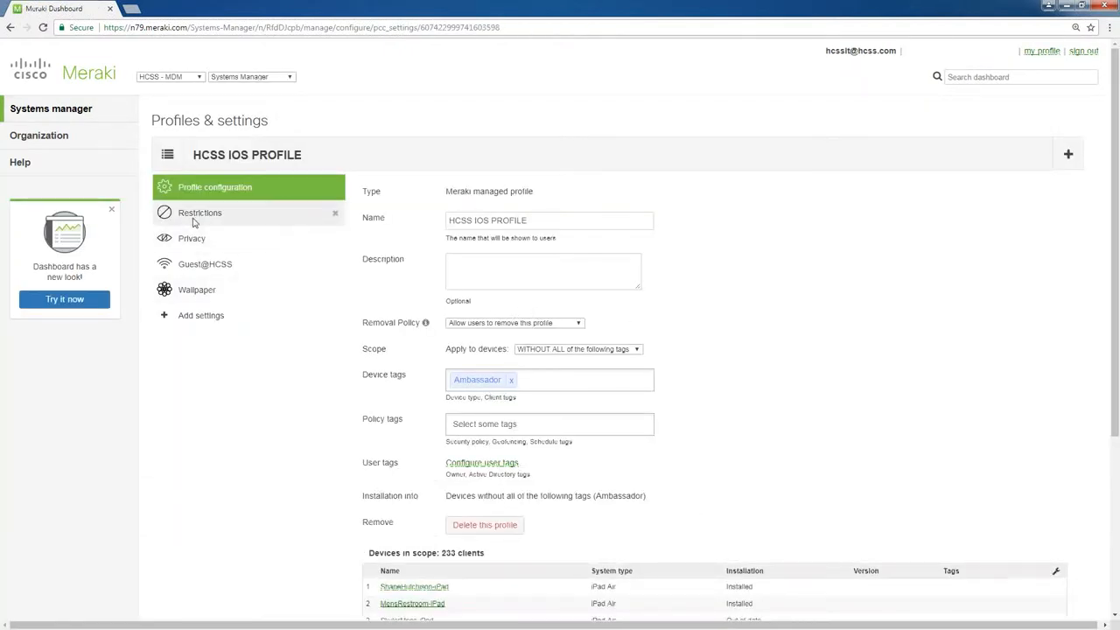
{"action": "left_click", "coordinate": [199, 211]}
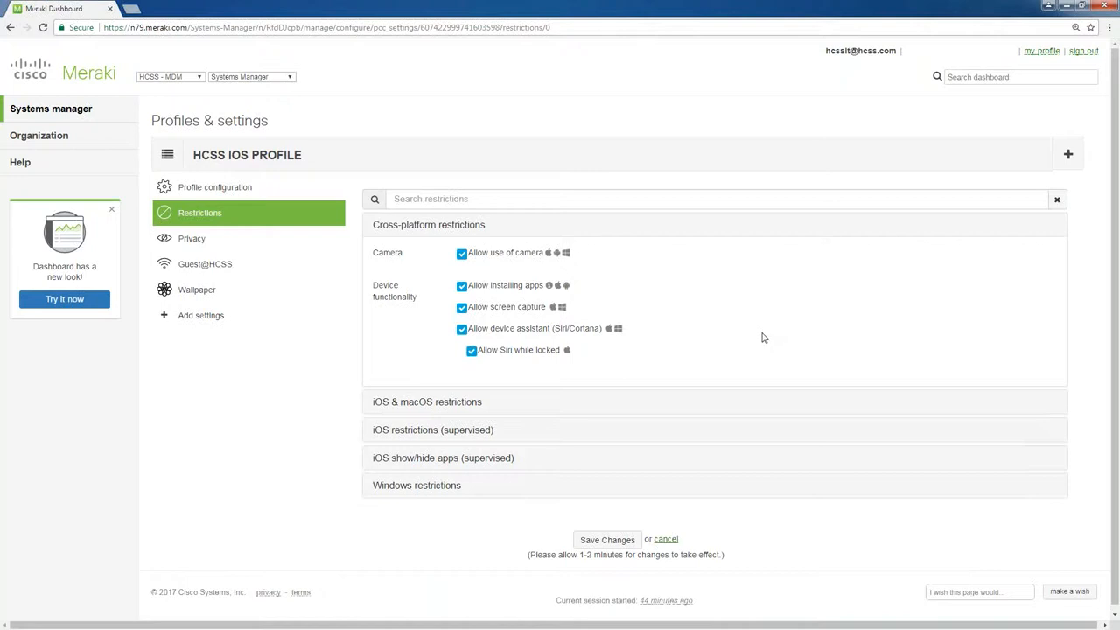
{"action": "mouse_move", "coordinate": [727, 328]}
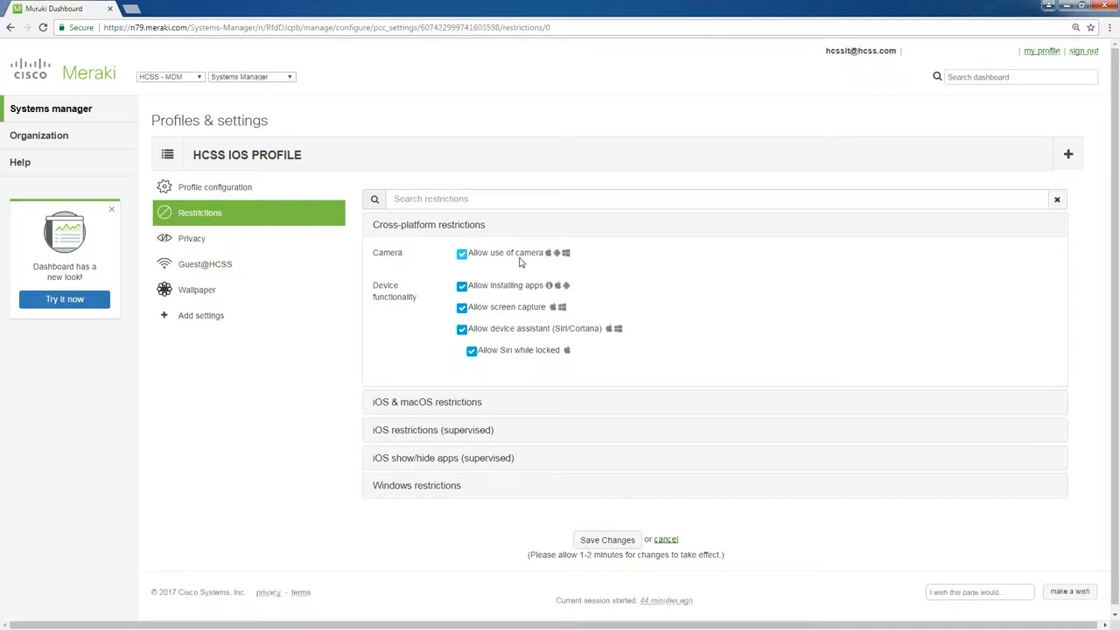
{"action": "mouse_move", "coordinate": [550, 261]}
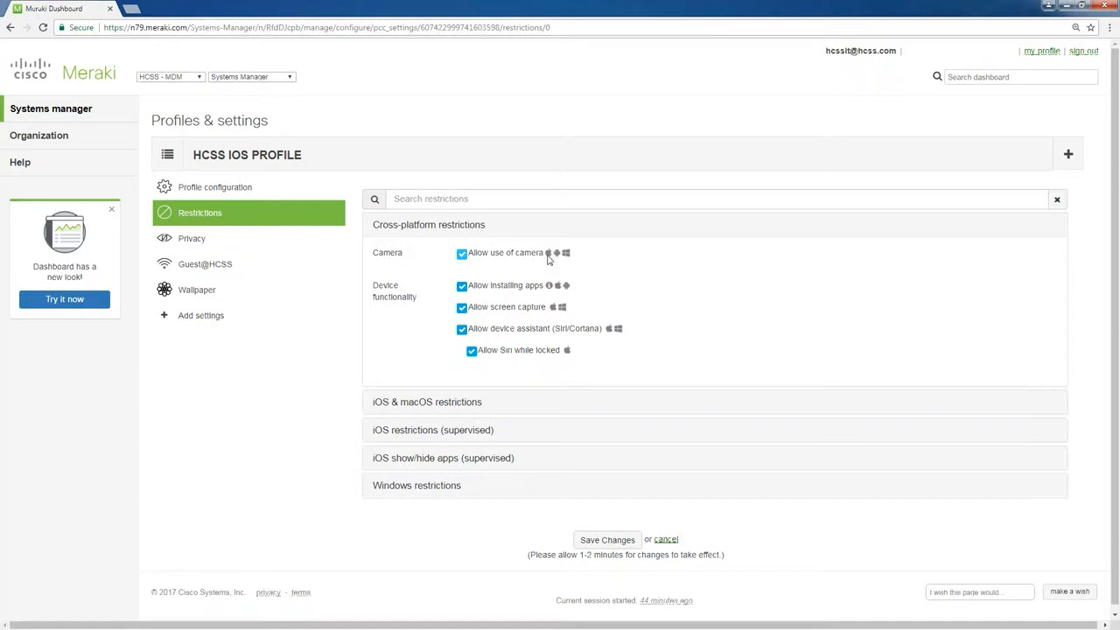
{"action": "mouse_move", "coordinate": [563, 265]}
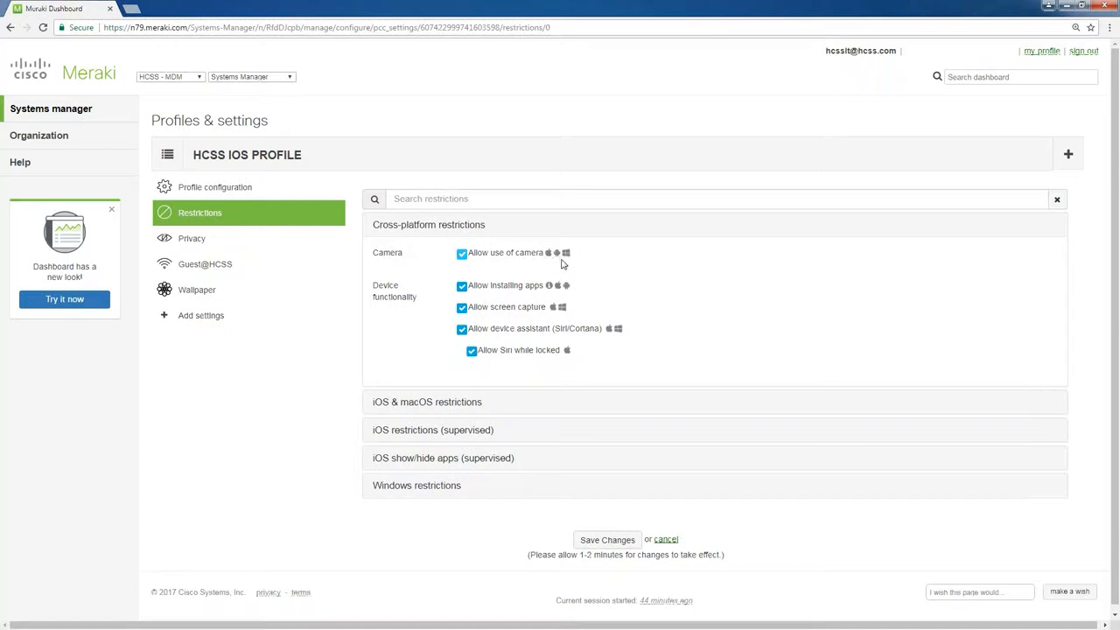
{"action": "mouse_move", "coordinate": [580, 352]}
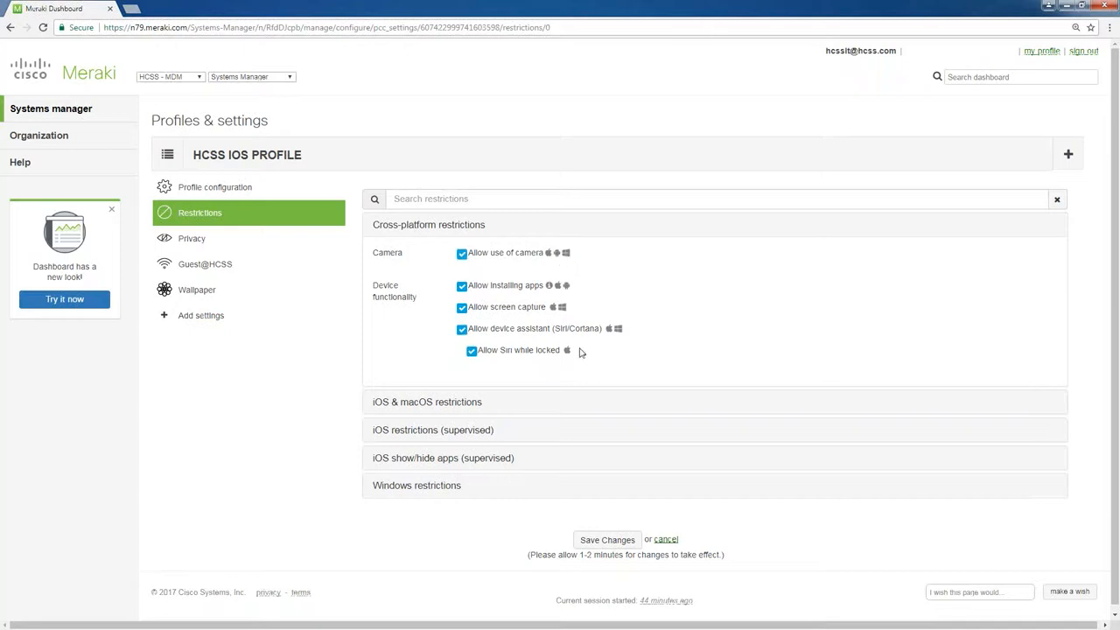
{"action": "mouse_move", "coordinate": [576, 301]}
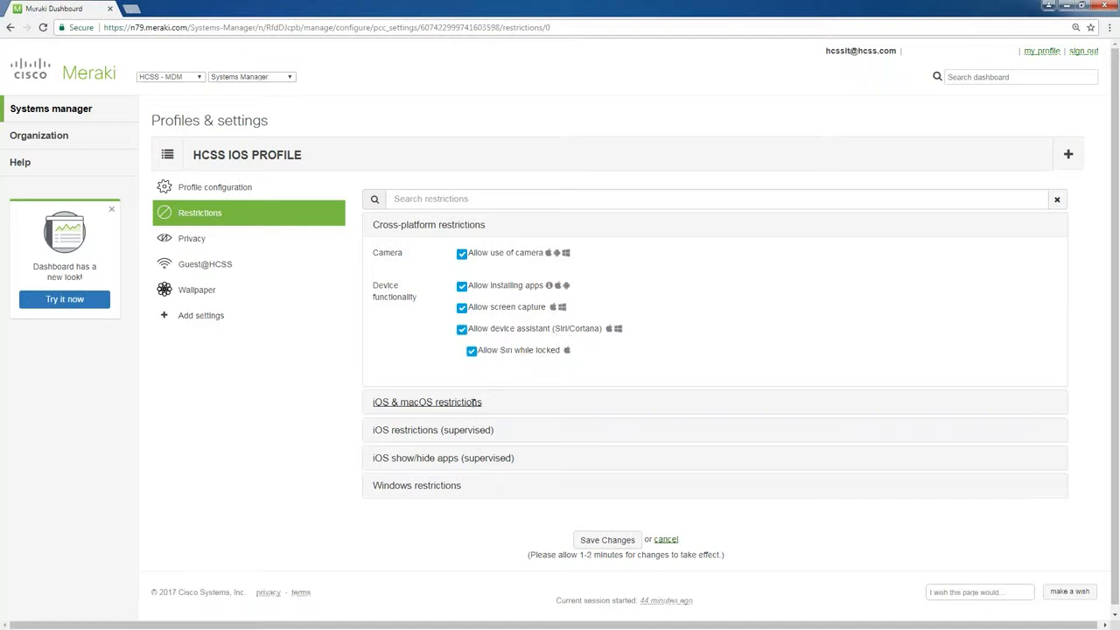
Expand the 'iOS & macOS restrictions' section and scroll through its options
{"action": "left_click", "coordinate": [427, 401]}
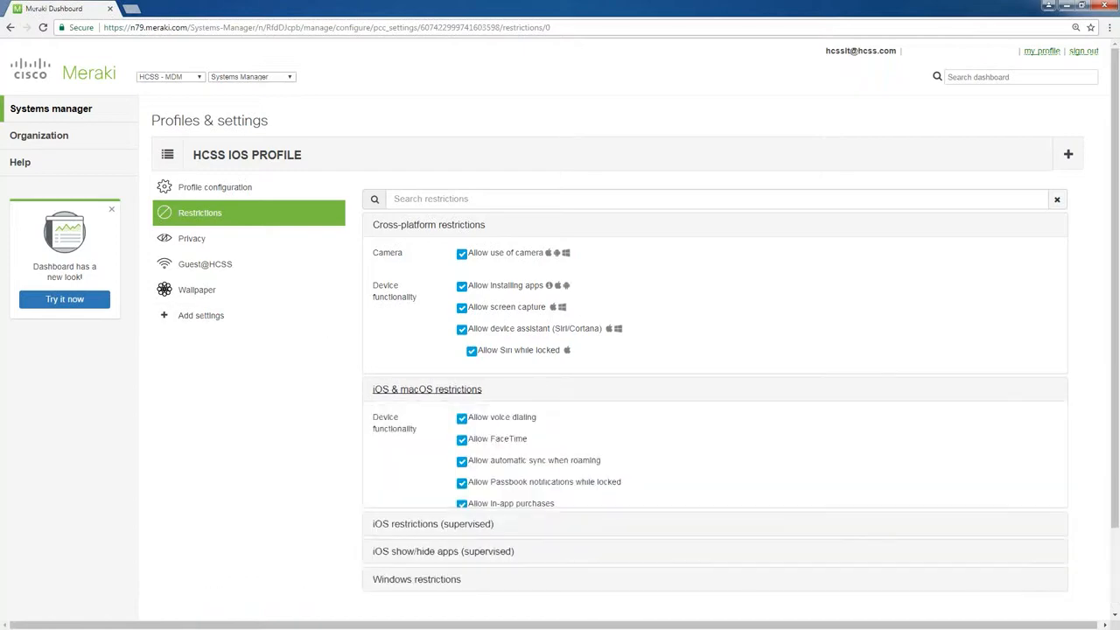
{"action": "scroll", "scroll_direction": "down", "scroll_amount": 3}
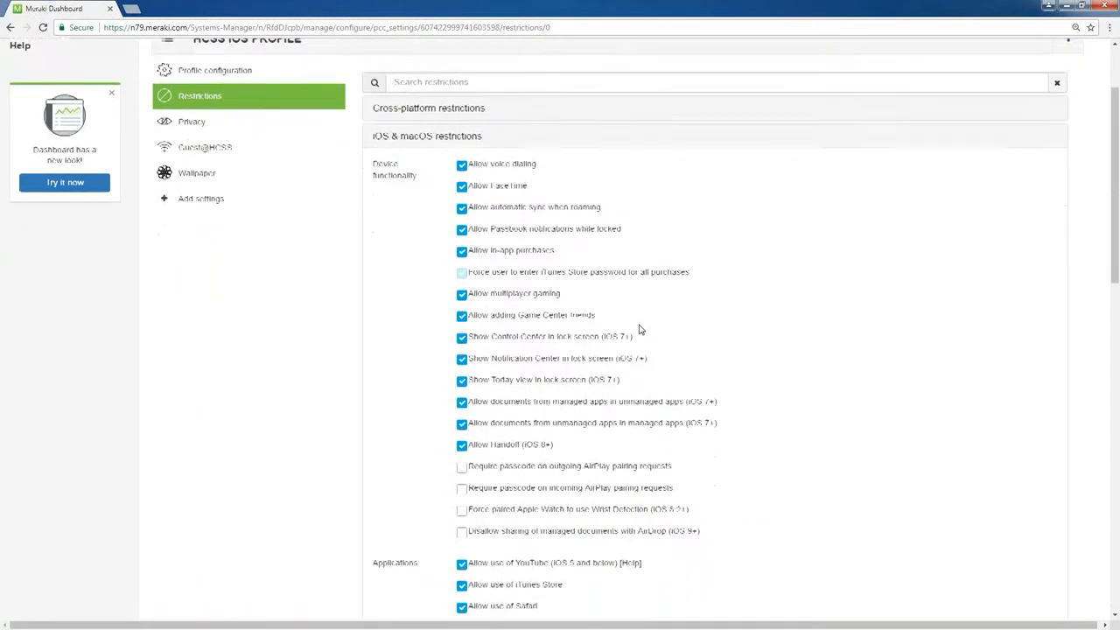
{"action": "scroll", "scroll_direction": "down", "scroll_amount": 3}
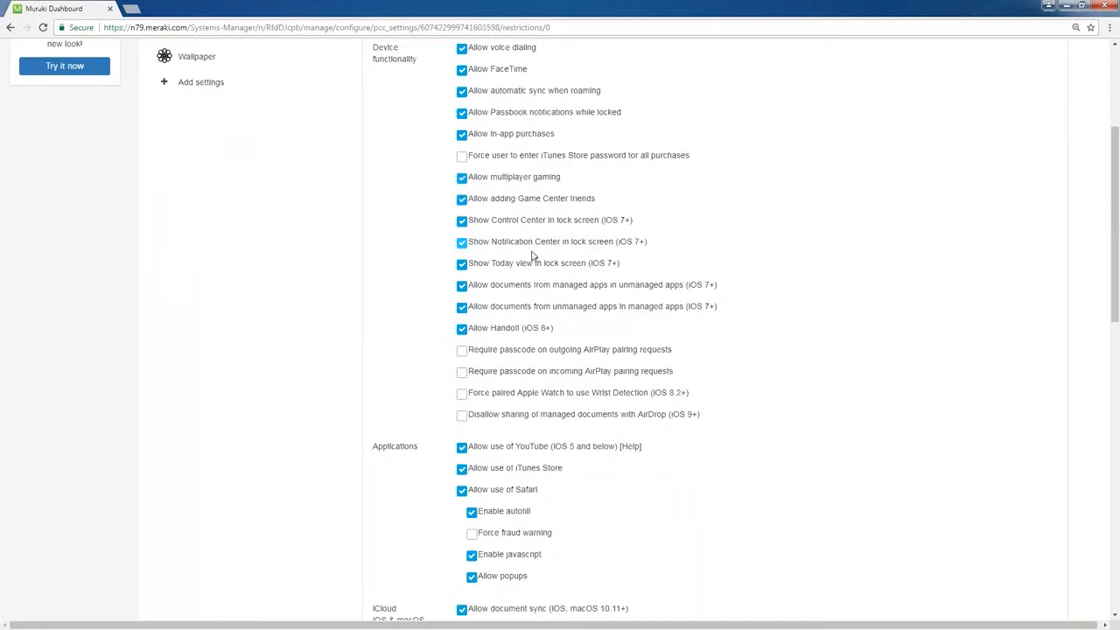
{"action": "scroll", "scroll_direction": "down", "scroll_amount": 3}
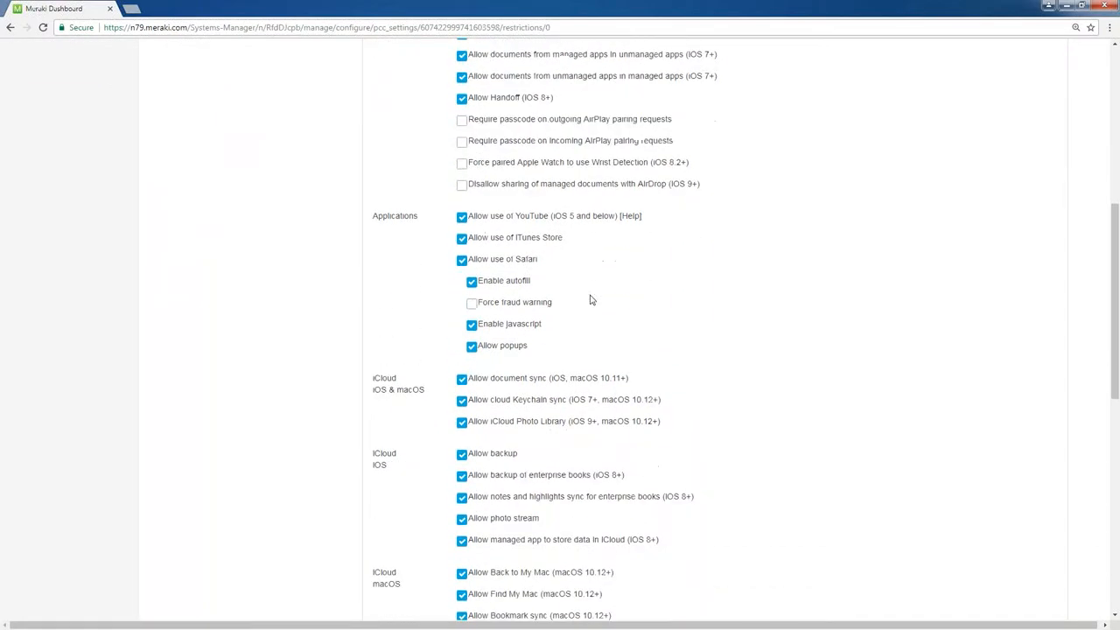
{"action": "scroll", "scroll_direction": "down", "scroll_amount": 3}
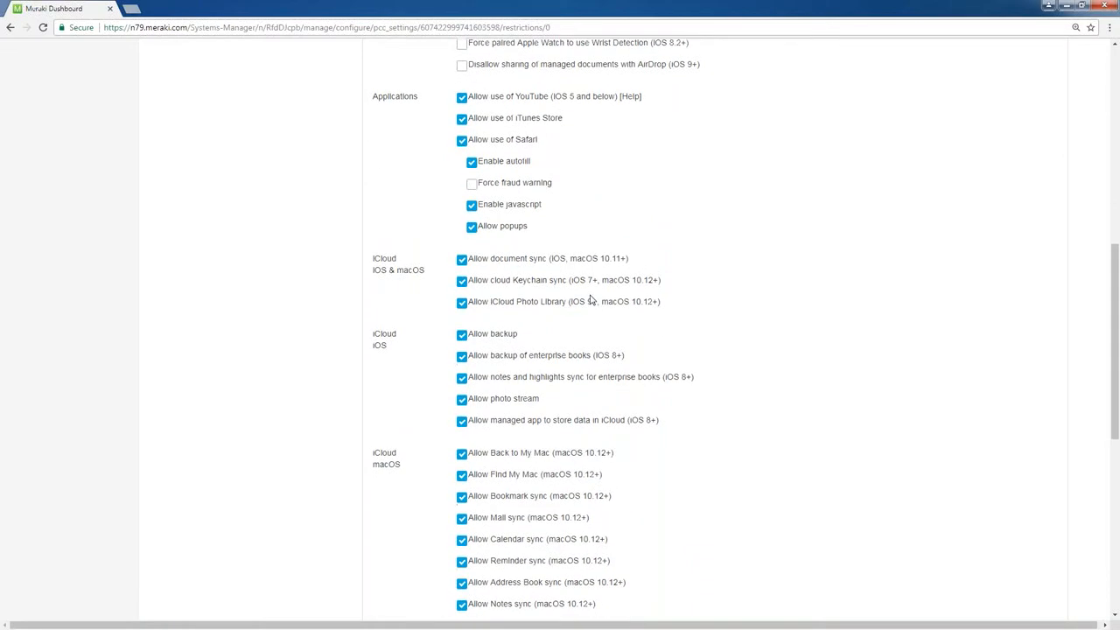
{"action": "scroll", "scroll_direction": "down", "scroll_amount": 3}
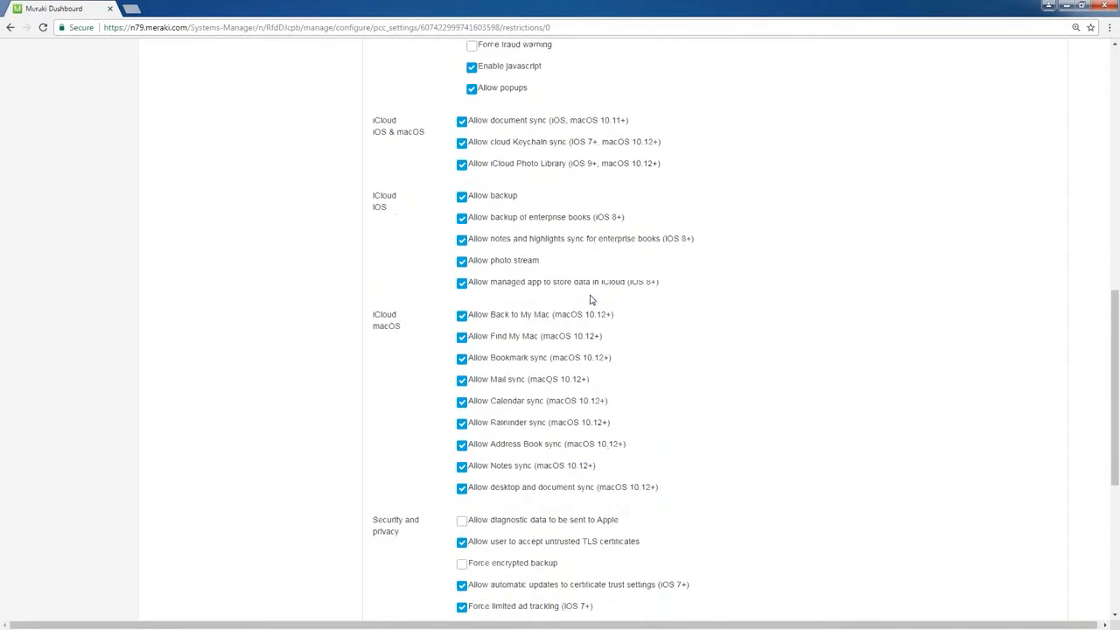
{"action": "scroll", "scroll_direction": "down", "scroll_amount": 3}
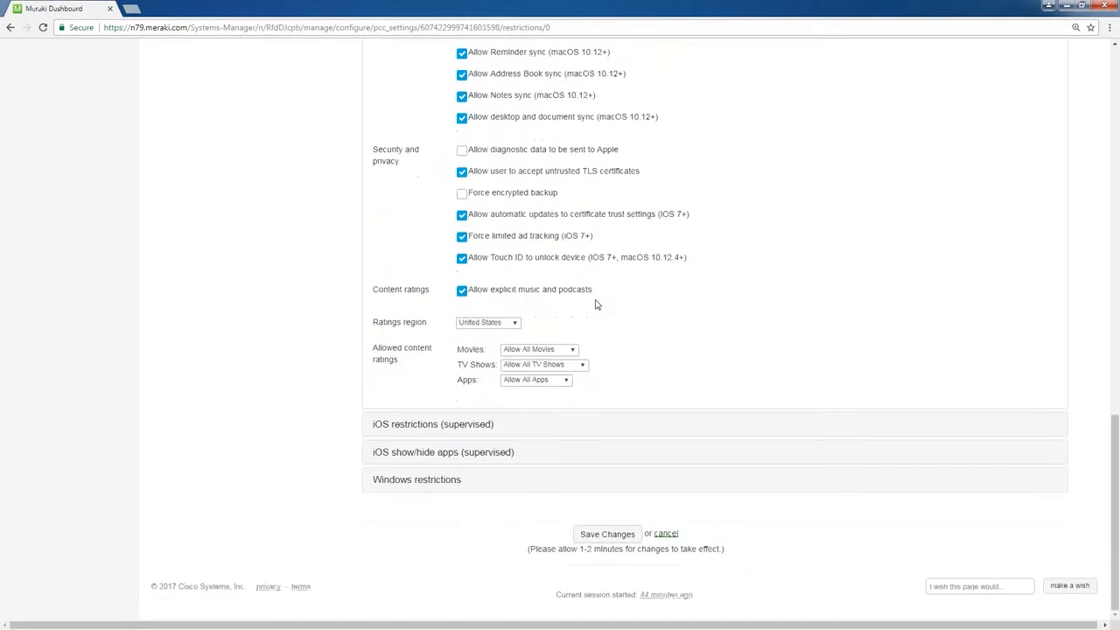
{"action": "mouse_move", "coordinate": [576, 361]}
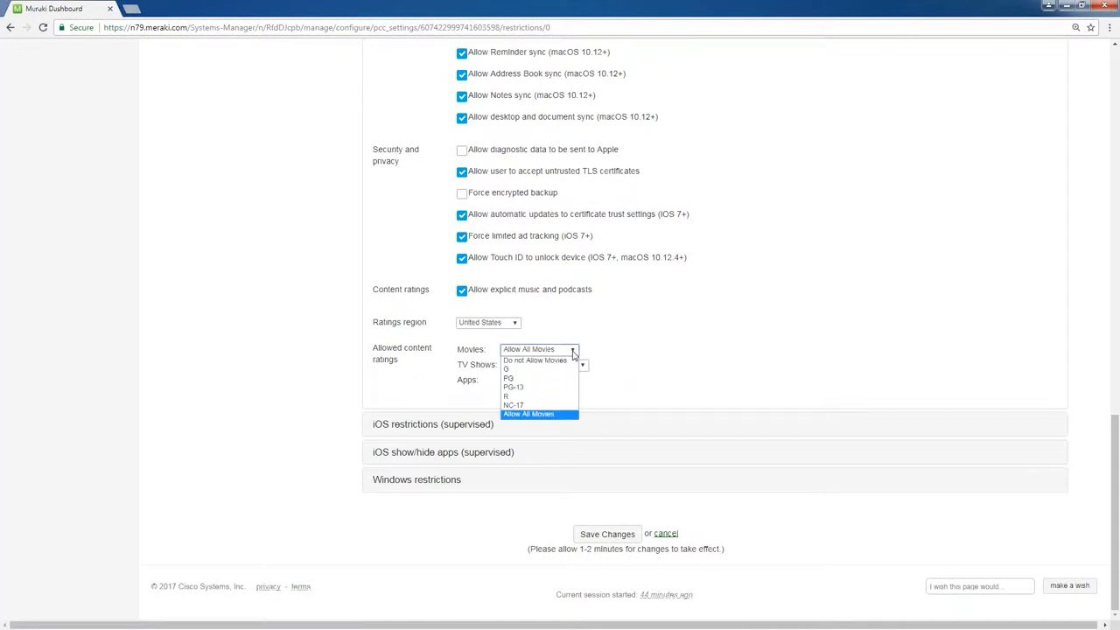
Keep Movies and Apps ratings at allow all, then expand 'iOS restrictions (supervised)'
{"action": "left_click", "coordinate": [528, 413]}
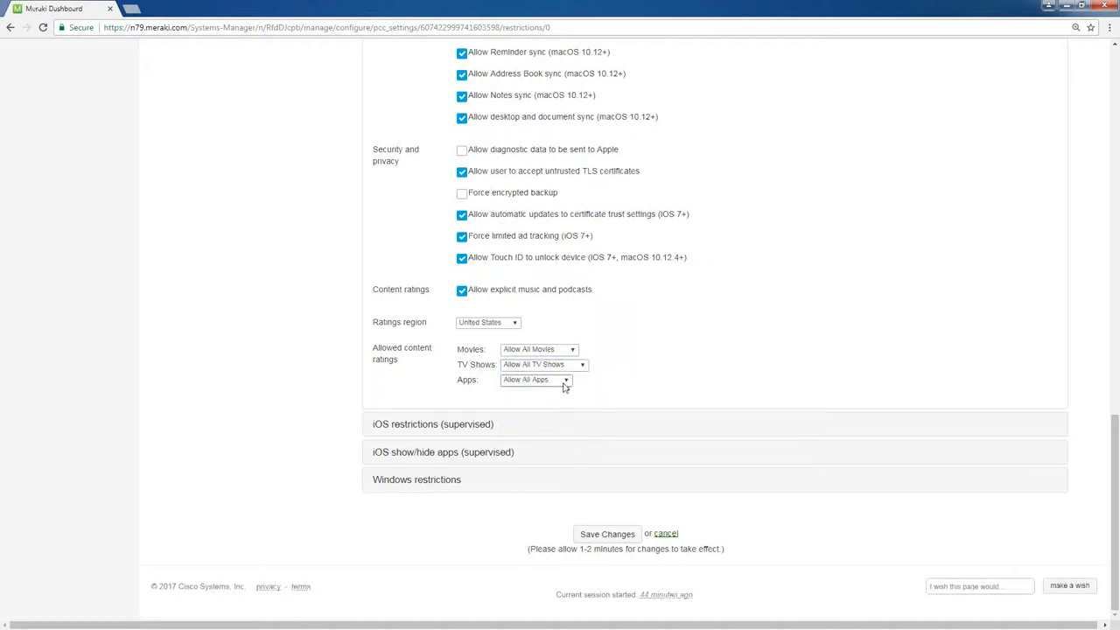
{"action": "left_click", "coordinate": [535, 379]}
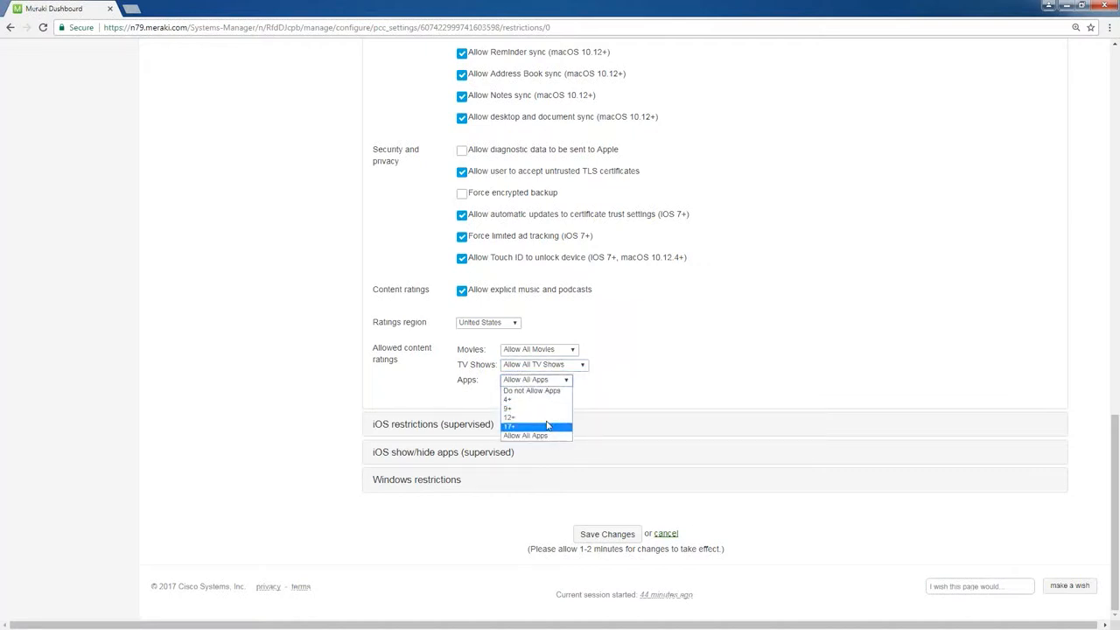
{"action": "left_click", "coordinate": [525, 435]}
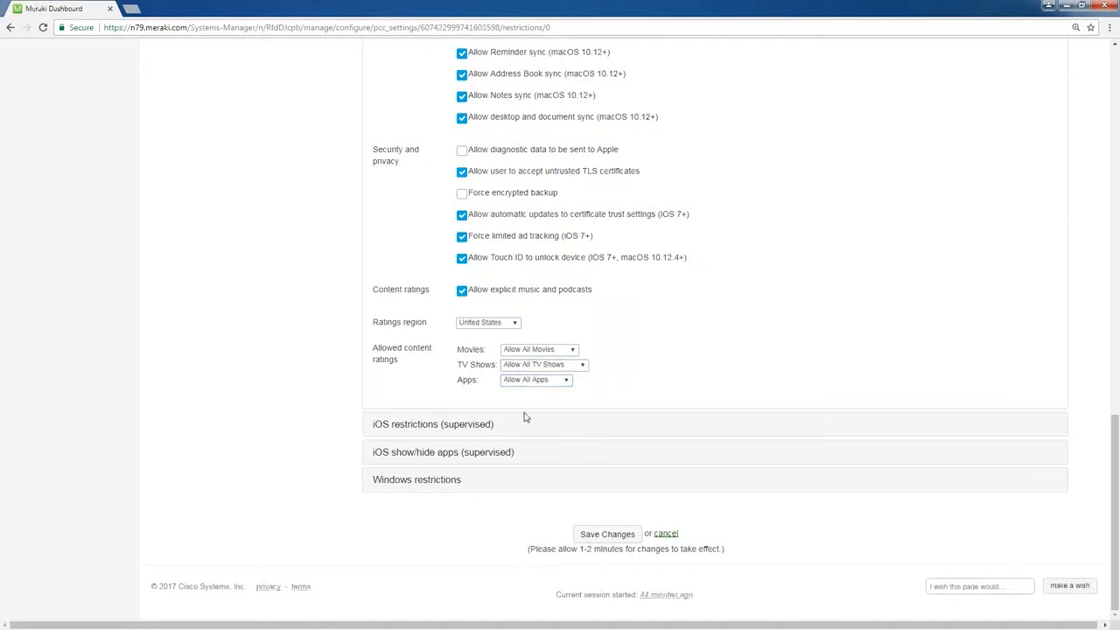
{"action": "left_click", "coordinate": [433, 424]}
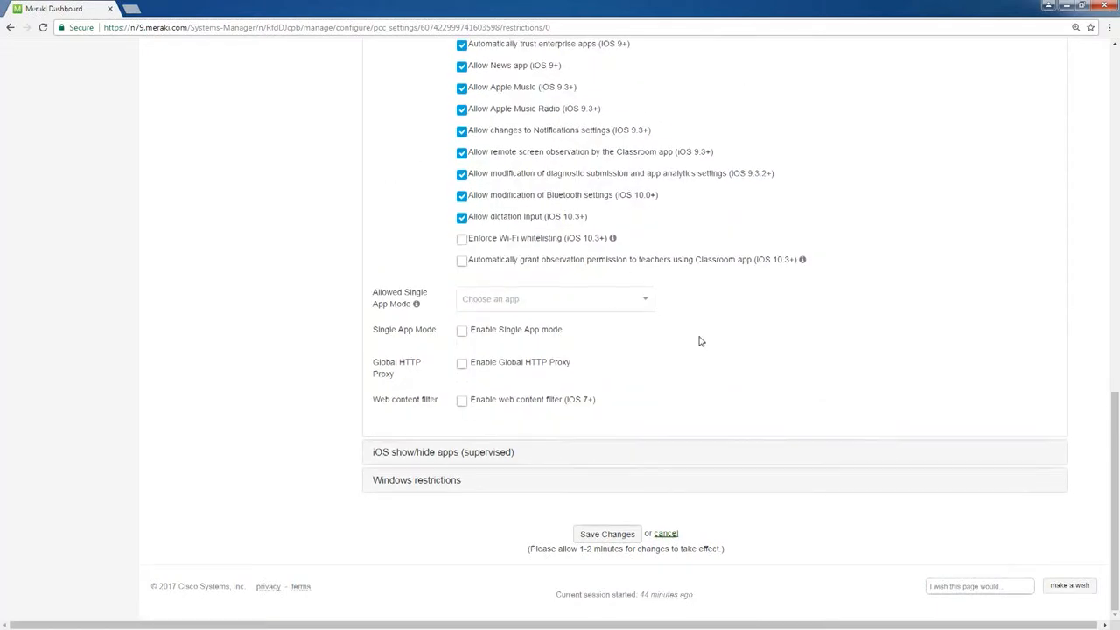
{"action": "scroll", "scroll_direction": "up", "scroll_amount": 3}
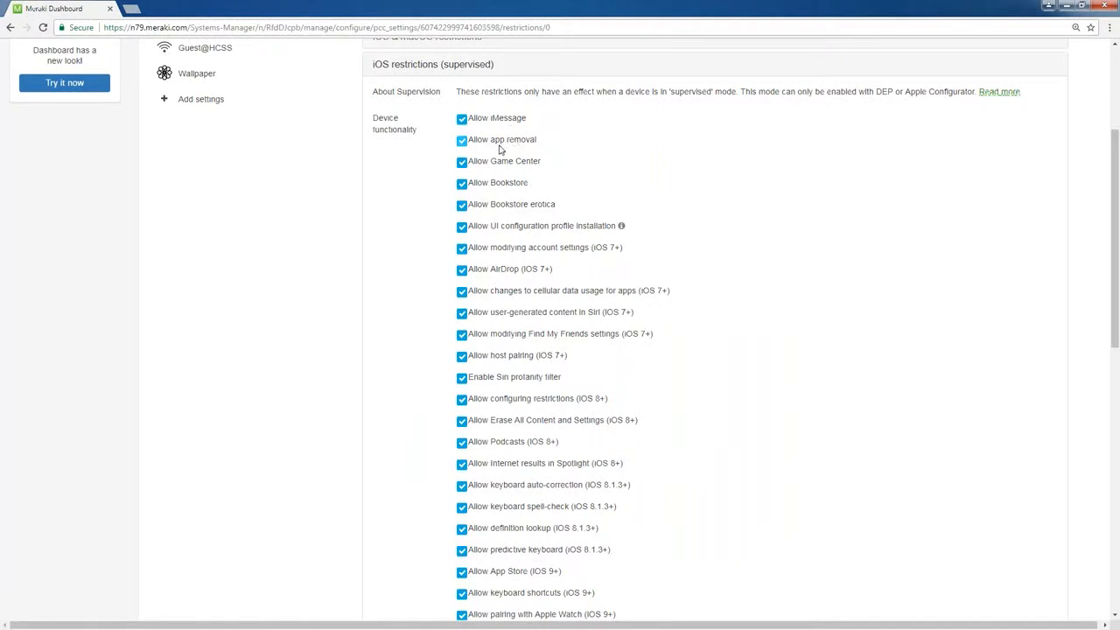
{"action": "mouse_move", "coordinate": [502, 165]}
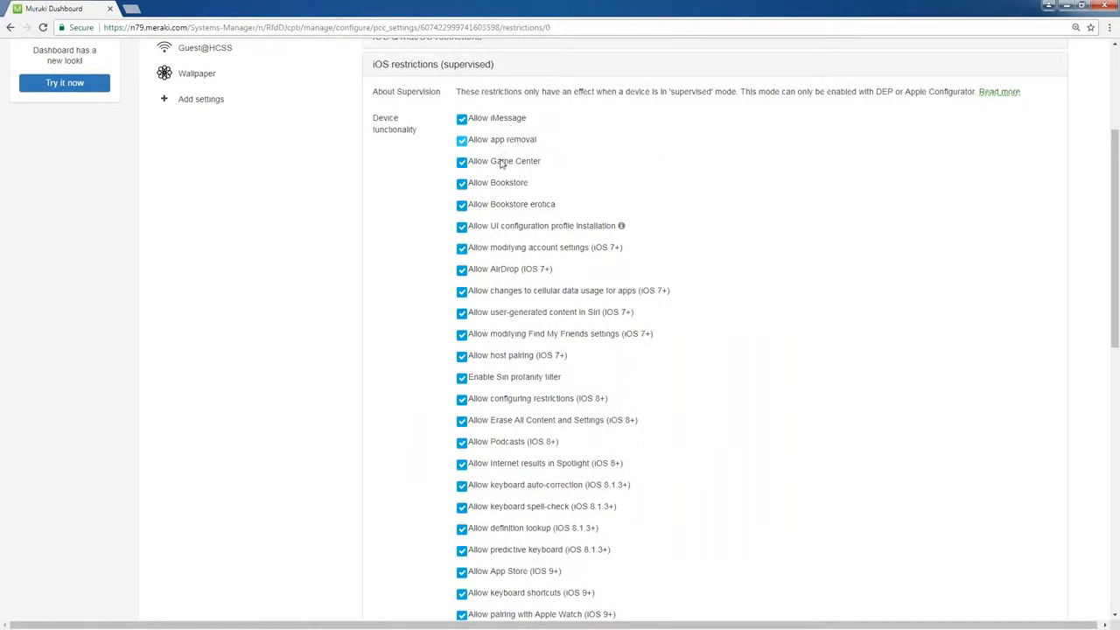
{"action": "scroll", "scroll_direction": "down", "scroll_amount": 3}
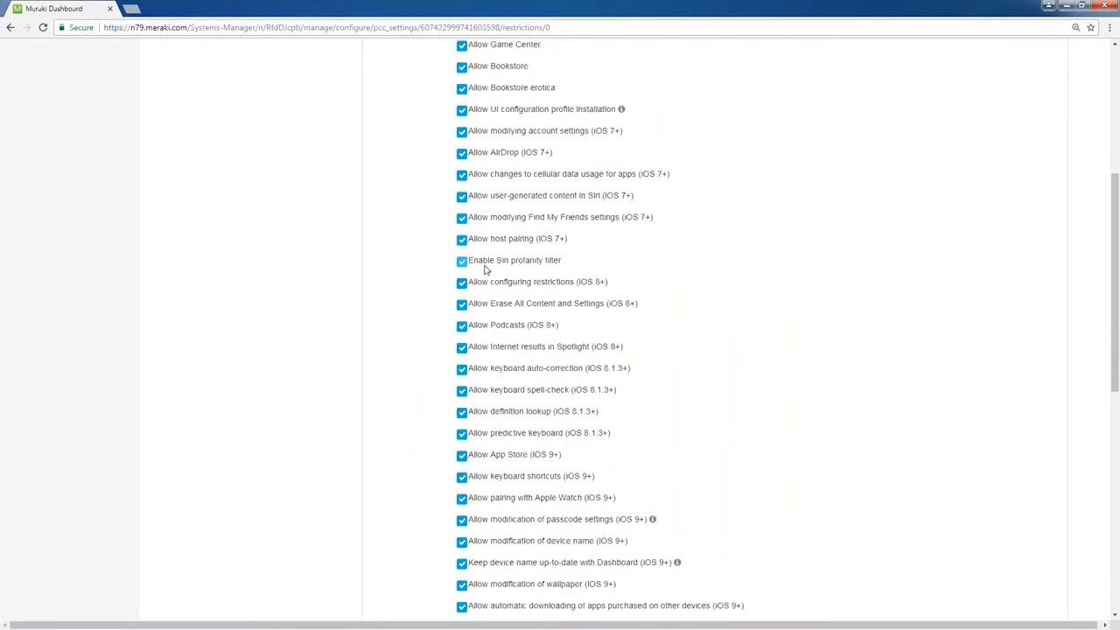
{"action": "scroll", "scroll_direction": "down", "scroll_amount": 3}
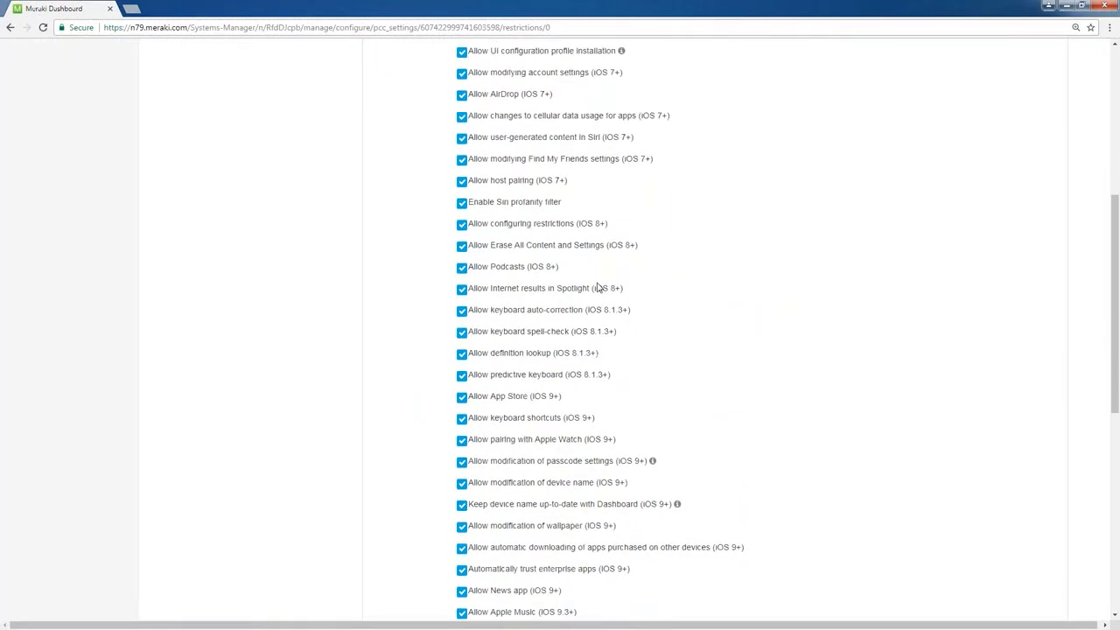
{"action": "scroll", "scroll_direction": "down", "scroll_amount": 3}
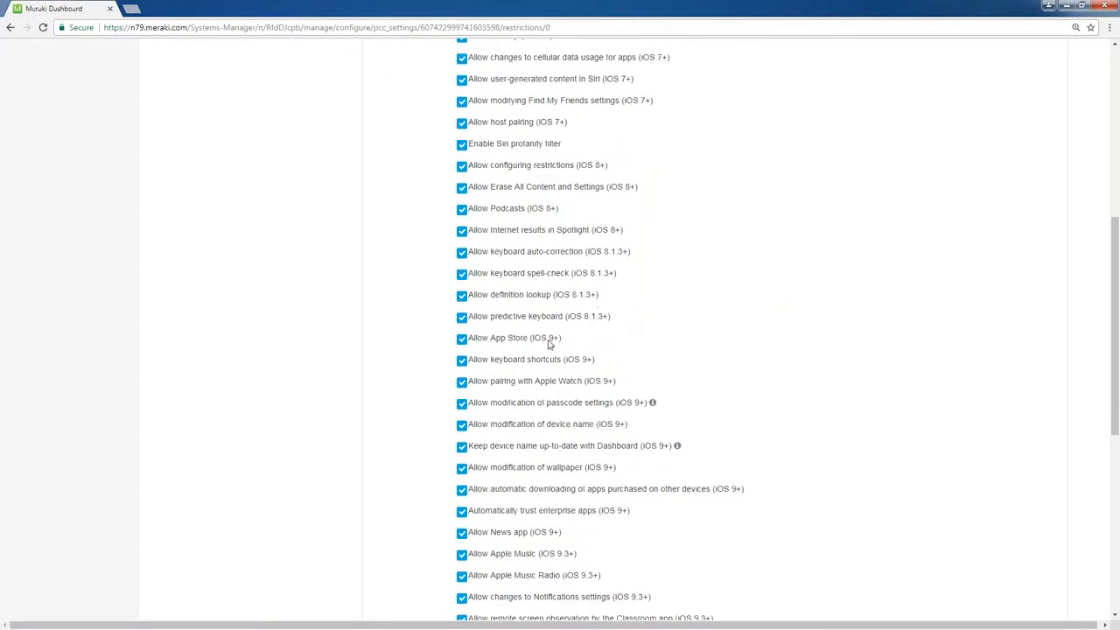
{"action": "scroll", "scroll_direction": "down", "scroll_amount": 3}
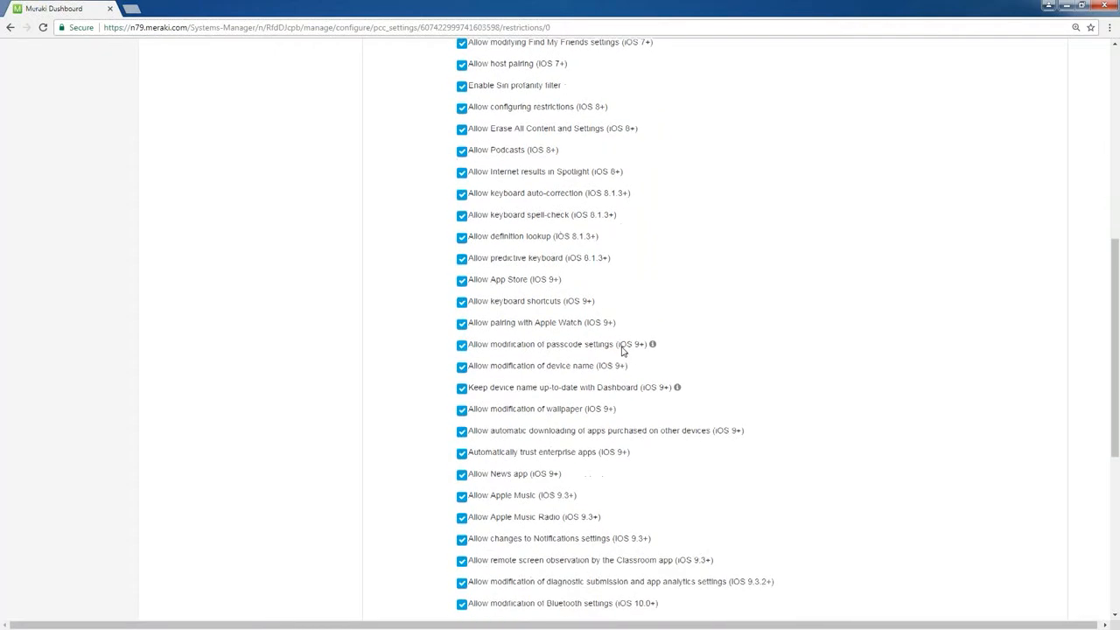
{"action": "scroll", "scroll_direction": "down", "scroll_amount": 3}
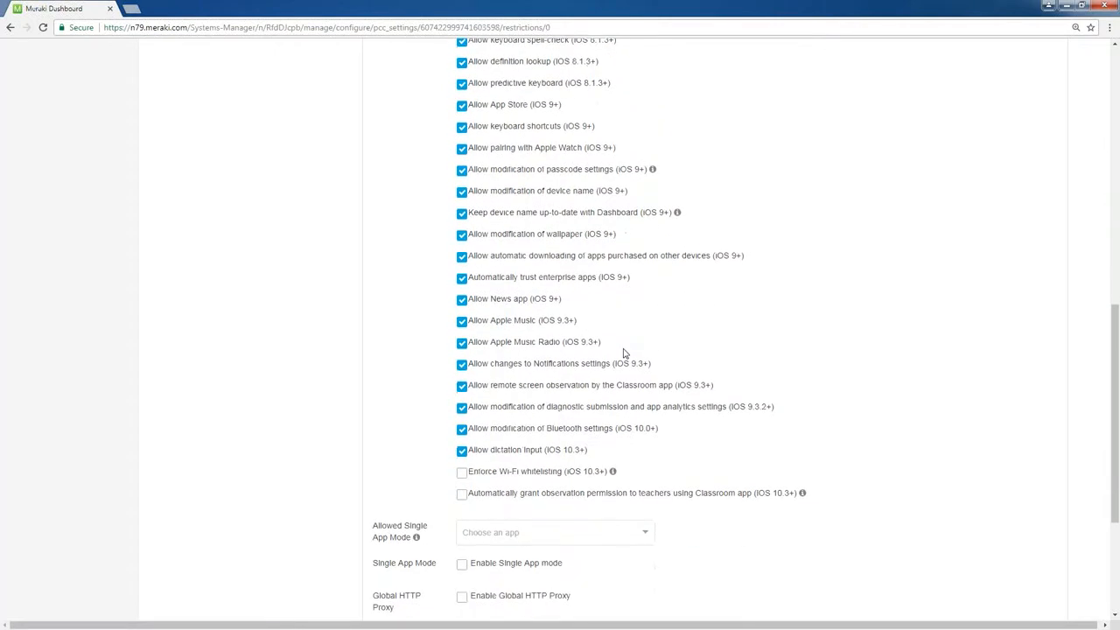
{"action": "mouse_move", "coordinate": [615, 312]}
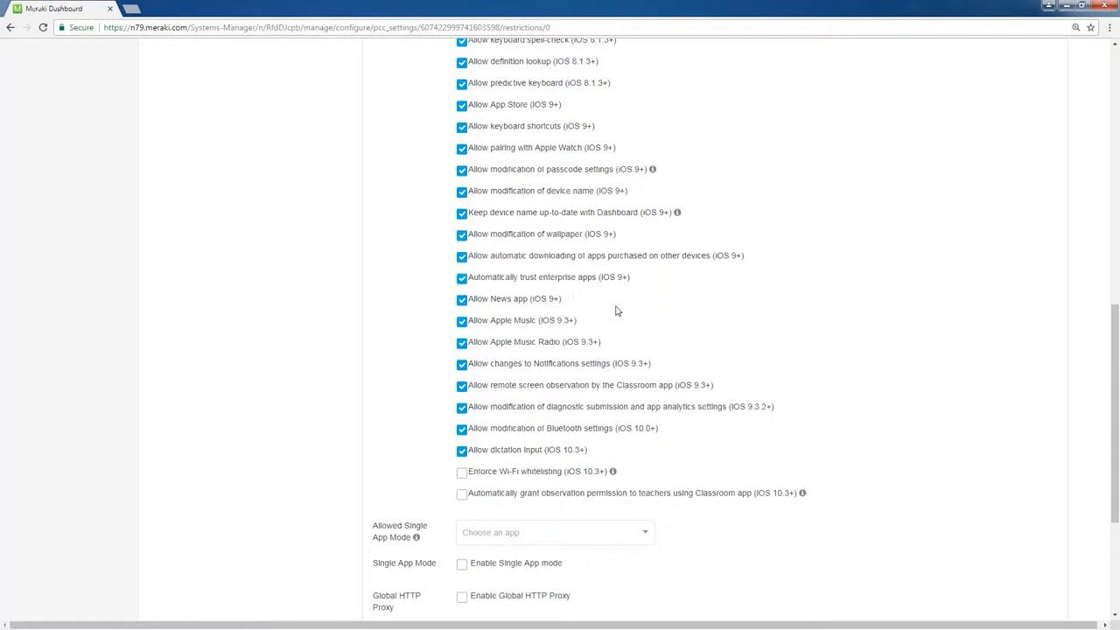
{"action": "scroll", "scroll_direction": "down", "scroll_amount": 3}
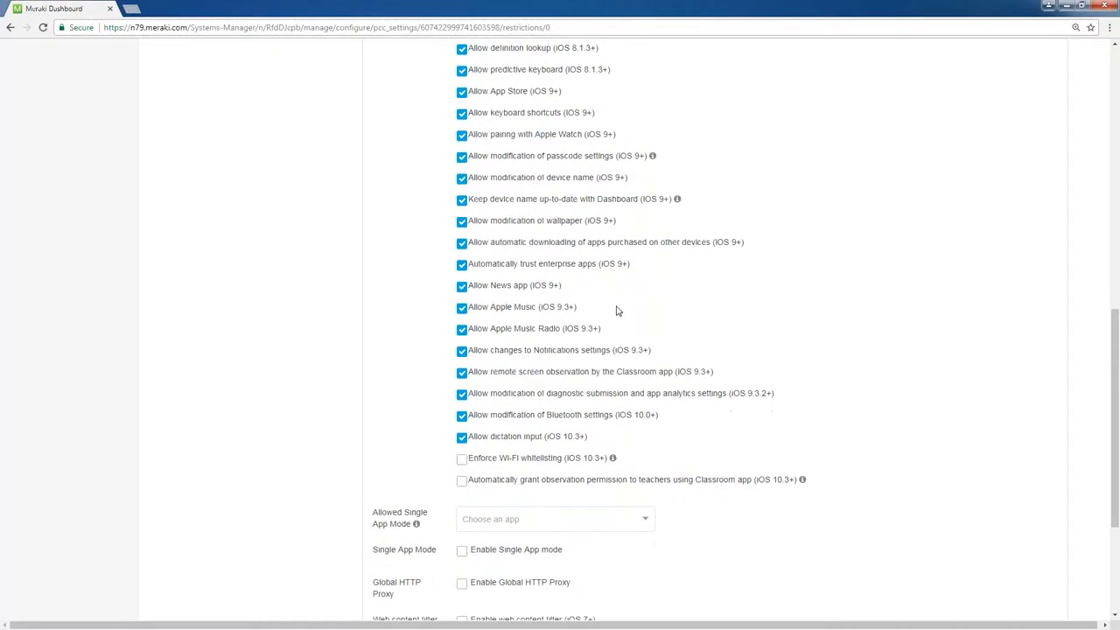
{"action": "scroll", "scroll_direction": "down", "scroll_amount": 3}
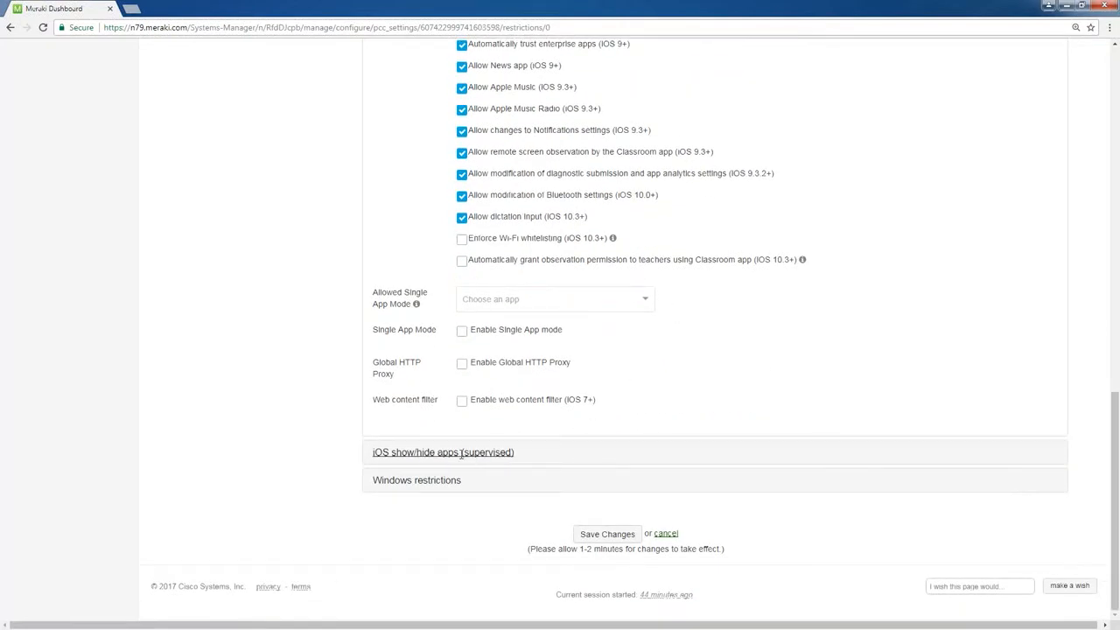
Keep Restrict App Usage at 'Allow all apps' and expand Windows restrictions
{"action": "left_click", "coordinate": [443, 452]}
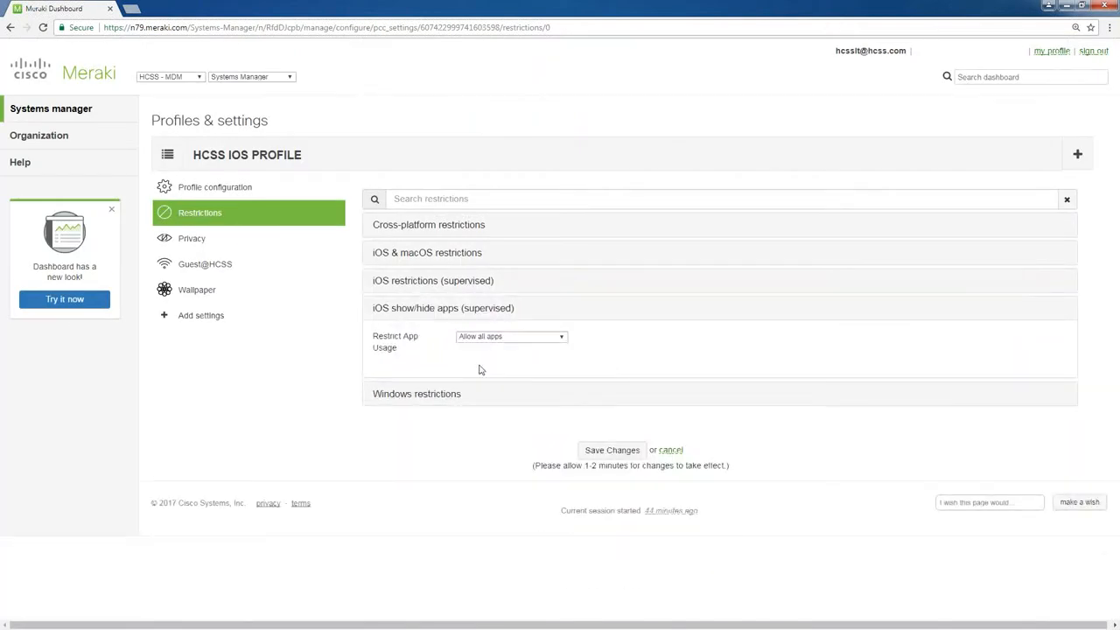
{"action": "left_click", "coordinate": [511, 336]}
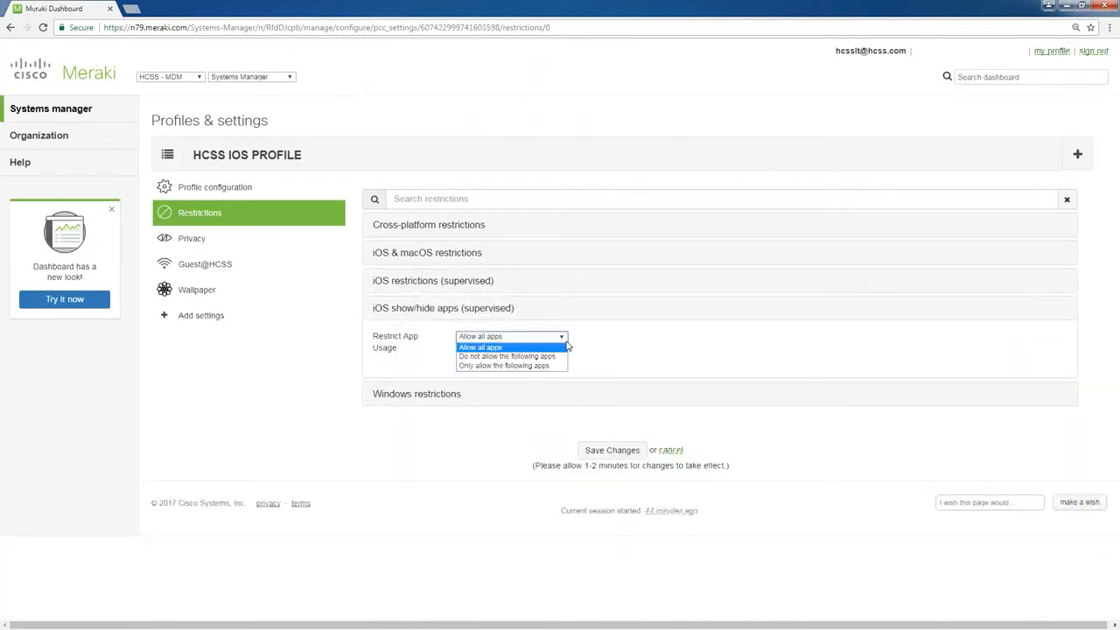
{"action": "mouse_move", "coordinate": [506, 356]}
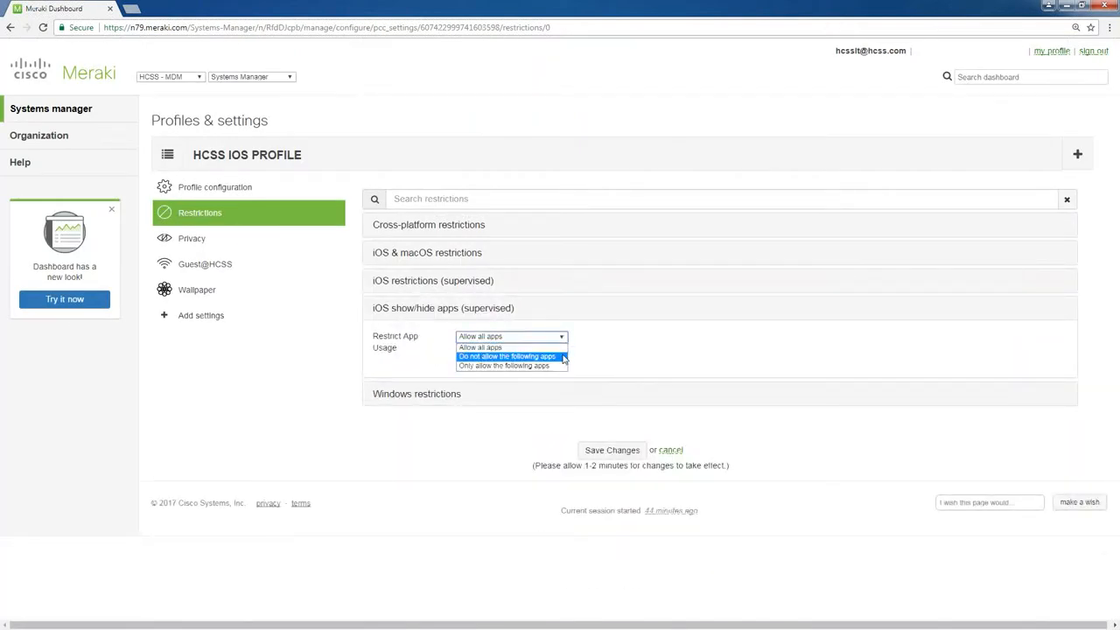
{"action": "left_click", "coordinate": [480, 348]}
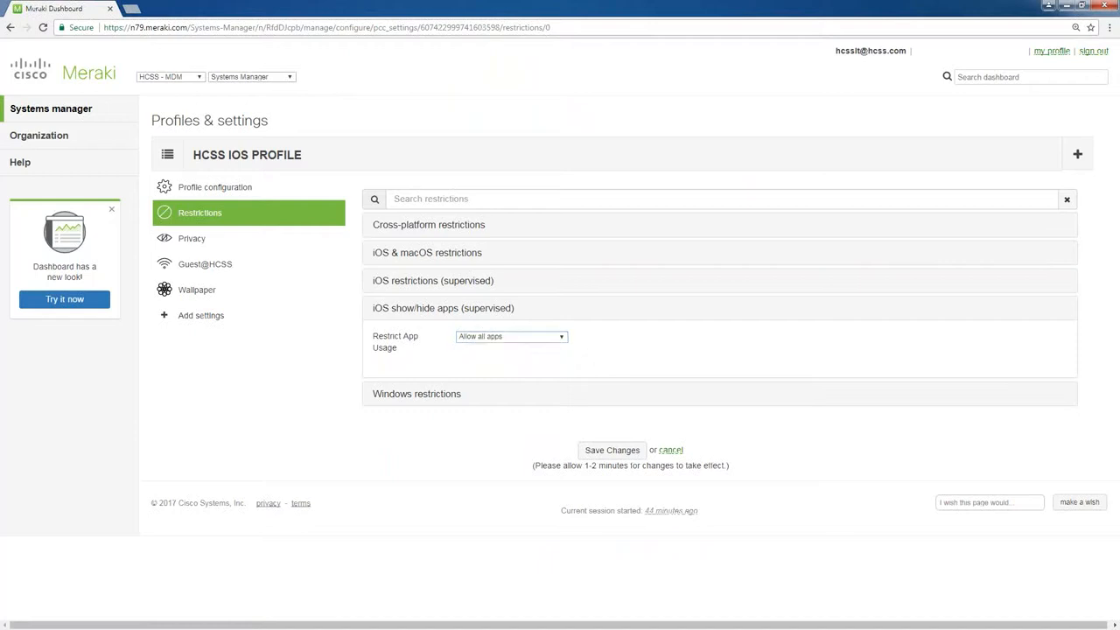
{"action": "left_click", "coordinate": [417, 394]}
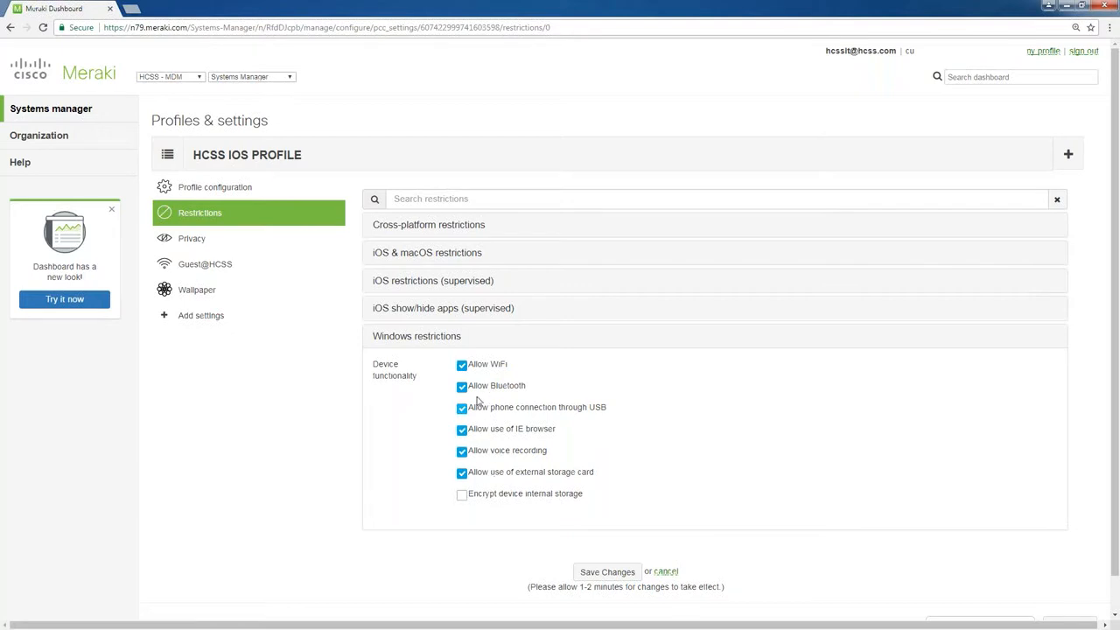
{"action": "mouse_move", "coordinate": [232, 245]}
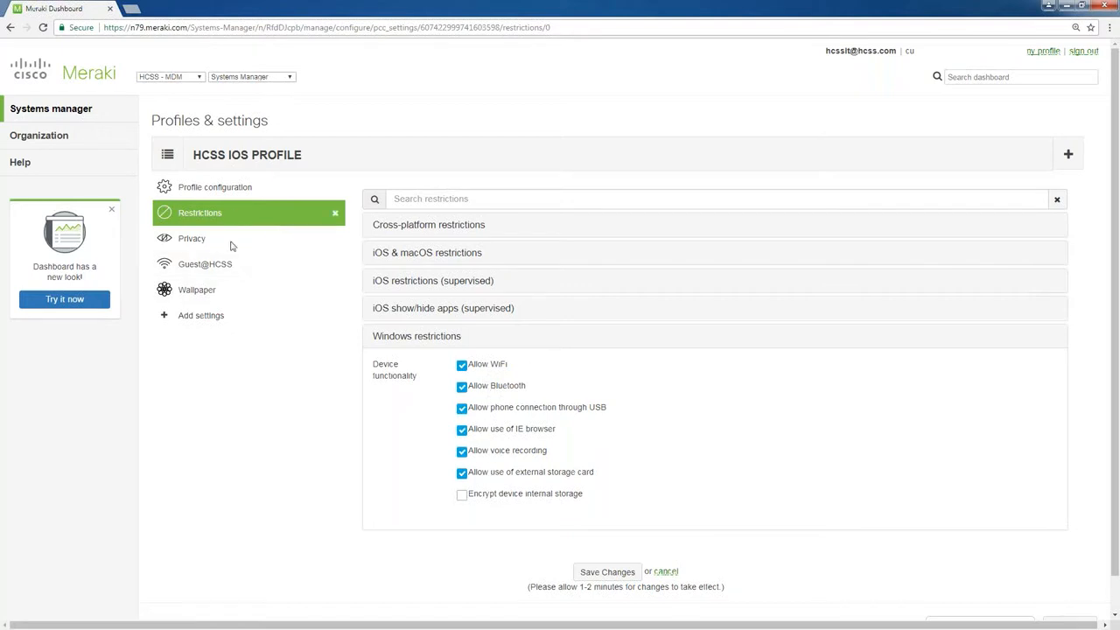
View the profile's Privacy options, then its Guest@HCSS Wi-Fi payload
{"action": "left_click", "coordinate": [192, 238]}
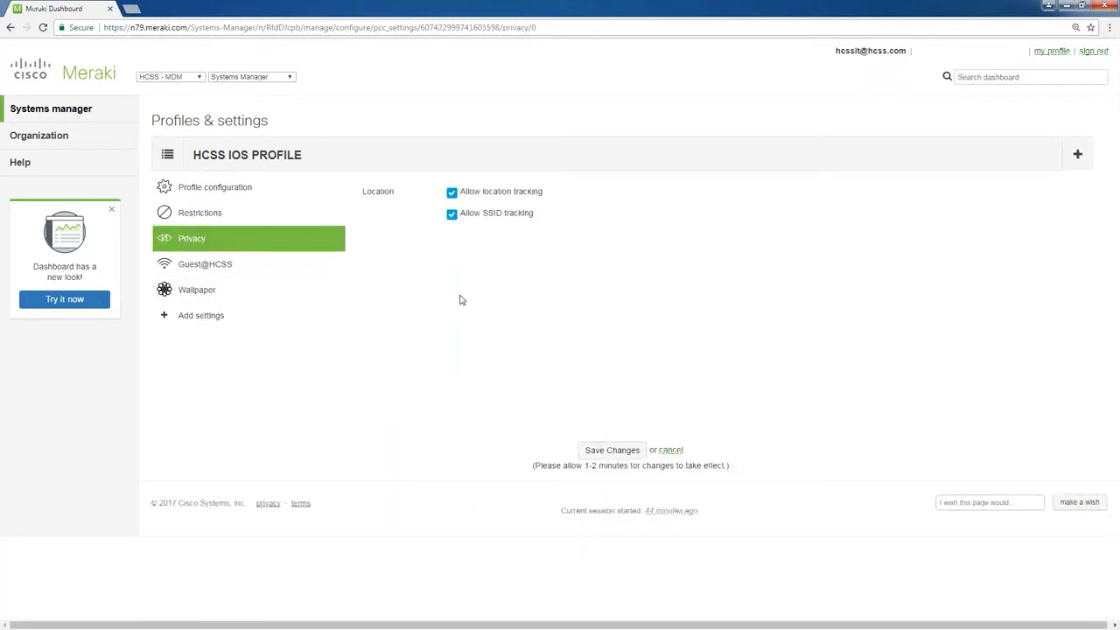
{"action": "mouse_move", "coordinate": [503, 256]}
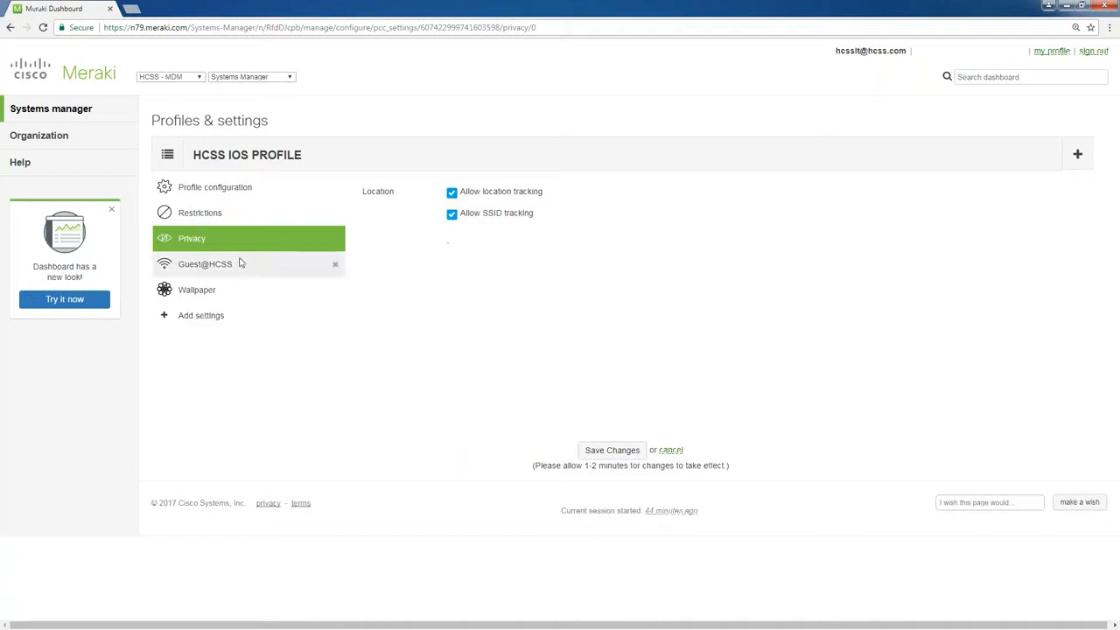
{"action": "left_click", "coordinate": [204, 263]}
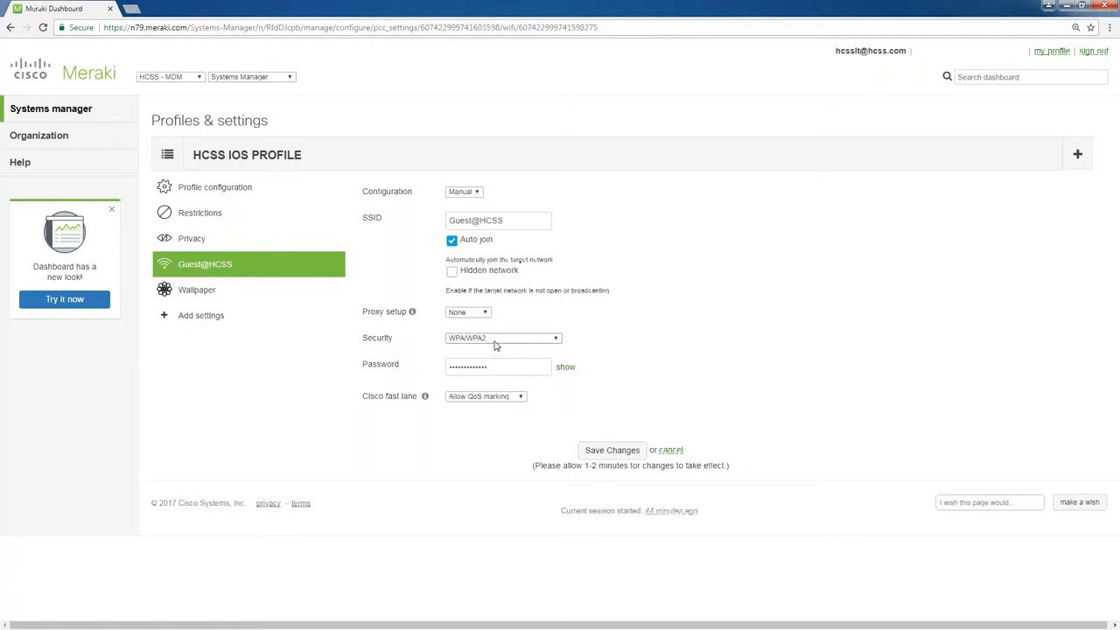
Show the profile's Wallpaper settings with the HCSS logo image
{"action": "left_click", "coordinate": [197, 290]}
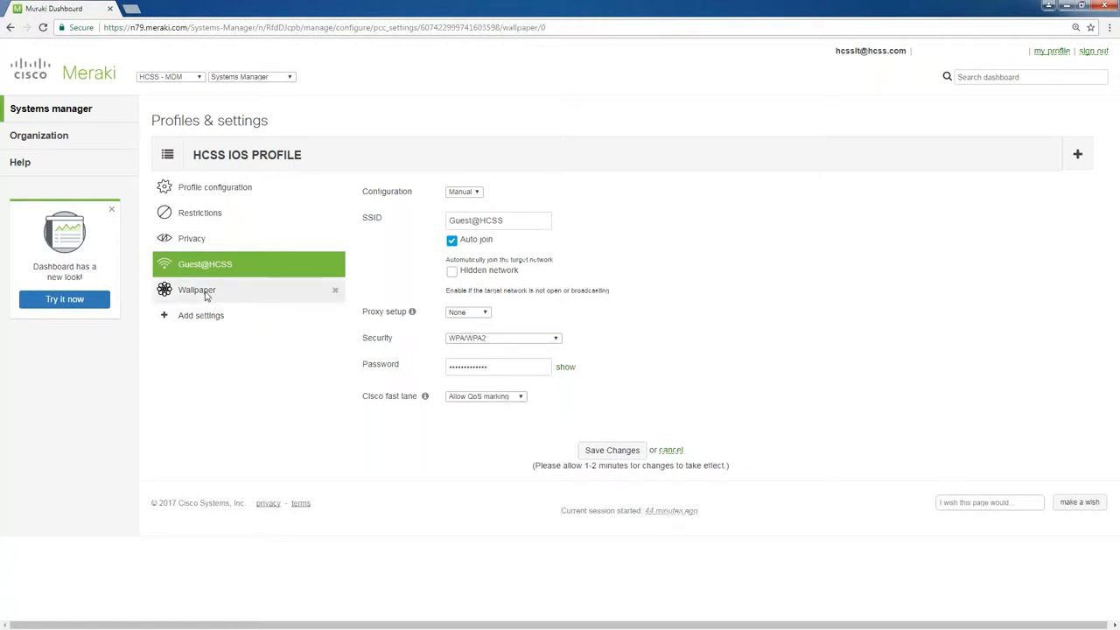
{"action": "left_click", "coordinate": [197, 290]}
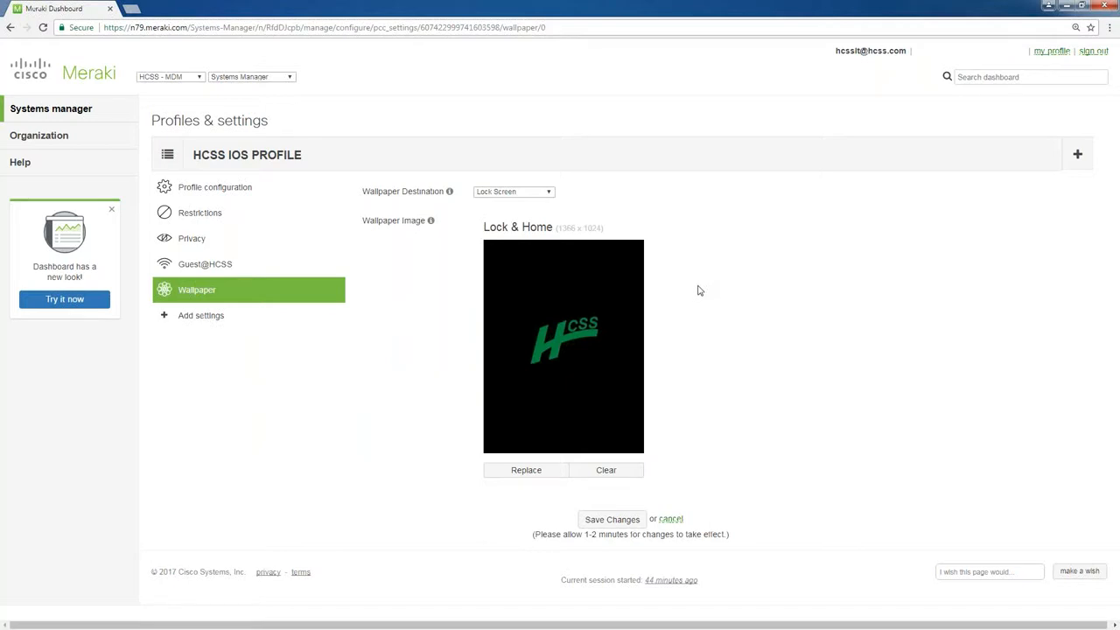
{"action": "mouse_move", "coordinate": [586, 357]}
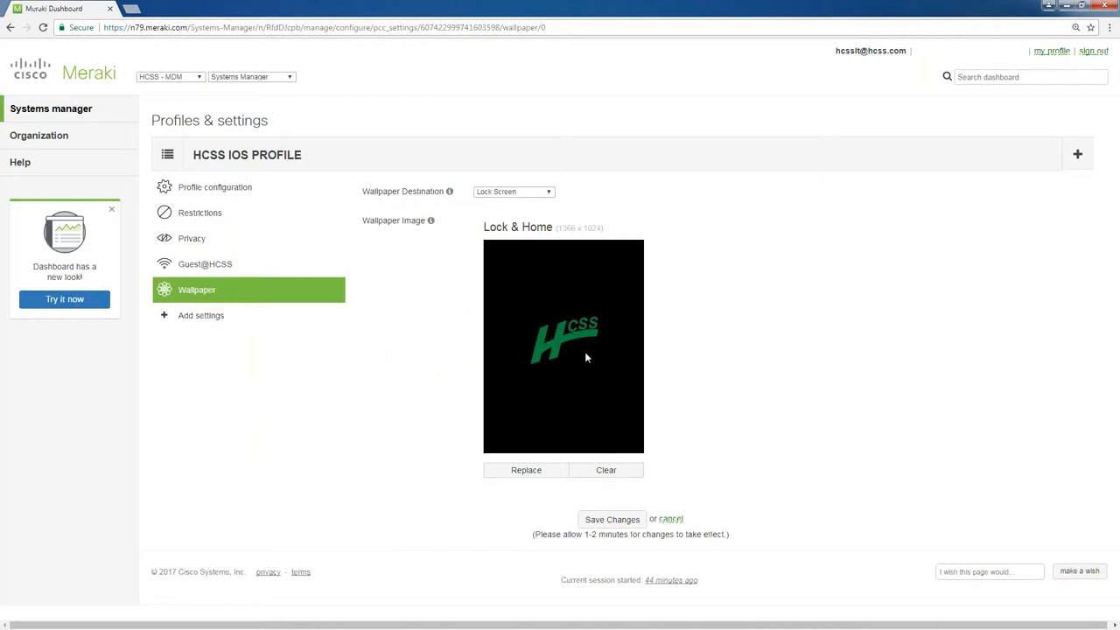
{"action": "mouse_move", "coordinate": [757, 274]}
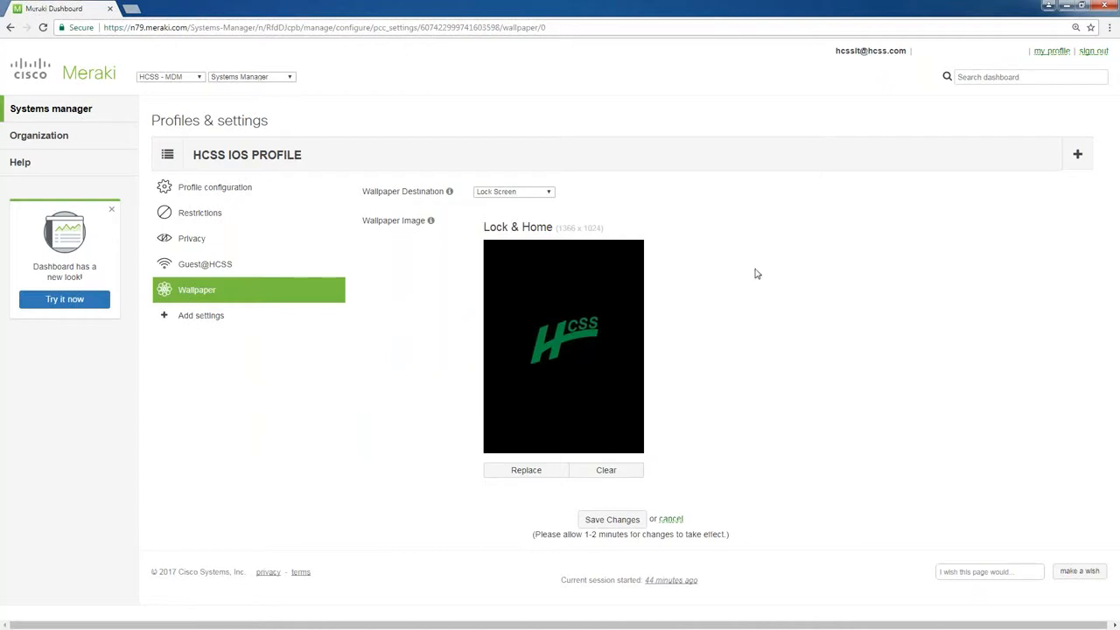
Open the MDM > DEP device list and tick the first iPad Pro
{"action": "left_click", "coordinate": [50, 108]}
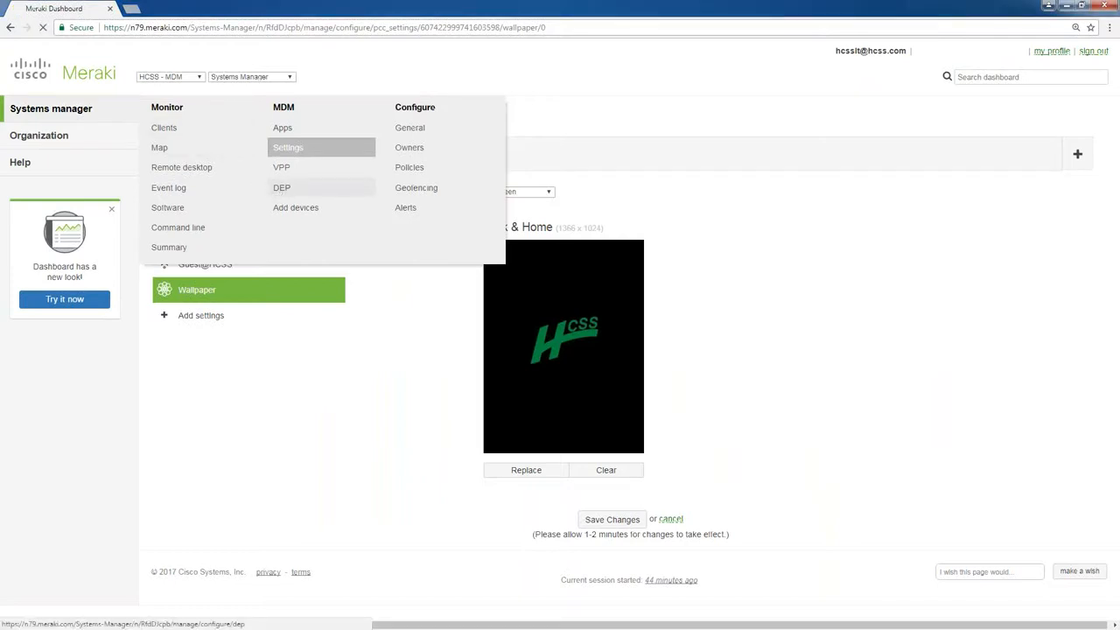
{"action": "left_click", "coordinate": [281, 187]}
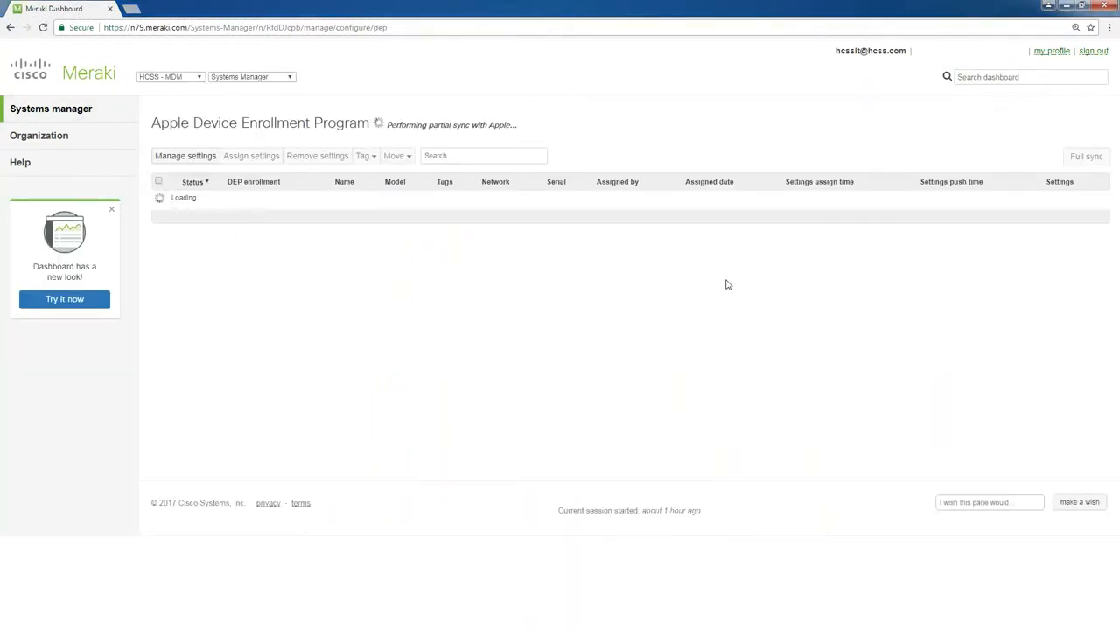
{"action": "mouse_move", "coordinate": [743, 296]}
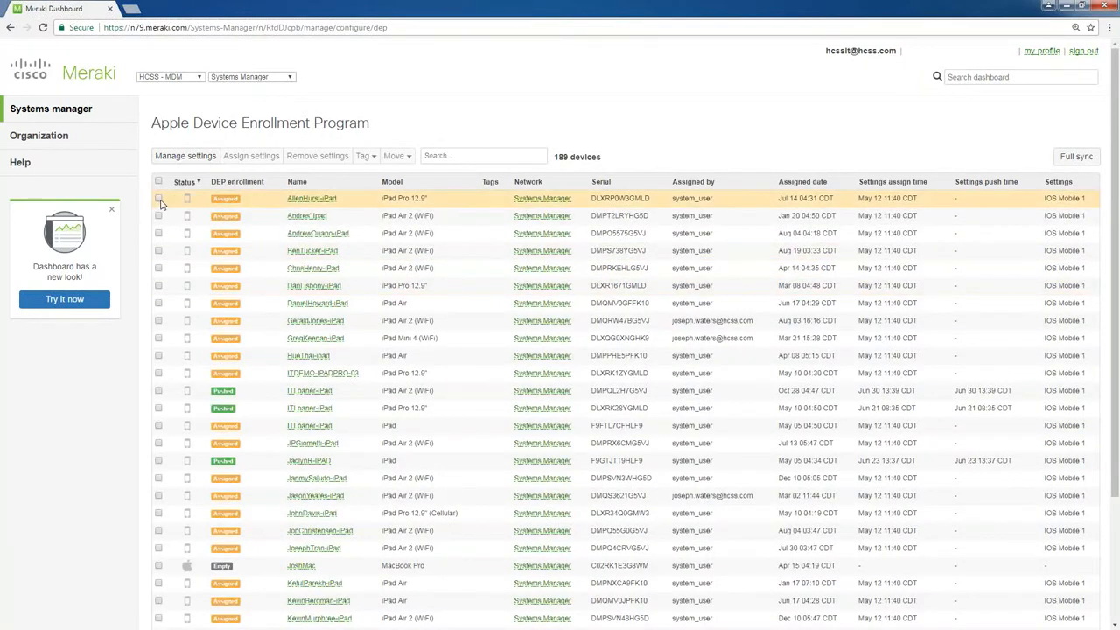
{"action": "left_click", "coordinate": [159, 198]}
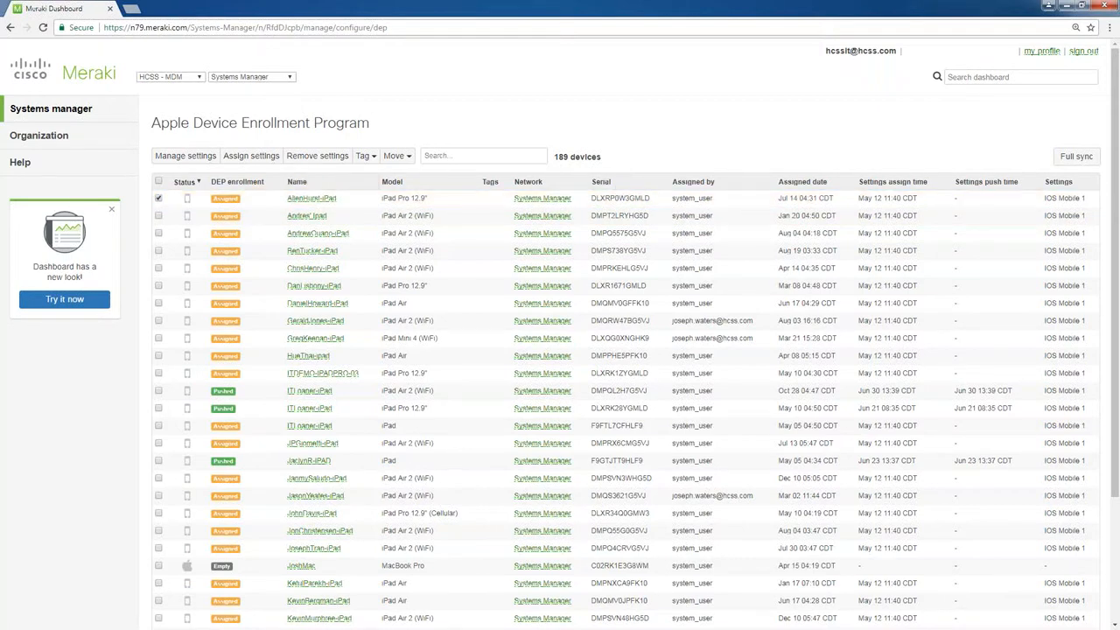
Review DEP settings choices for the selected iPad, then close without assigning
{"action": "left_click", "coordinate": [252, 156]}
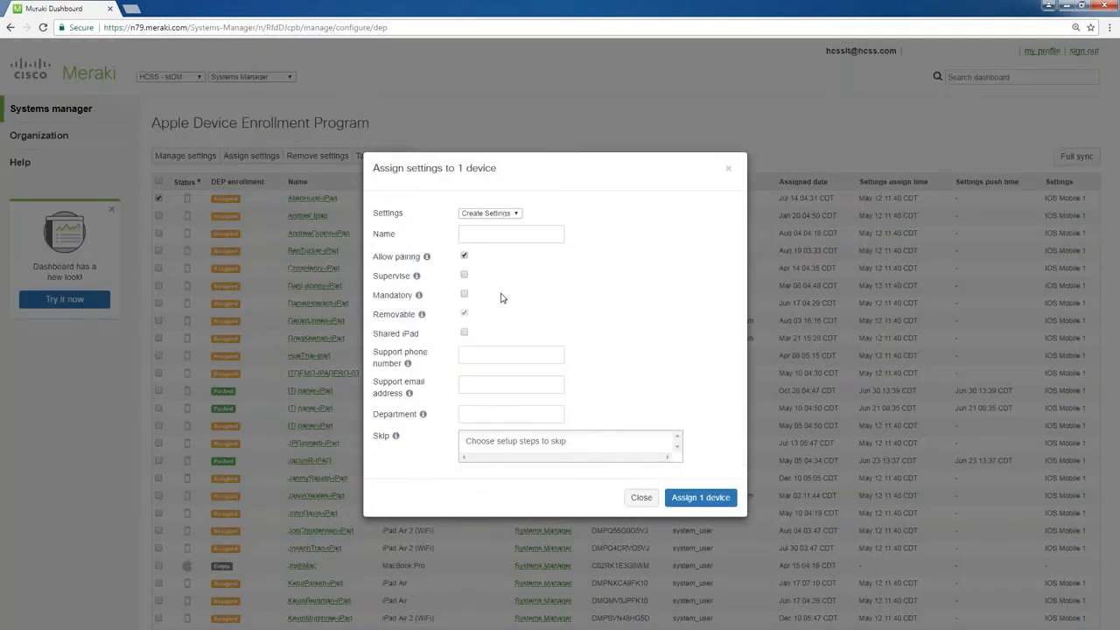
{"action": "left_click", "coordinate": [489, 212]}
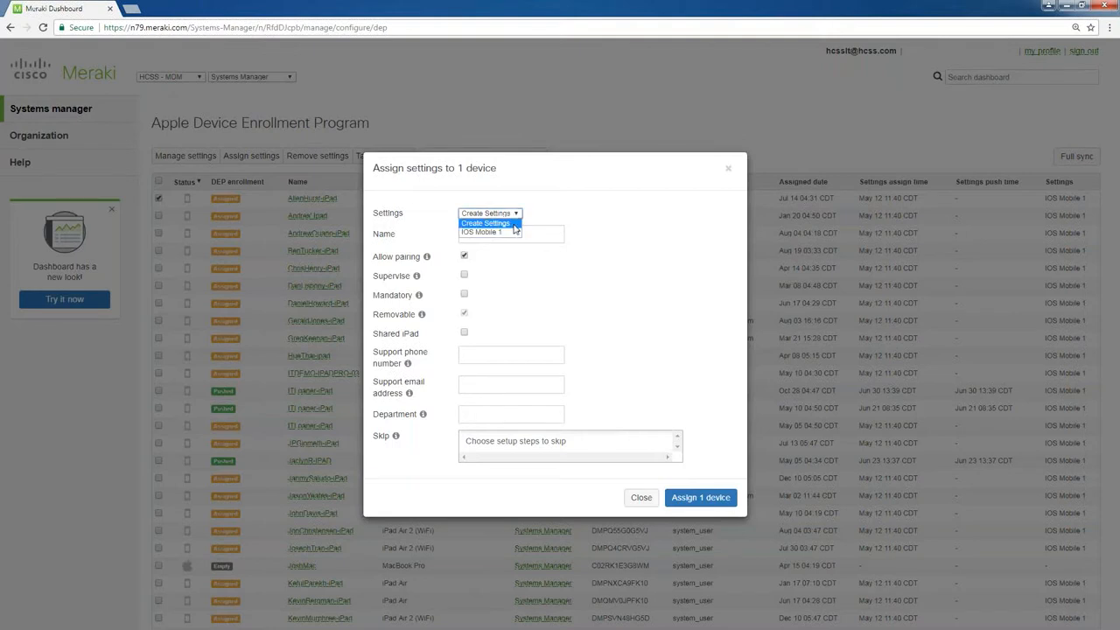
{"action": "left_click", "coordinate": [488, 233]}
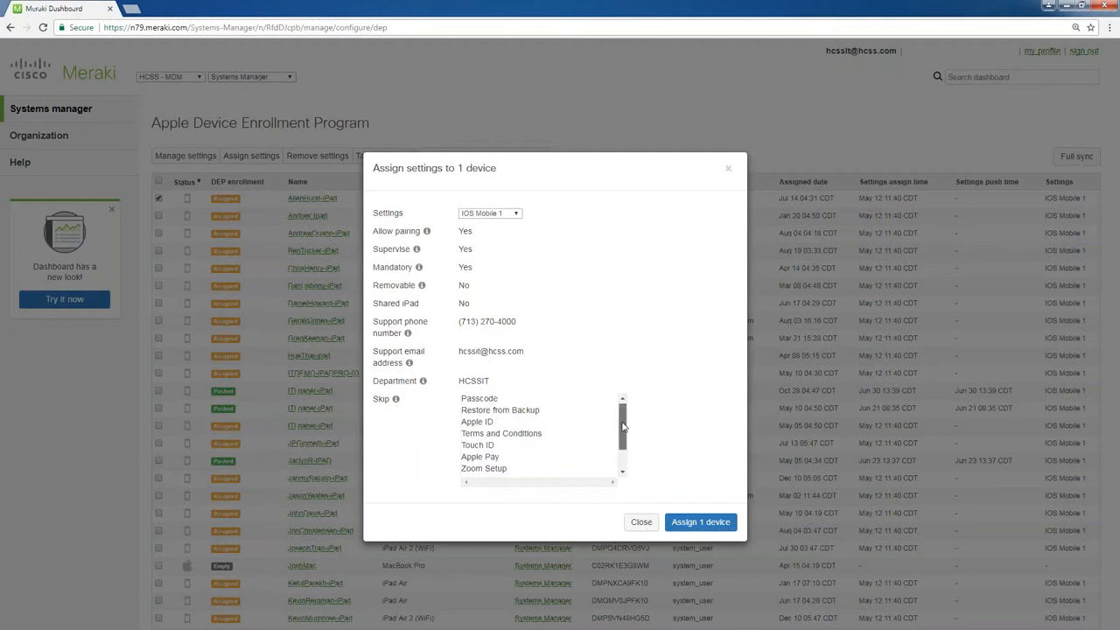
{"action": "scroll", "scroll_direction": "down", "scroll_amount": 3}
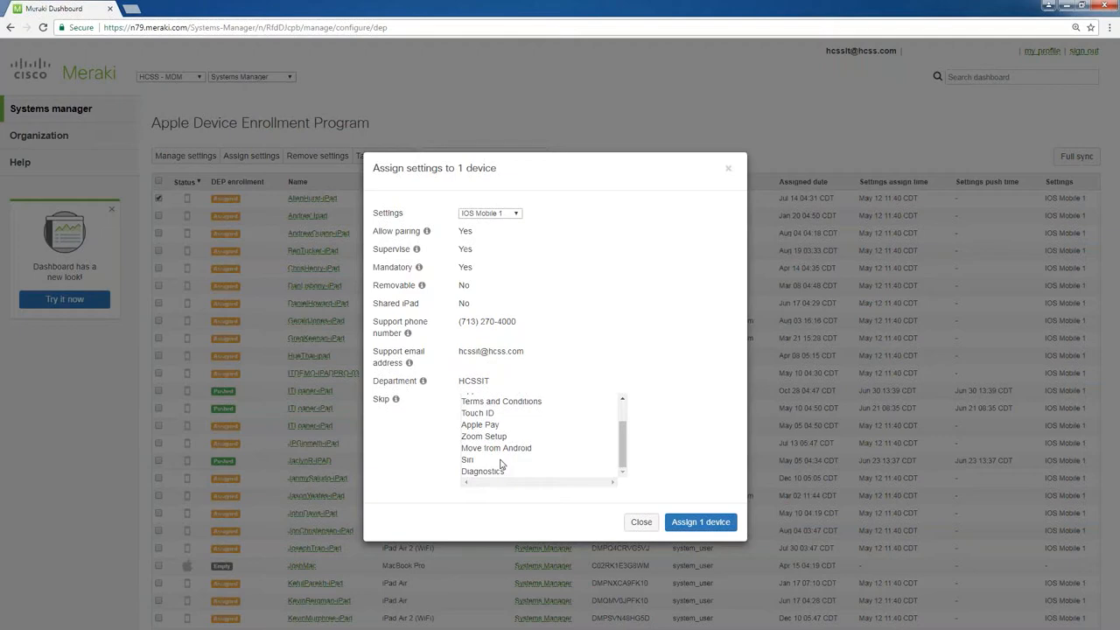
{"action": "mouse_move", "coordinate": [522, 494]}
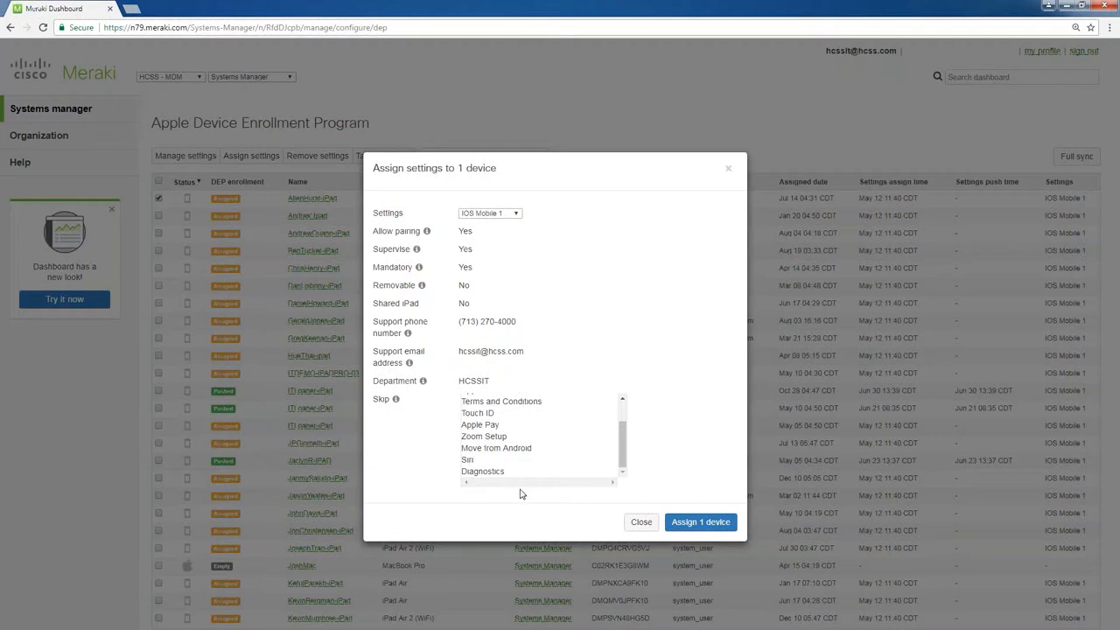
{"action": "left_click", "coordinate": [641, 522]}
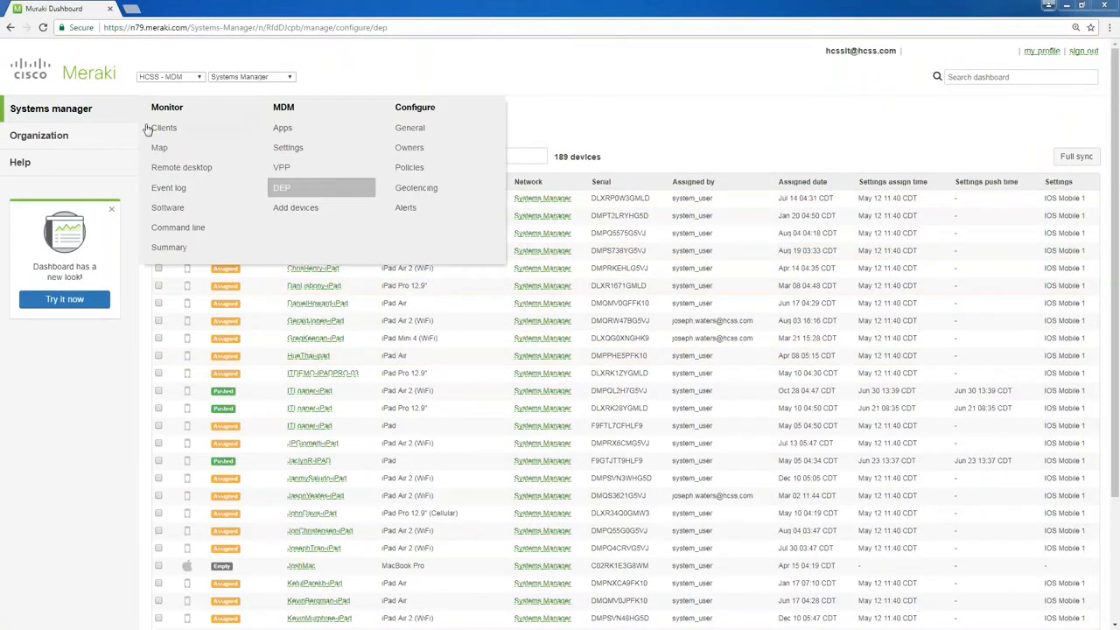
From Monitor > Clients, select MerakiDemo-iPad to view its details and location map
{"action": "left_click", "coordinate": [163, 127]}
{"action": "type", "text": "merak"}
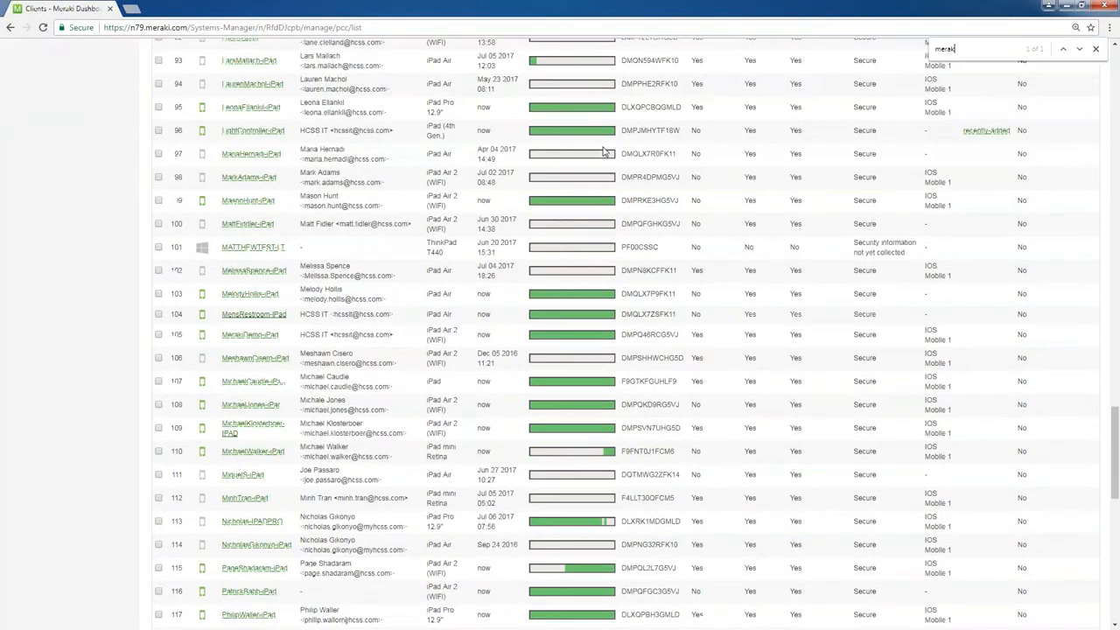
{"action": "left_click", "coordinate": [249, 334]}
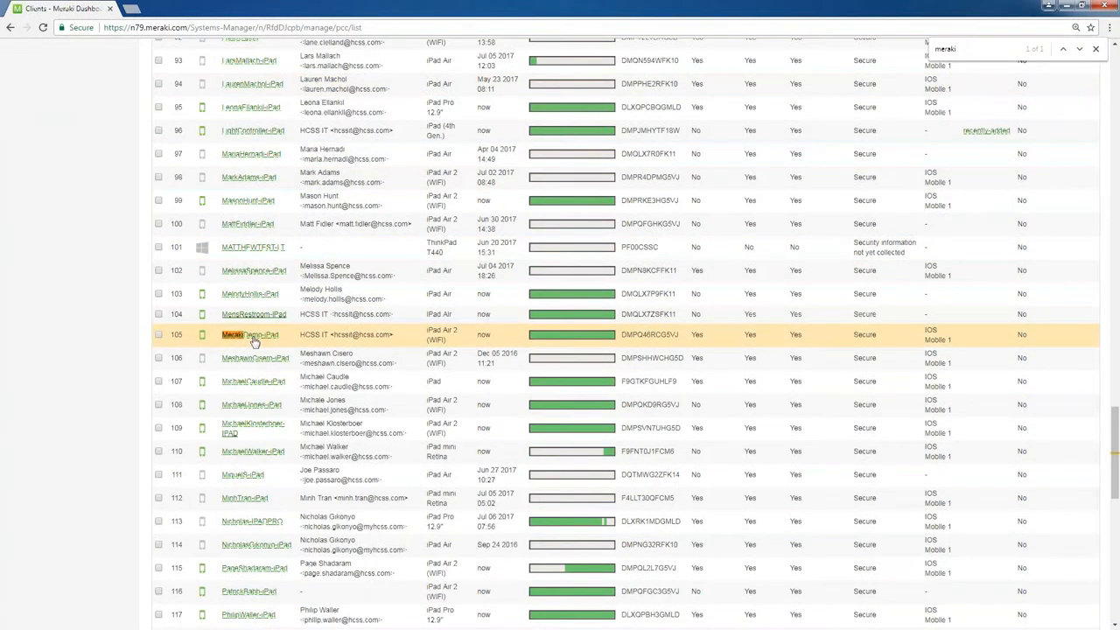
{"action": "left_click", "coordinate": [236, 334]}
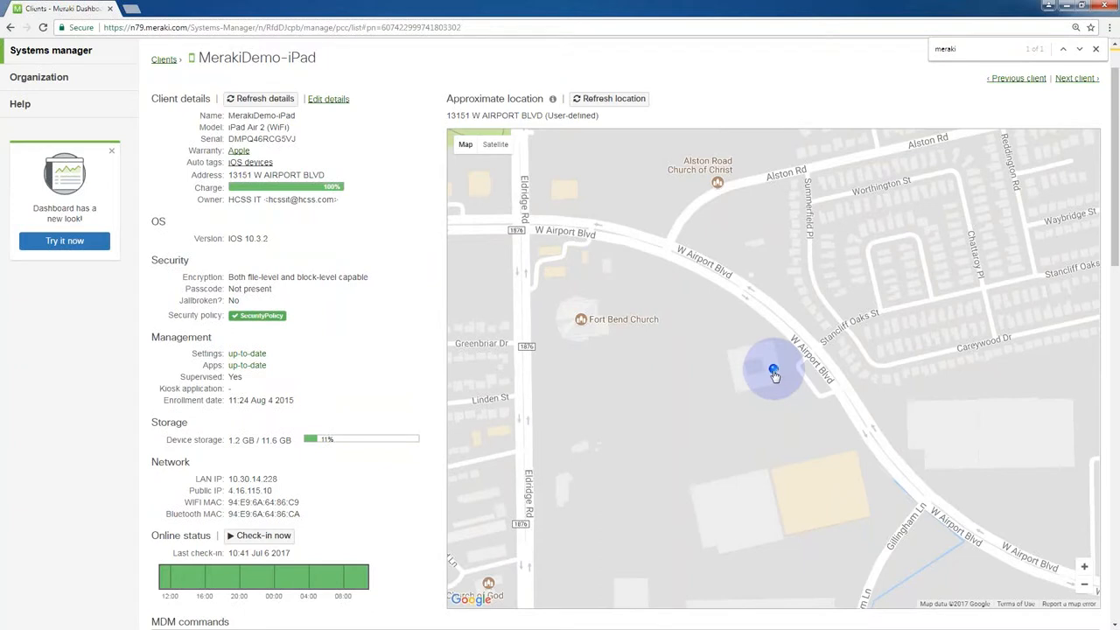
{"action": "mouse_move", "coordinate": [462, 269]}
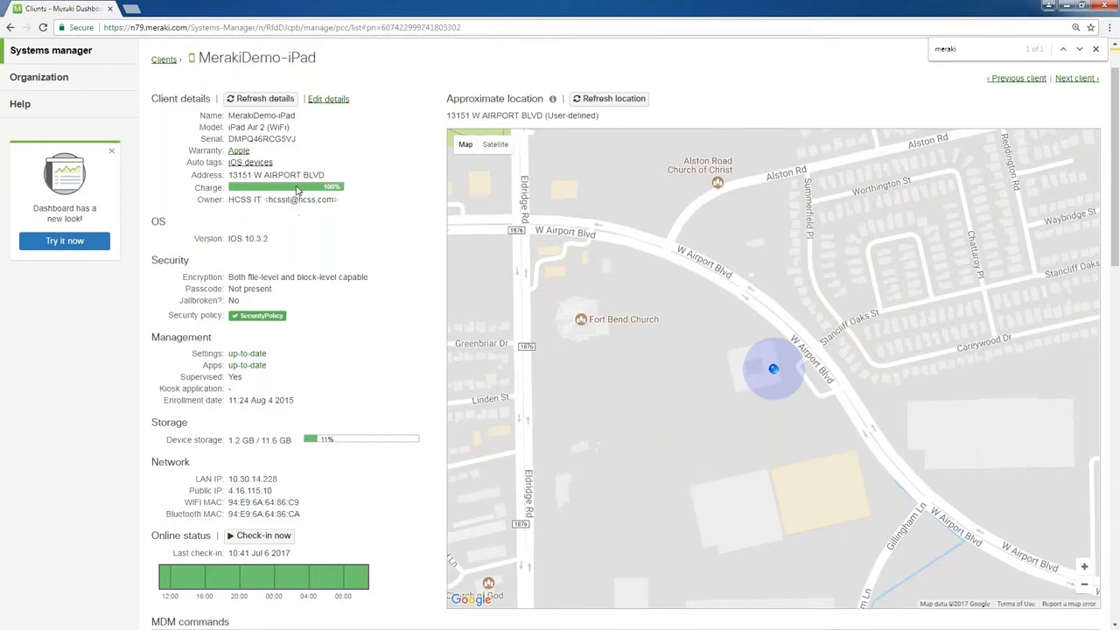
{"action": "scroll", "scroll_direction": "down", "scroll_amount": 3}
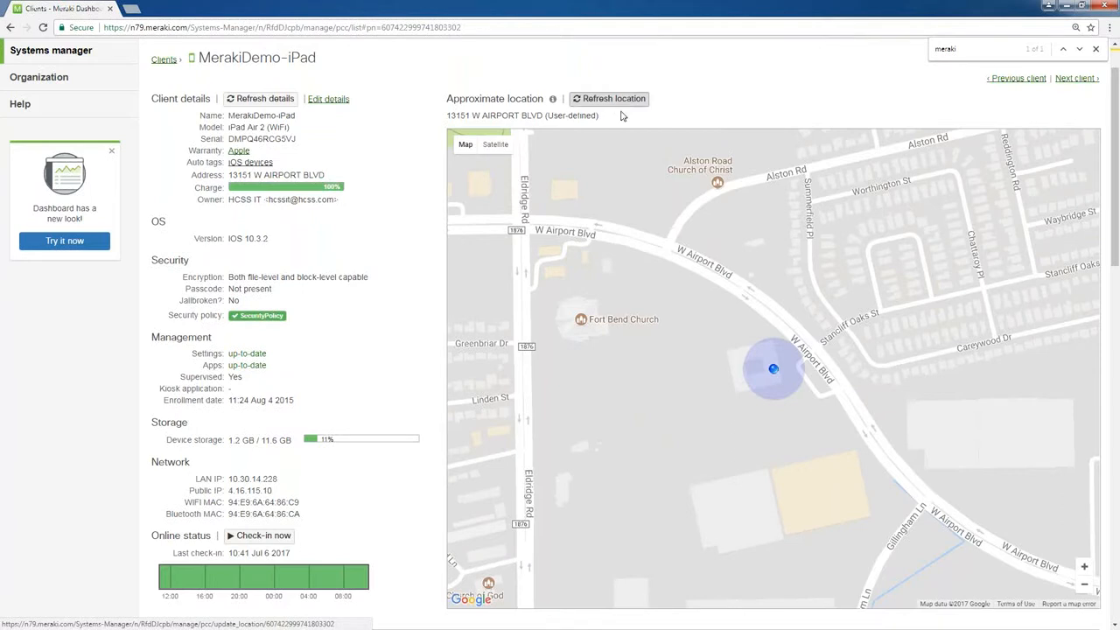
{"action": "mouse_move", "coordinate": [613, 98]}
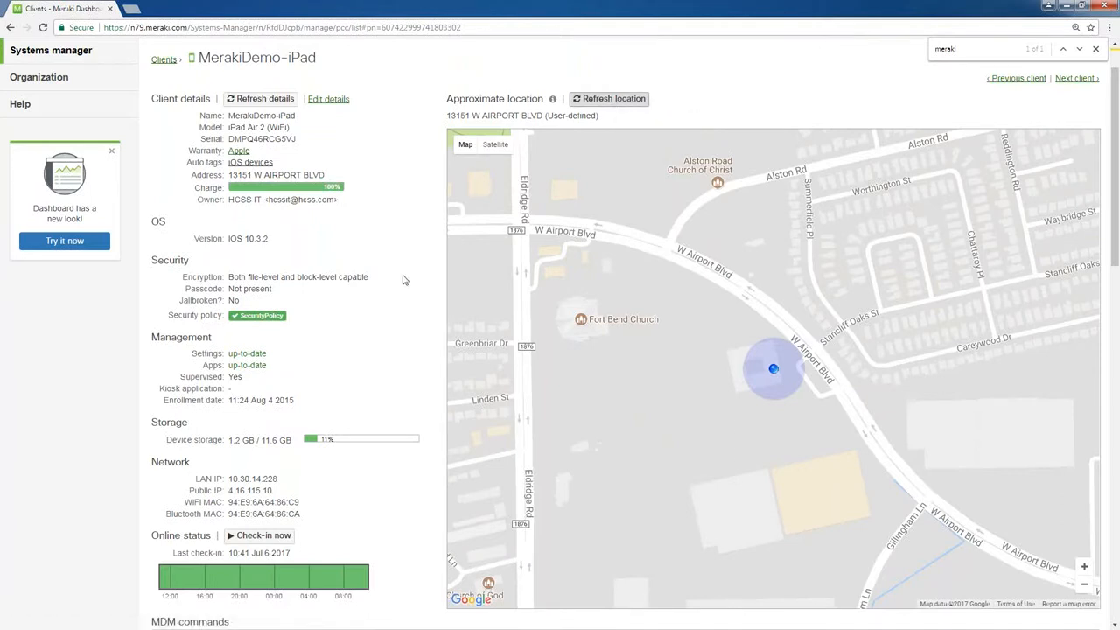
{"action": "scroll", "scroll_direction": "down", "scroll_amount": 3}
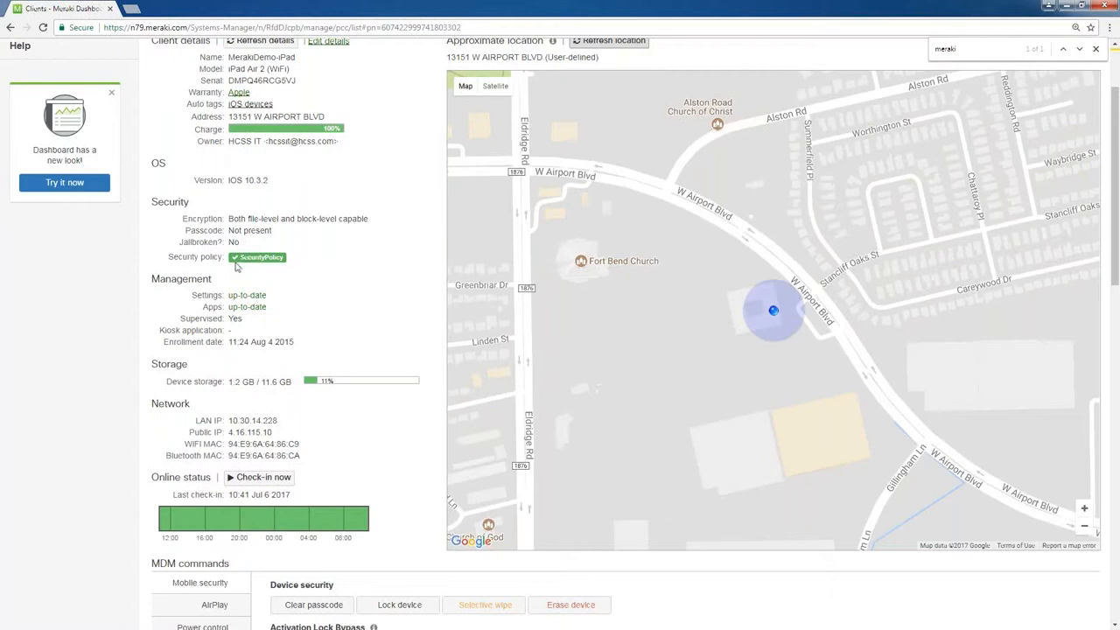
{"action": "mouse_move", "coordinate": [274, 291]}
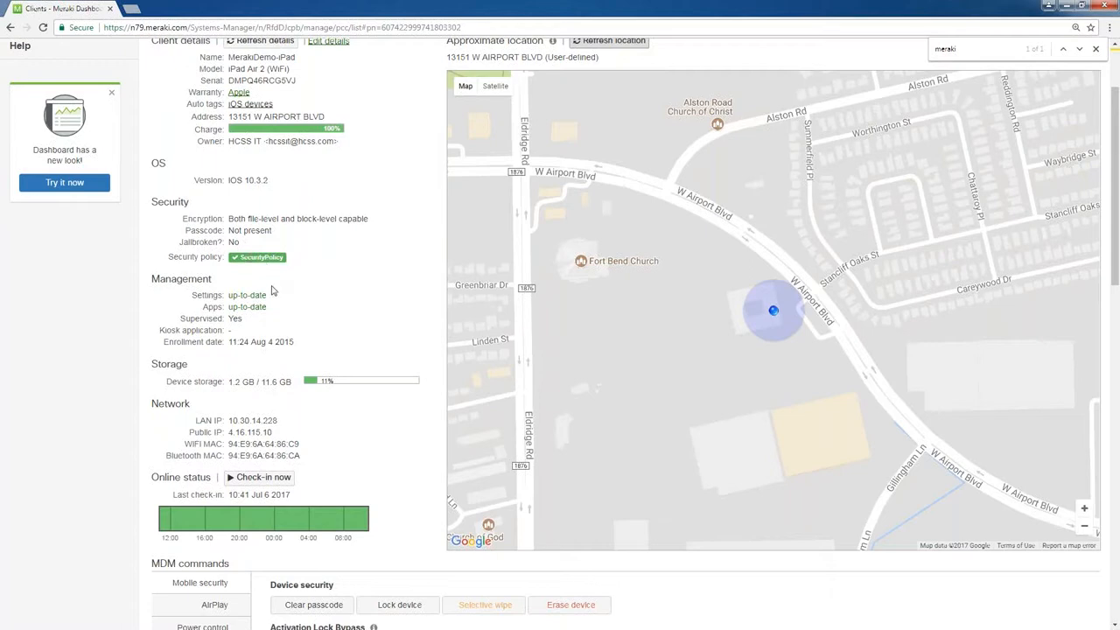
{"action": "scroll", "scroll_direction": "down", "scroll_amount": 3}
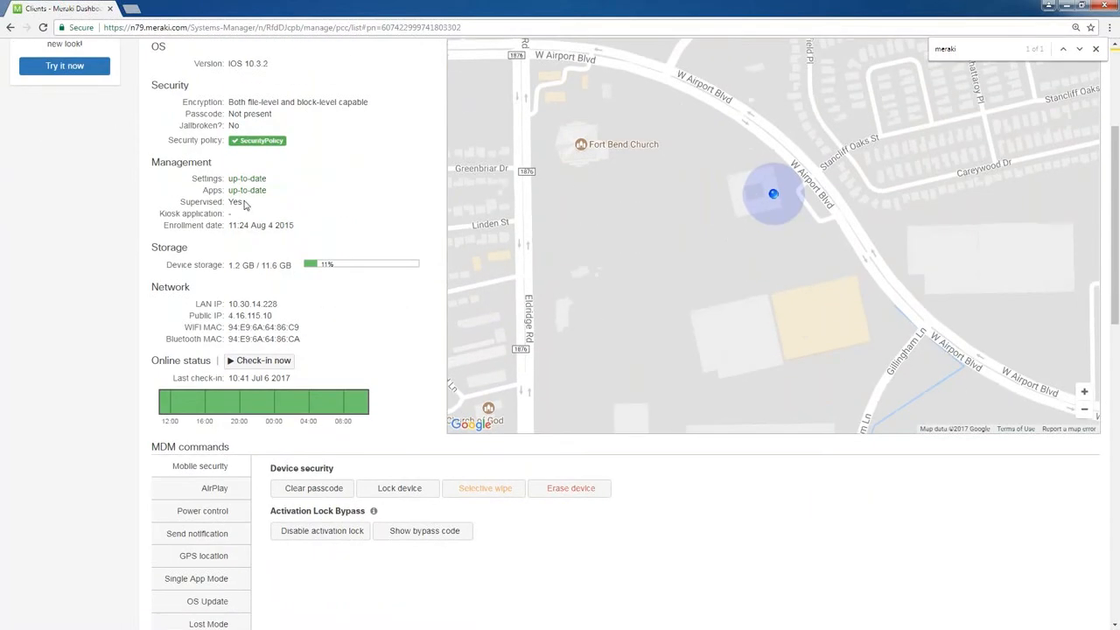
{"action": "scroll", "scroll_direction": "down", "scroll_amount": 3}
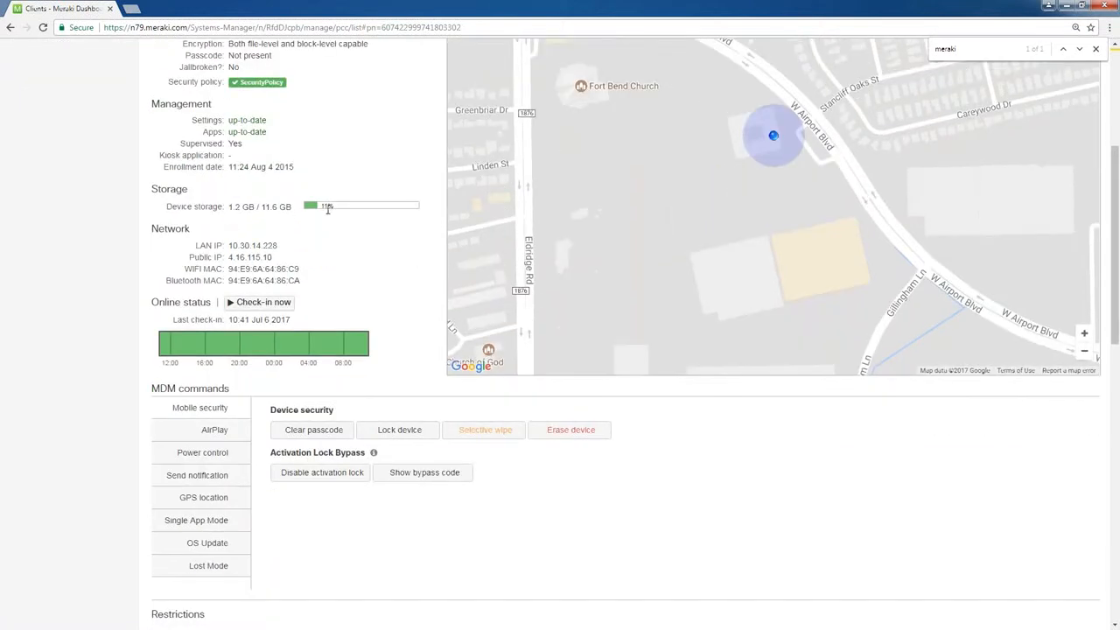
{"action": "mouse_move", "coordinate": [338, 249]}
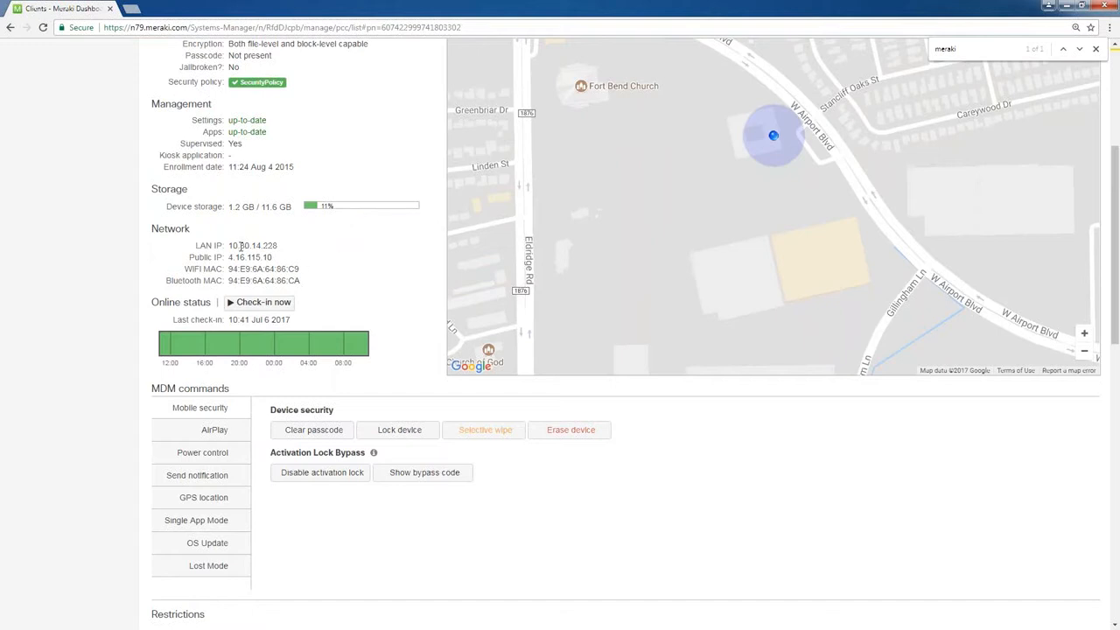
{"action": "scroll", "scroll_direction": "down", "scroll_amount": 3}
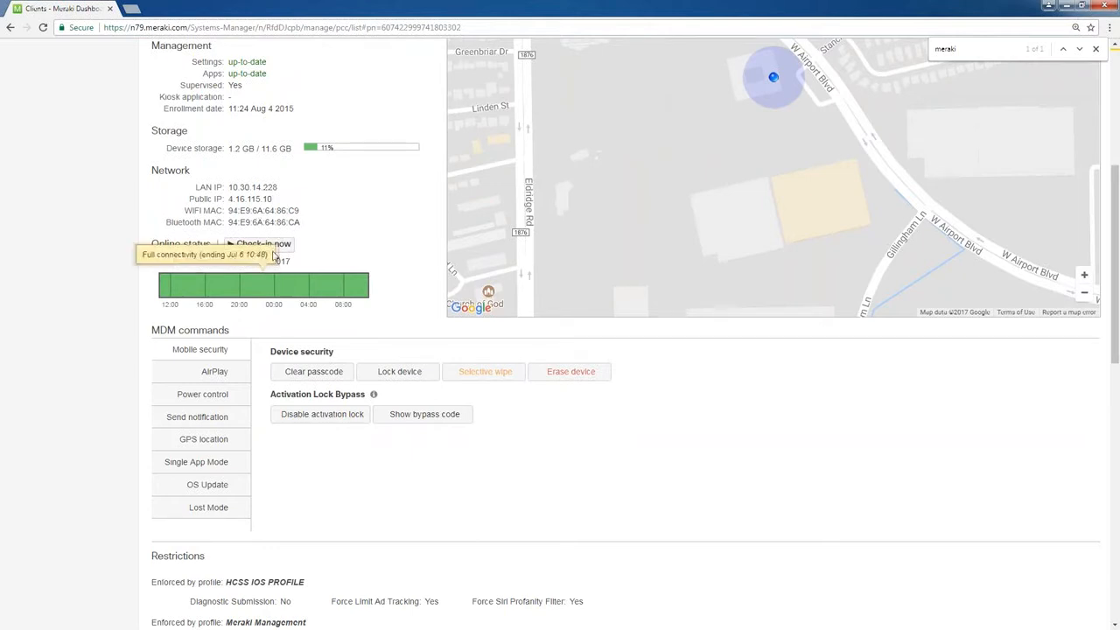
{"action": "mouse_move", "coordinate": [328, 261]}
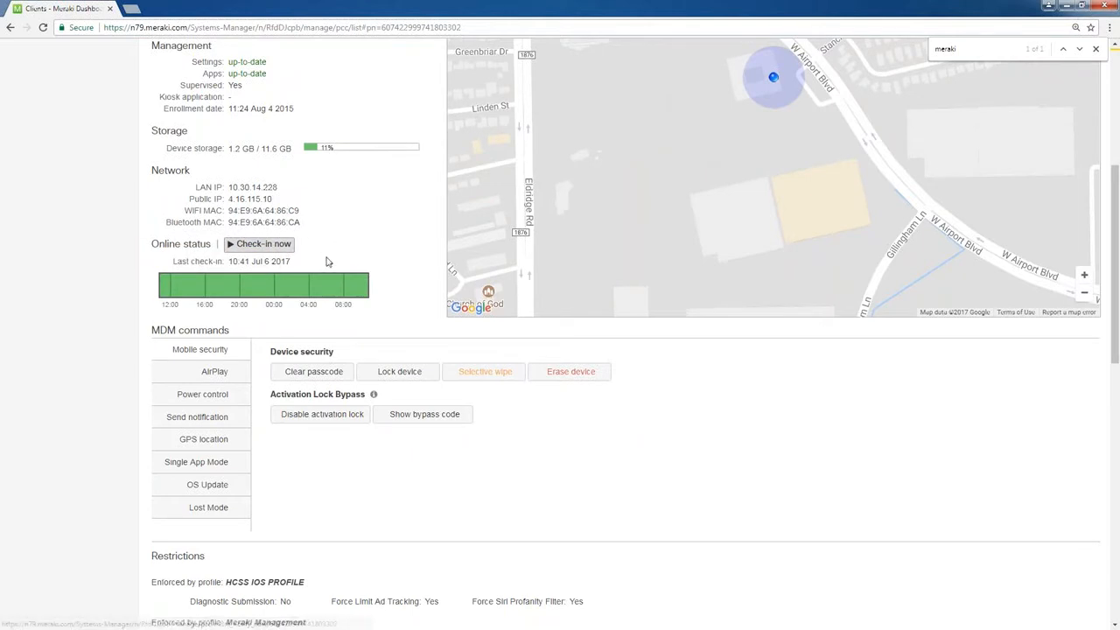
{"action": "mouse_move", "coordinate": [210, 289]}
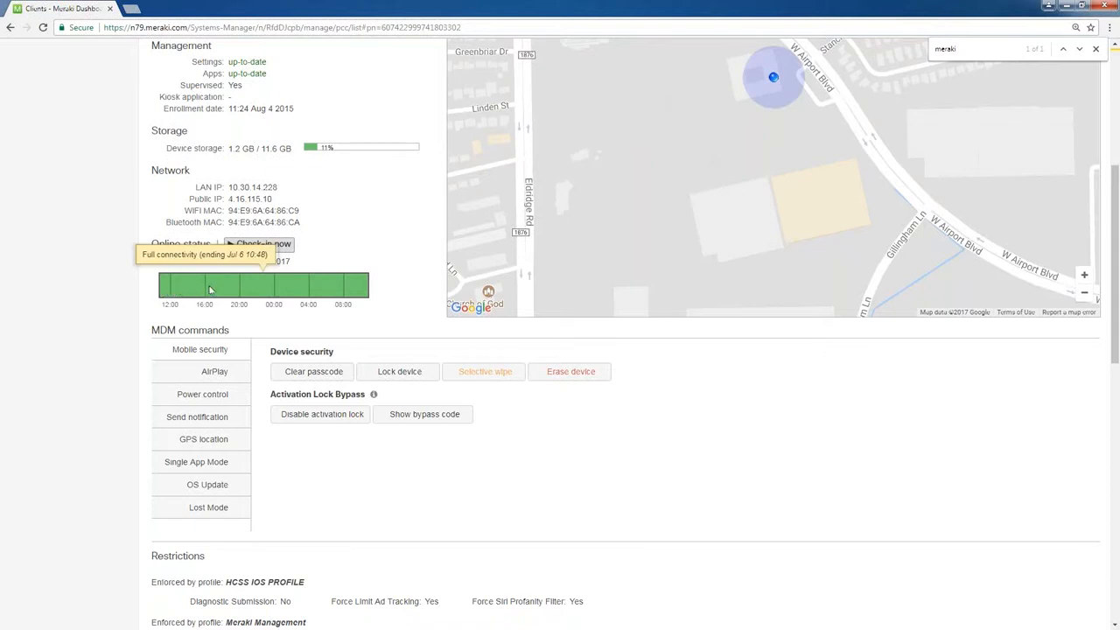
{"action": "mouse_move", "coordinate": [359, 291]}
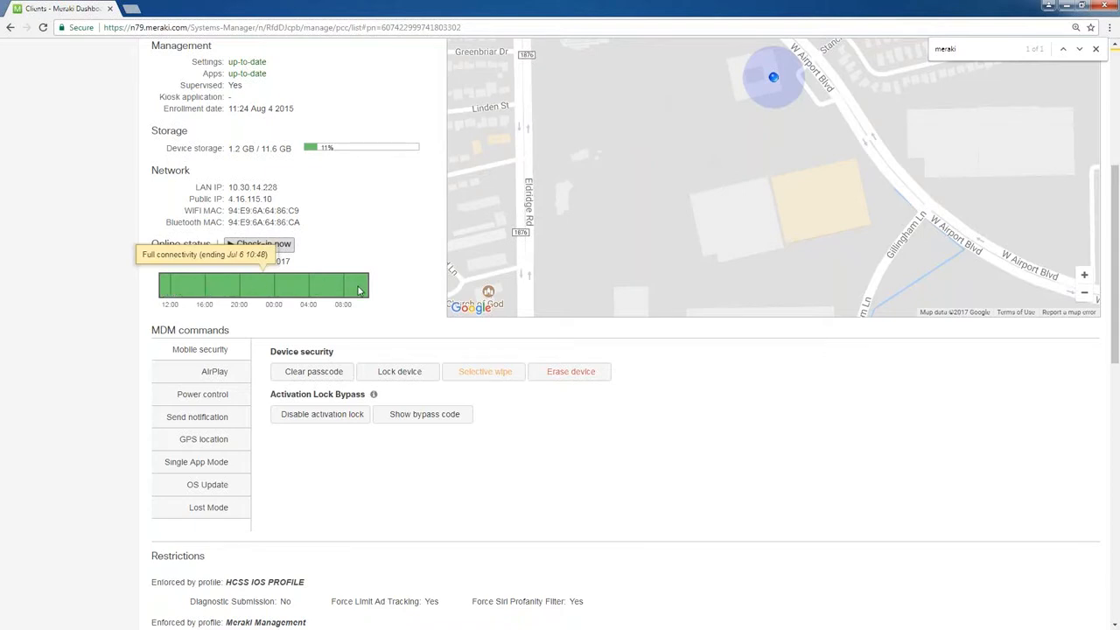
{"action": "scroll", "scroll_direction": "down", "scroll_amount": 3}
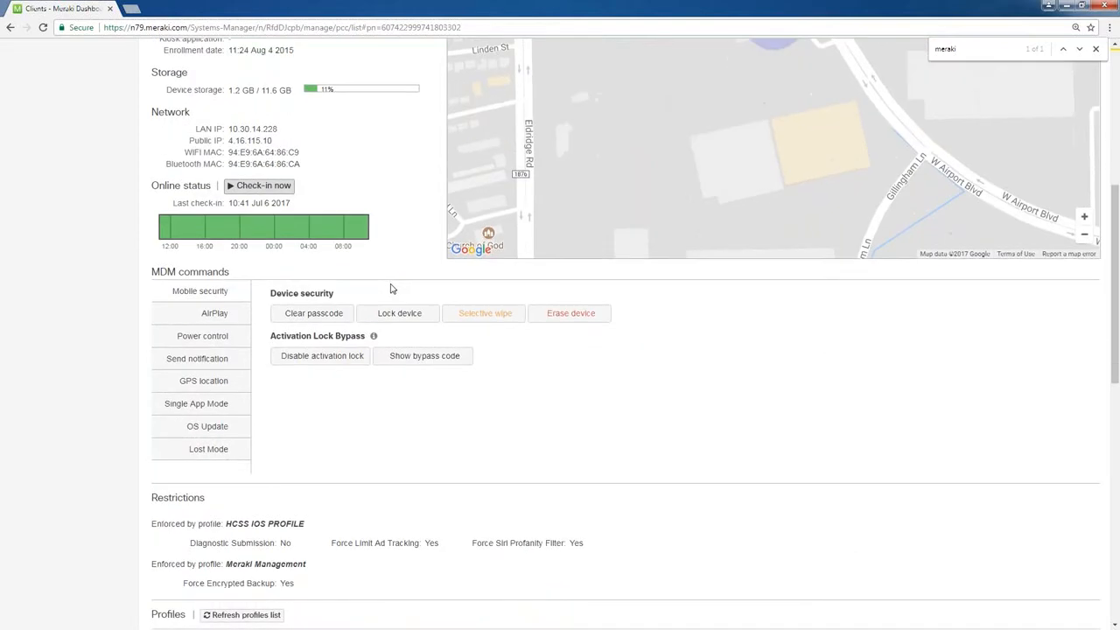
Under Mobile security, try a selective wipe, then request Erase device for MerakiDemo-iPad
{"action": "scroll", "scroll_direction": "down", "scroll_amount": 3}
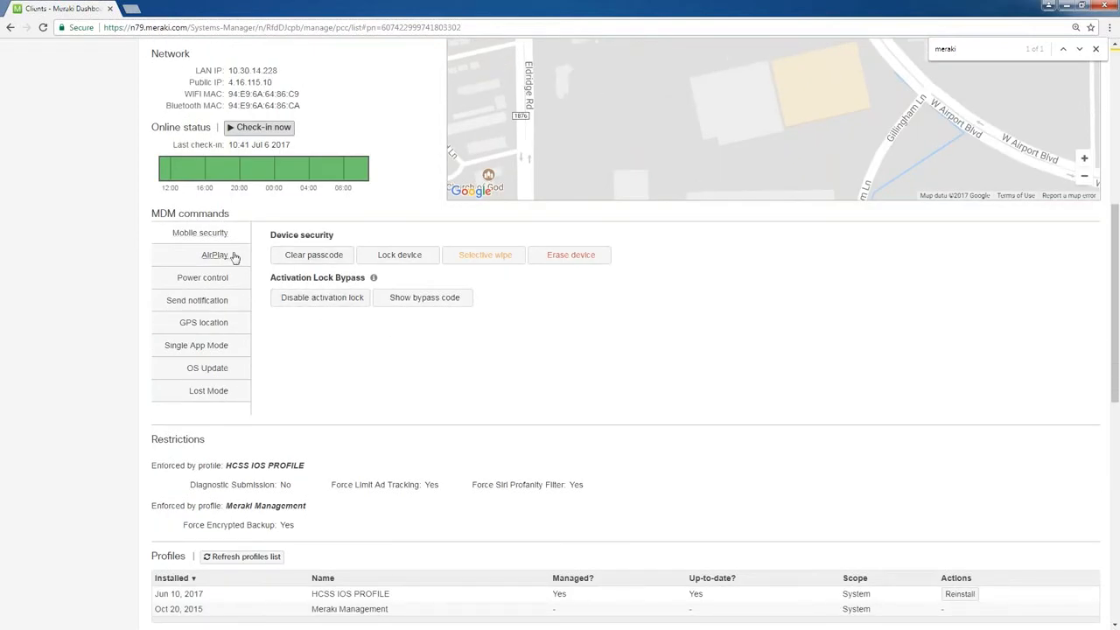
{"action": "mouse_move", "coordinate": [240, 282]}
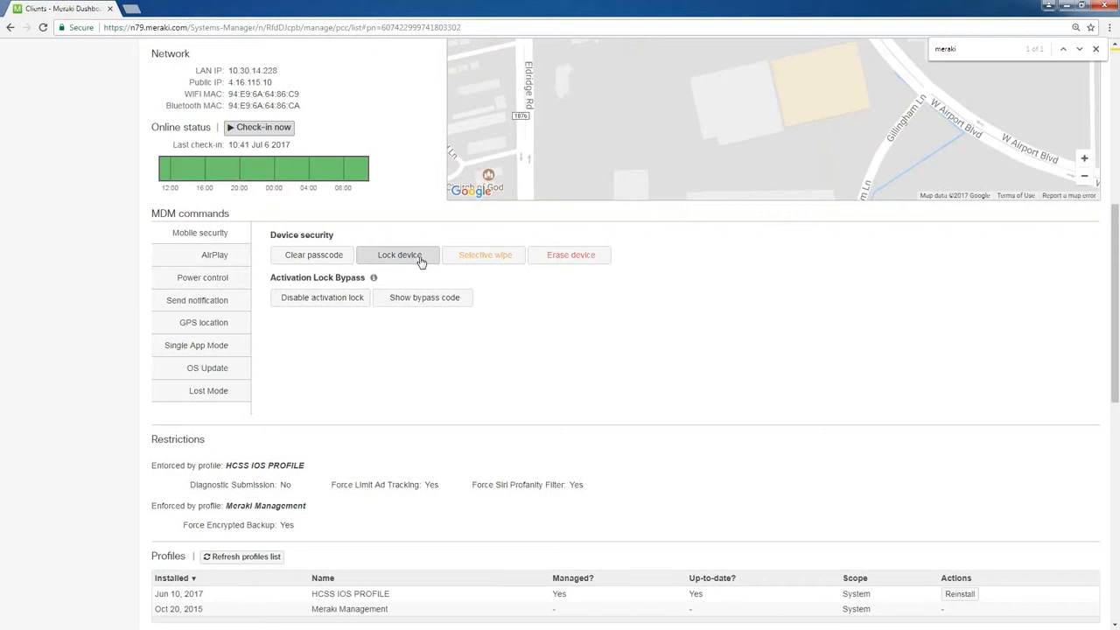
{"action": "left_click", "coordinate": [484, 254]}
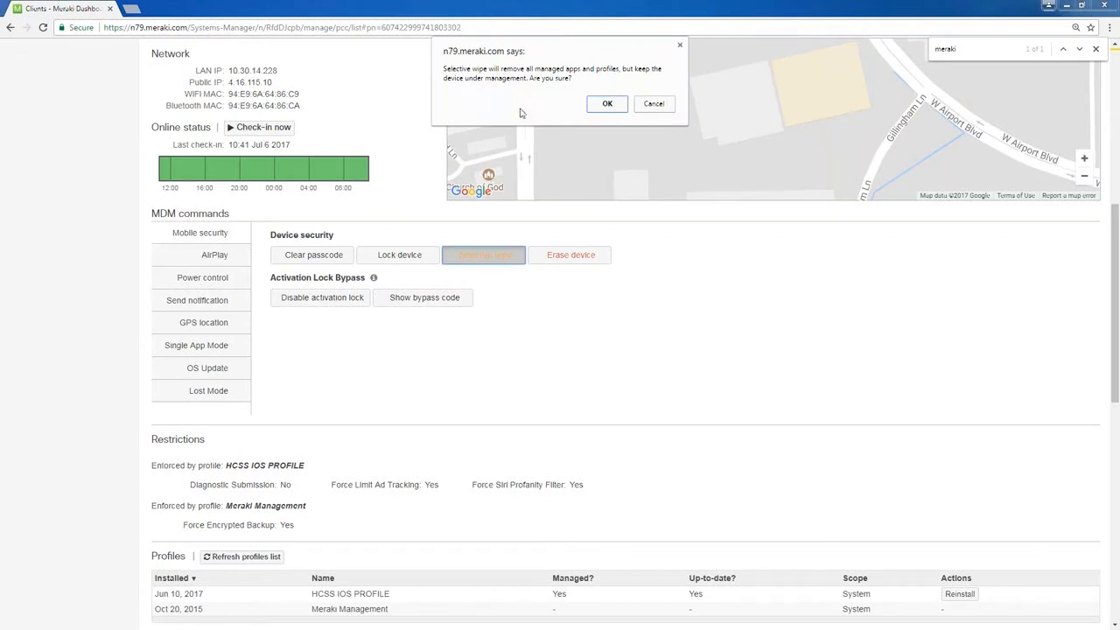
{"action": "mouse_move", "coordinate": [695, 119]}
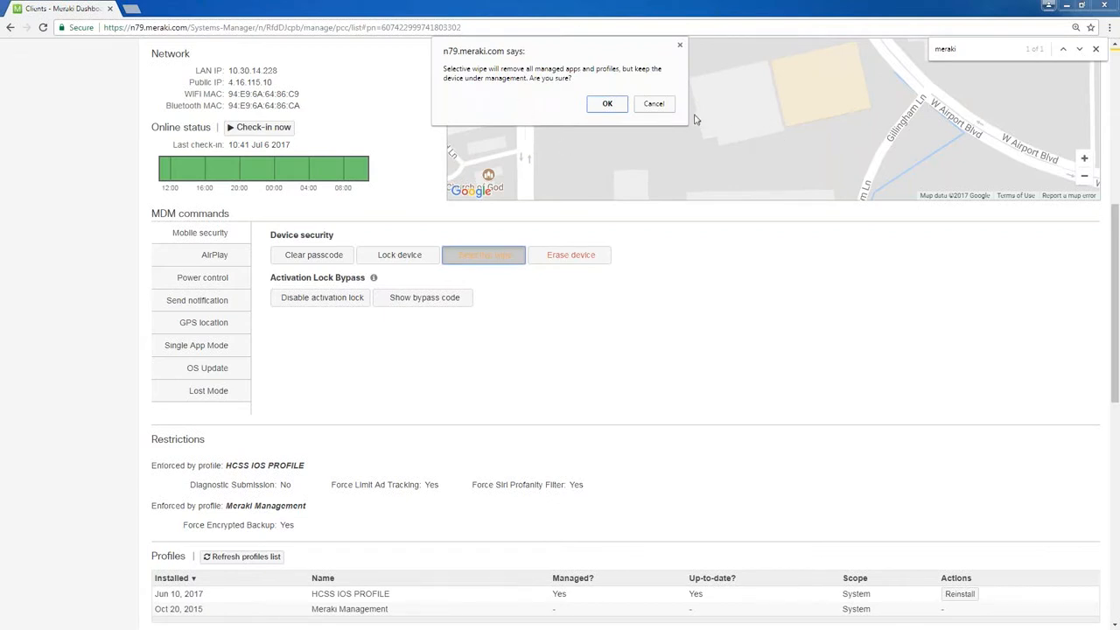
{"action": "mouse_move", "coordinate": [570, 80]}
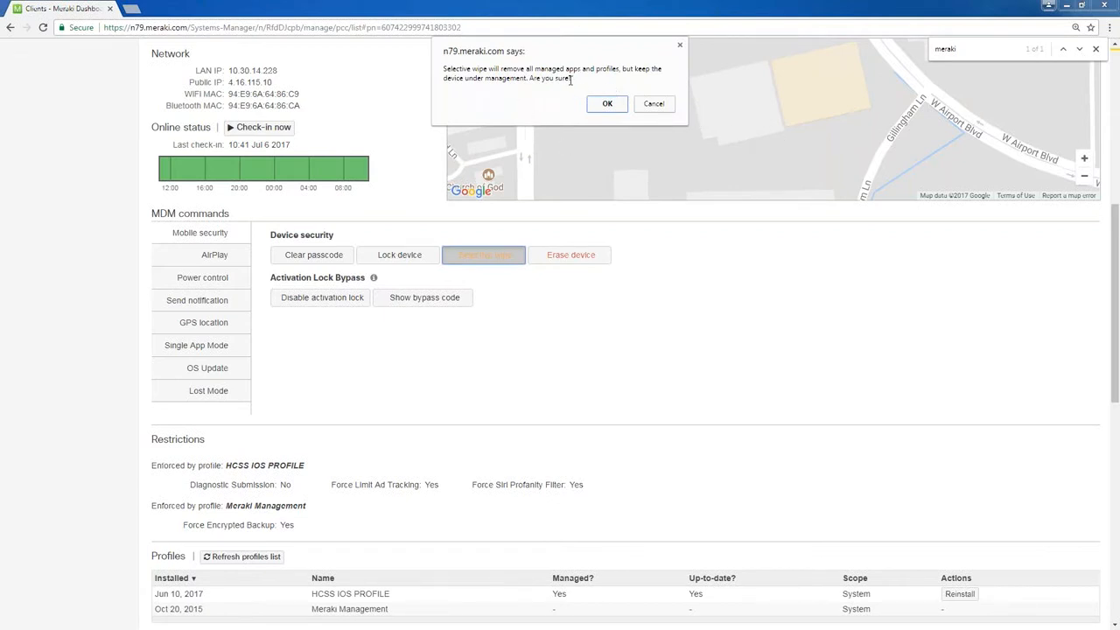
{"action": "mouse_move", "coordinate": [504, 93]}
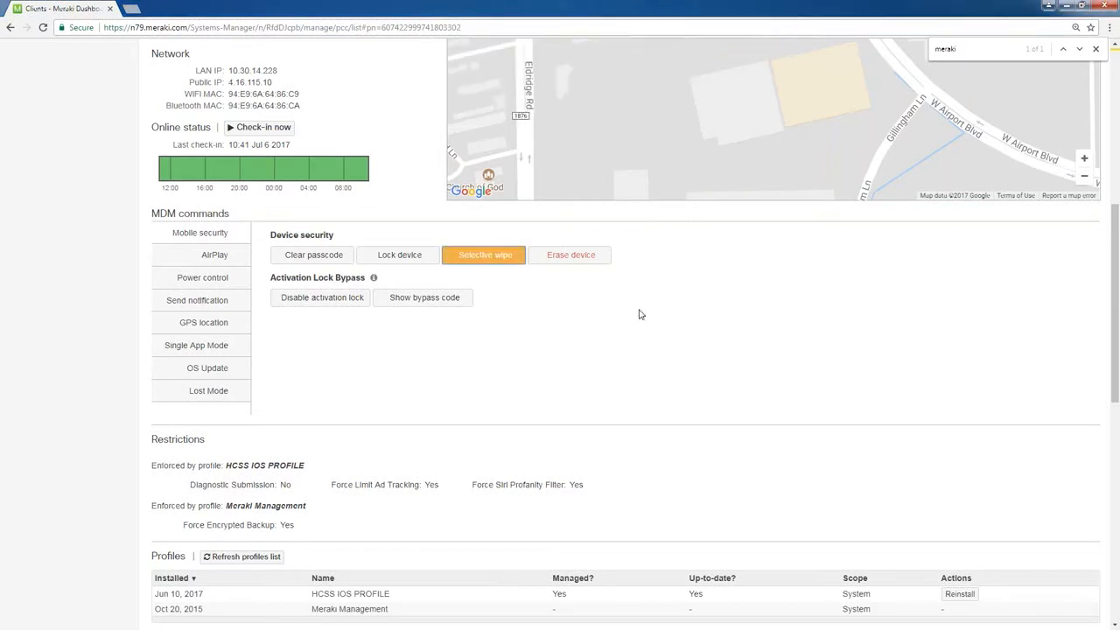
{"action": "left_click", "coordinate": [570, 255]}
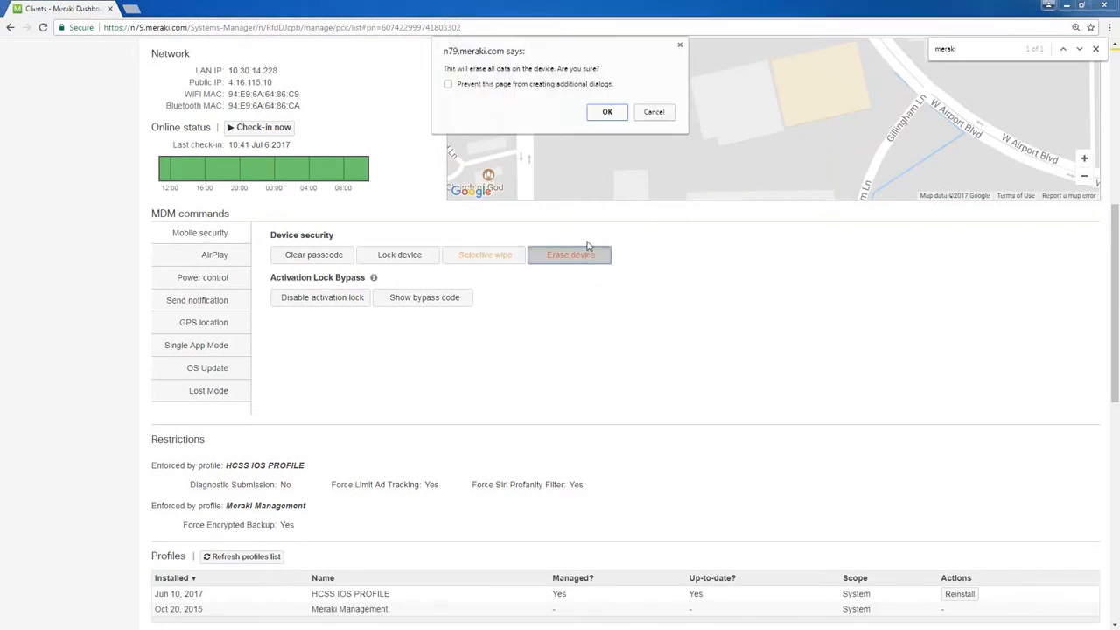
{"action": "mouse_move", "coordinate": [591, 168]}
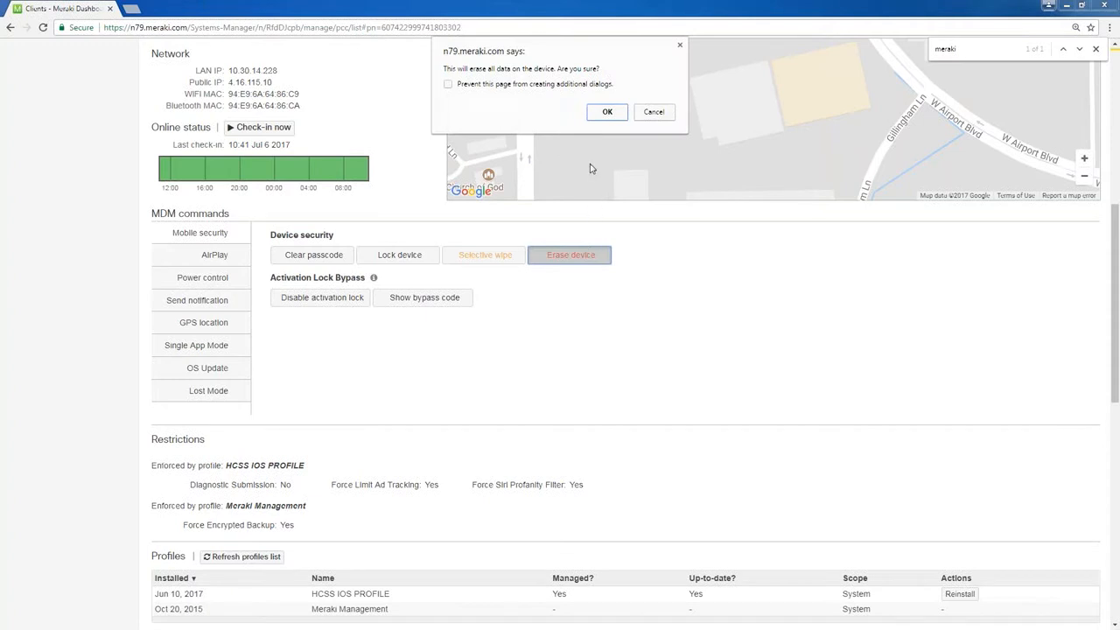
{"action": "mouse_move", "coordinate": [626, 153]}
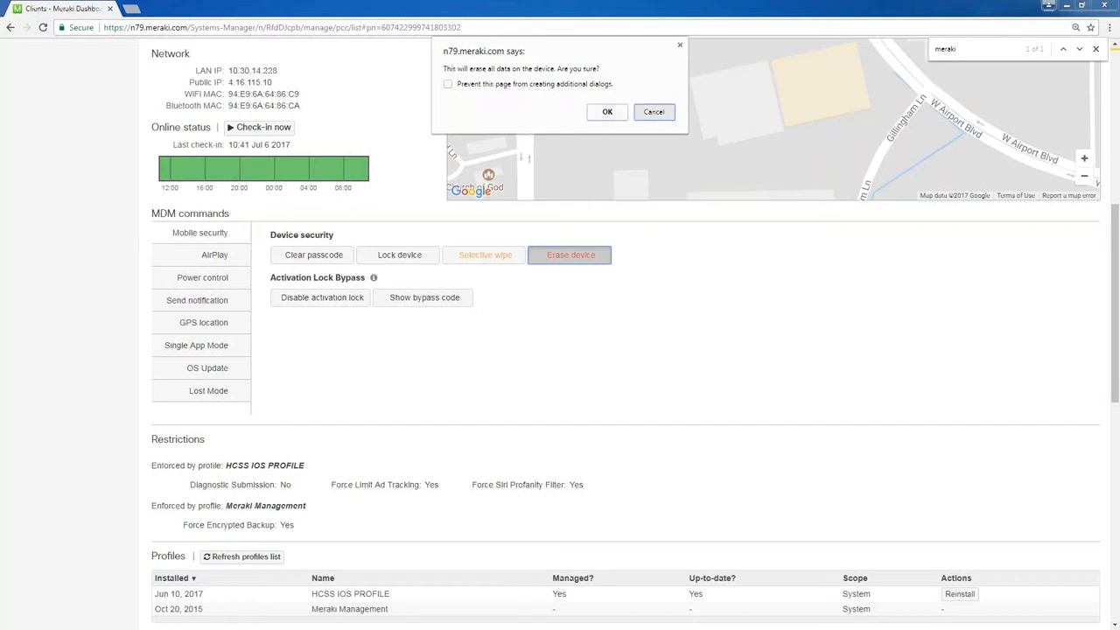
Cancel the erase and display the iPad's Activation Lock bypass code
{"action": "left_click", "coordinate": [654, 111]}
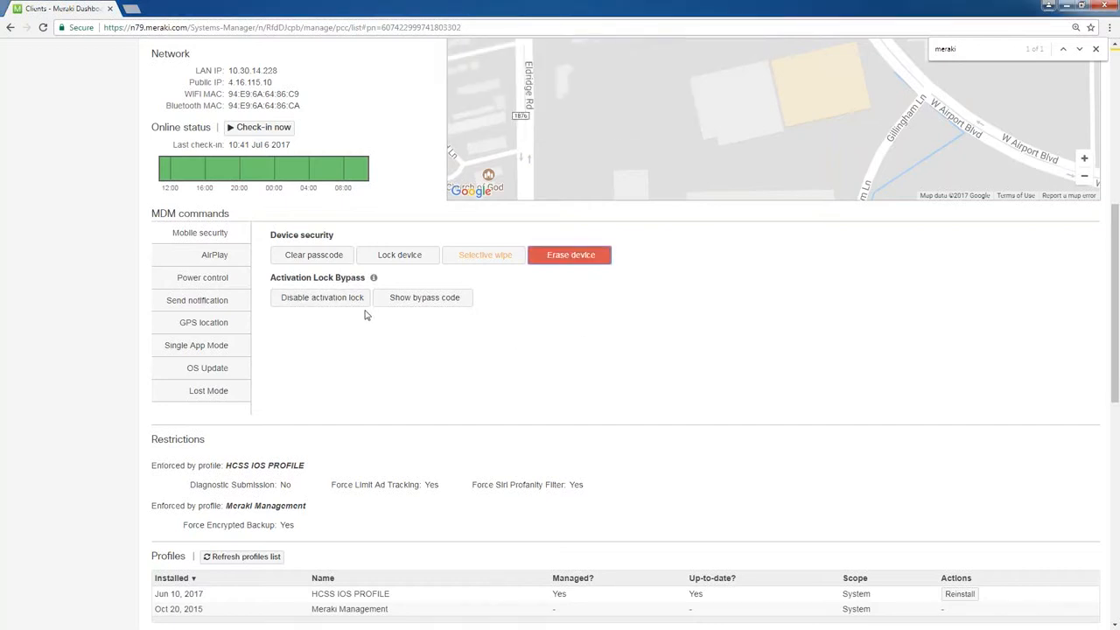
{"action": "mouse_move", "coordinate": [423, 298]}
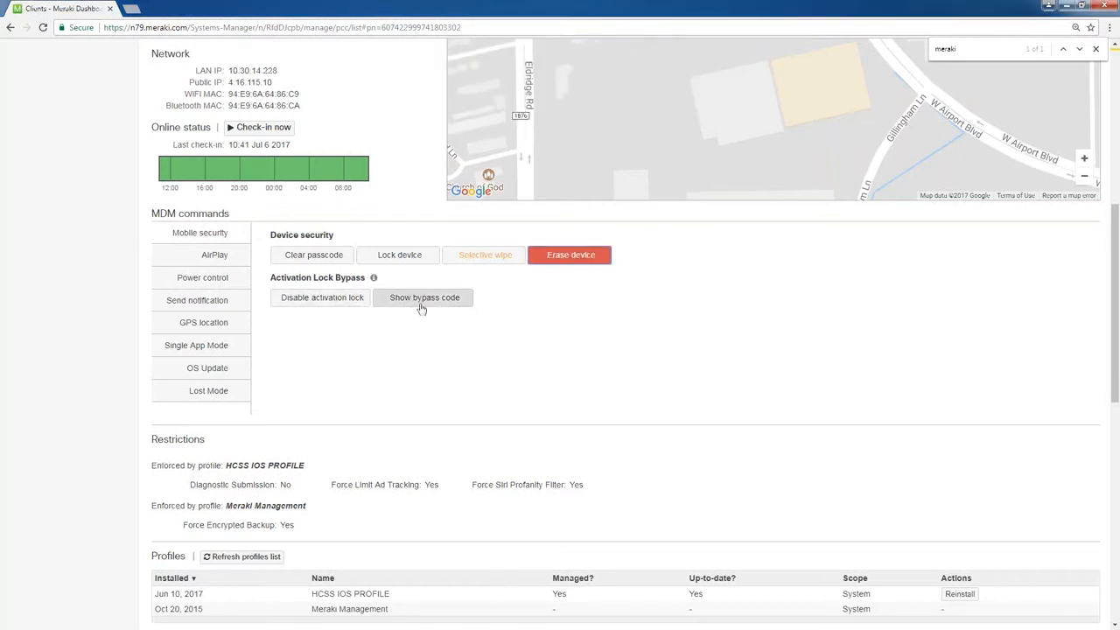
{"action": "left_click", "coordinate": [425, 296]}
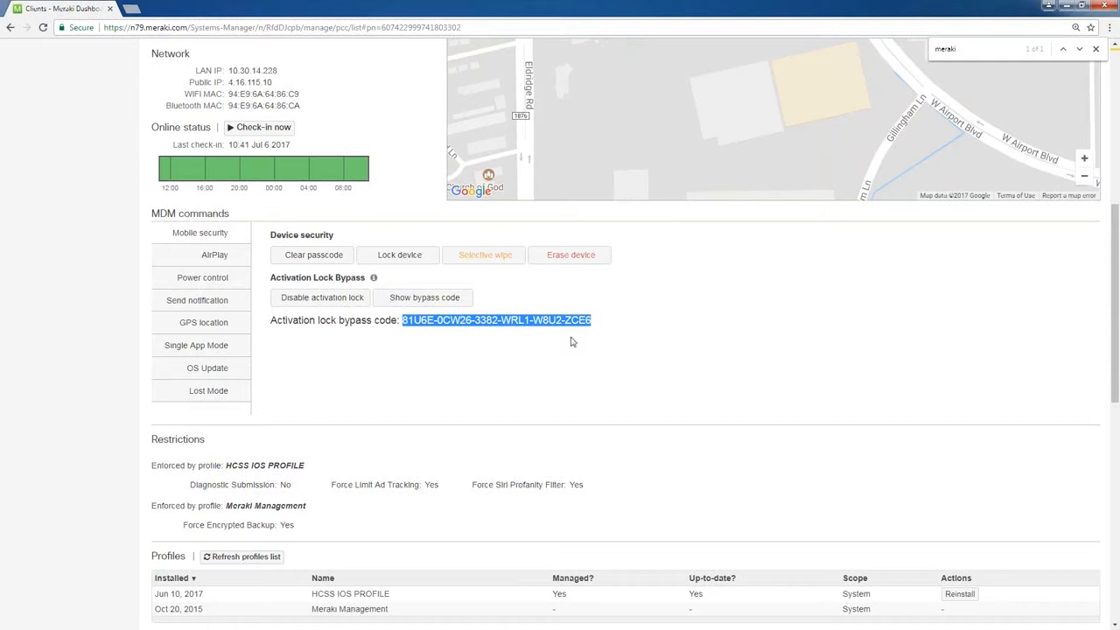
{"action": "mouse_move", "coordinate": [553, 346]}
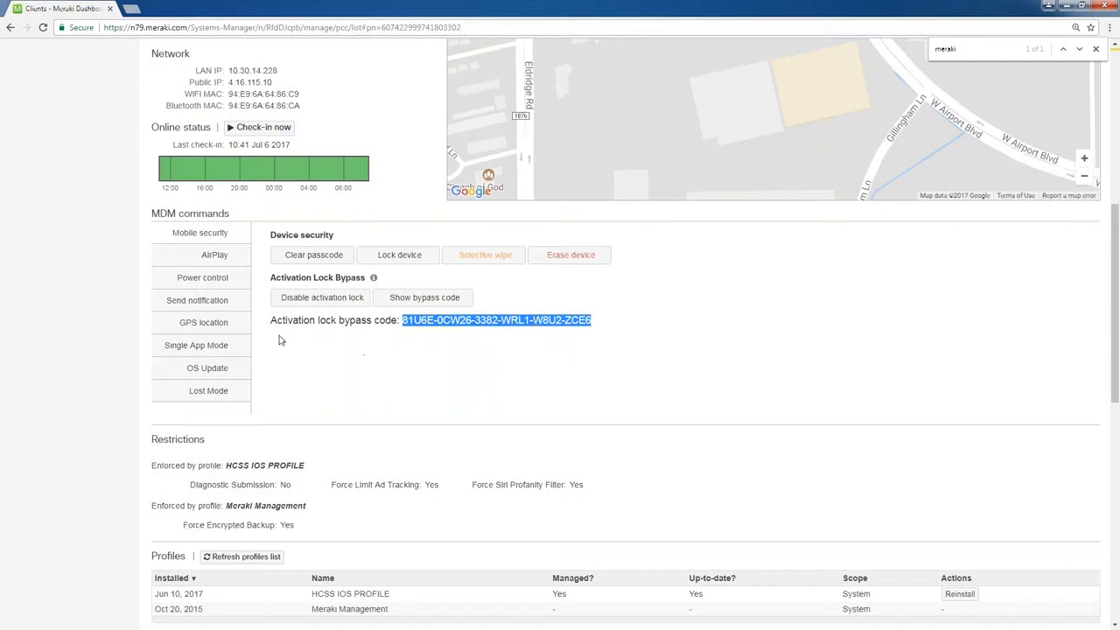
Send a notification reading 'Test Message' to MerakiDemo-iPad
{"action": "left_click", "coordinate": [197, 300]}
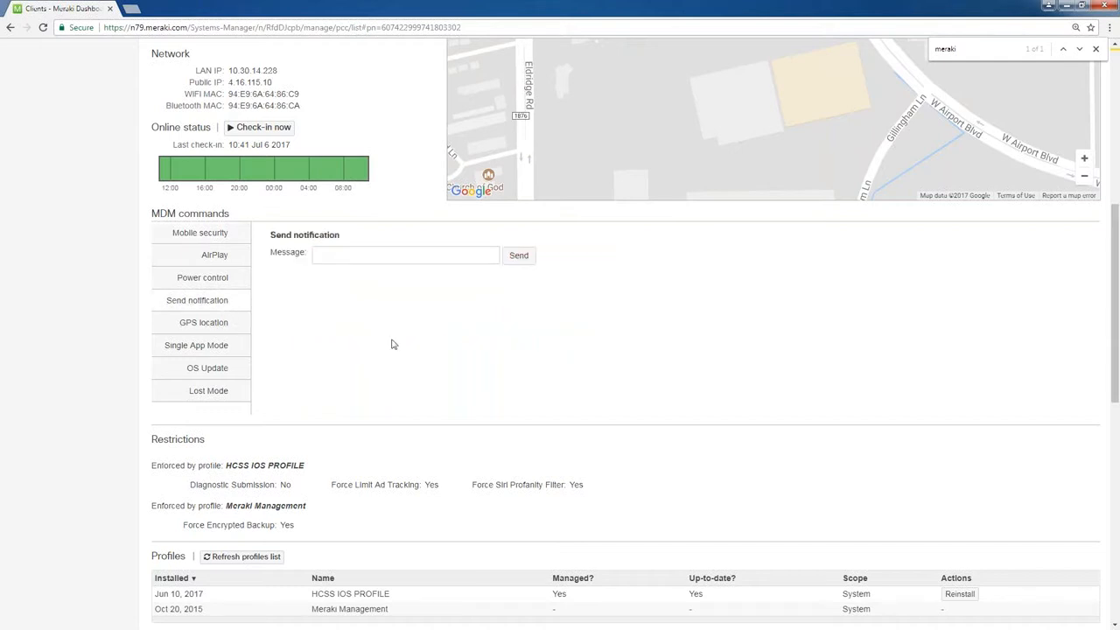
{"action": "type", "text": "T"}
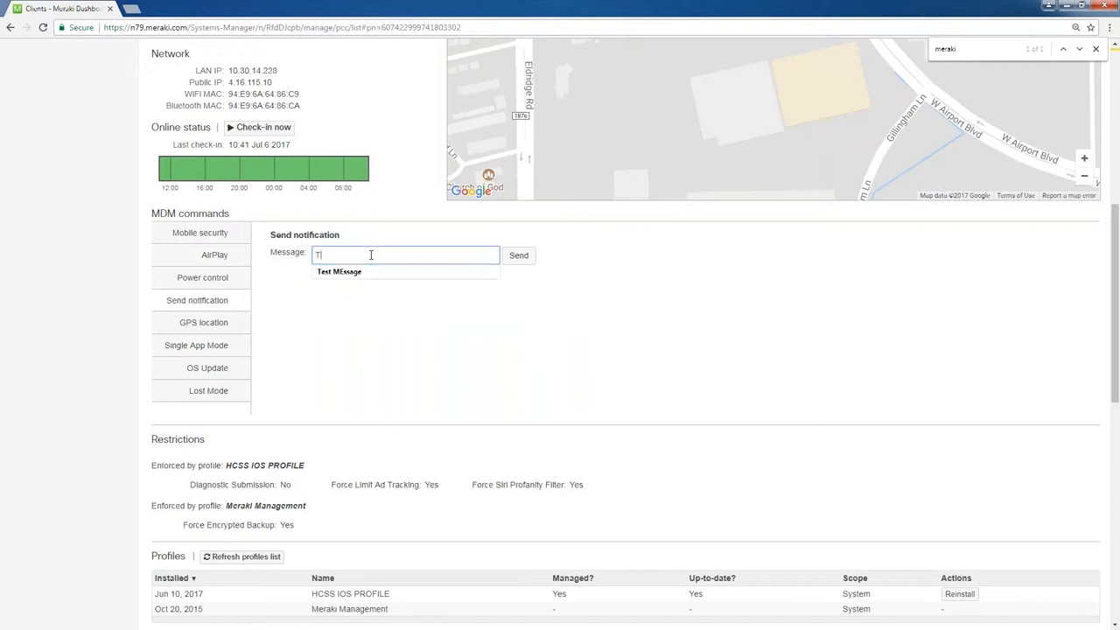
{"action": "type", "text": "est Messa"}
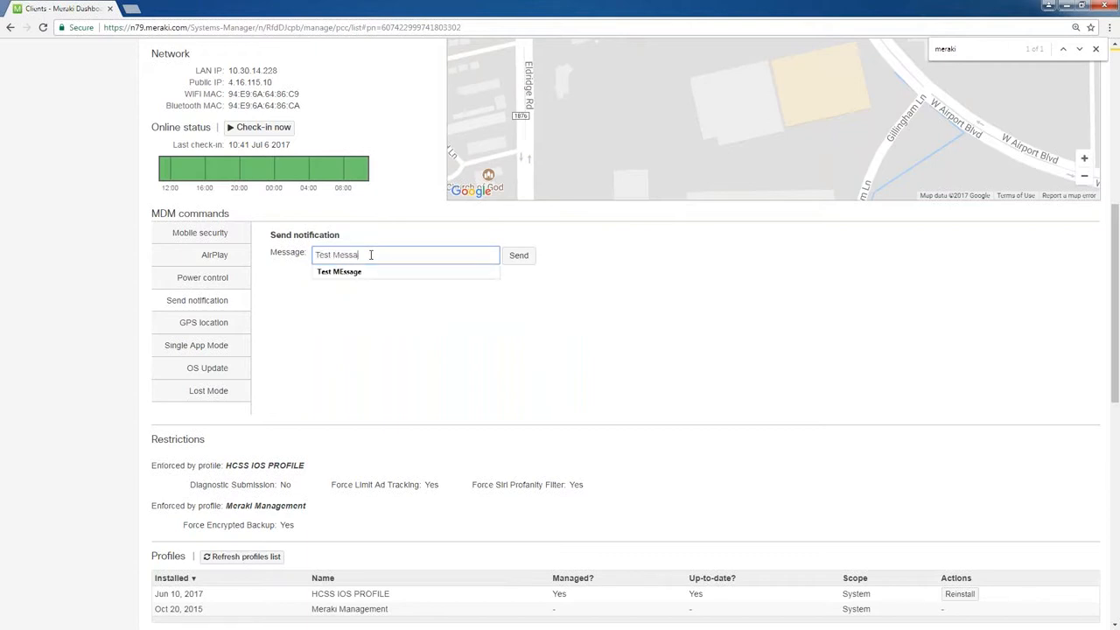
{"action": "type", "text": "ge"}
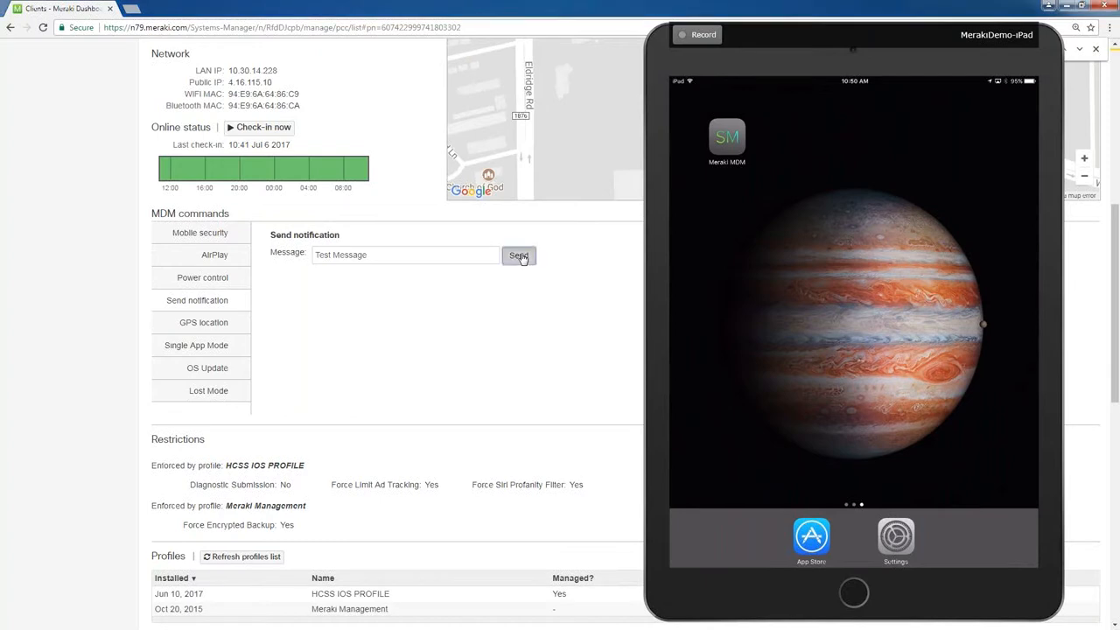
{"action": "left_click", "coordinate": [518, 255]}
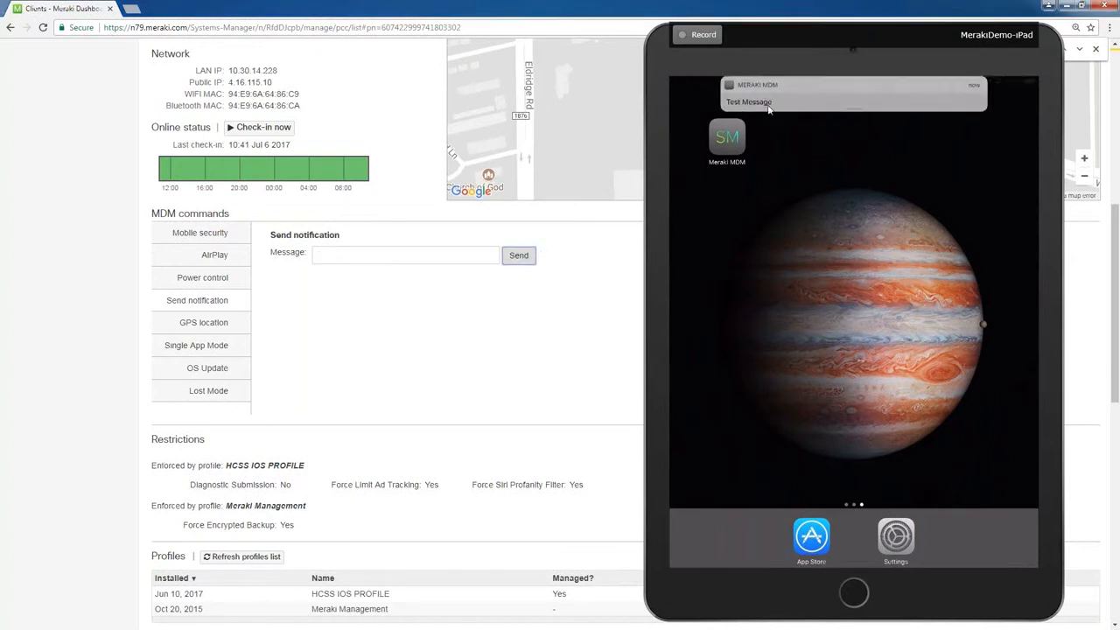
{"action": "mouse_move", "coordinate": [787, 114]}
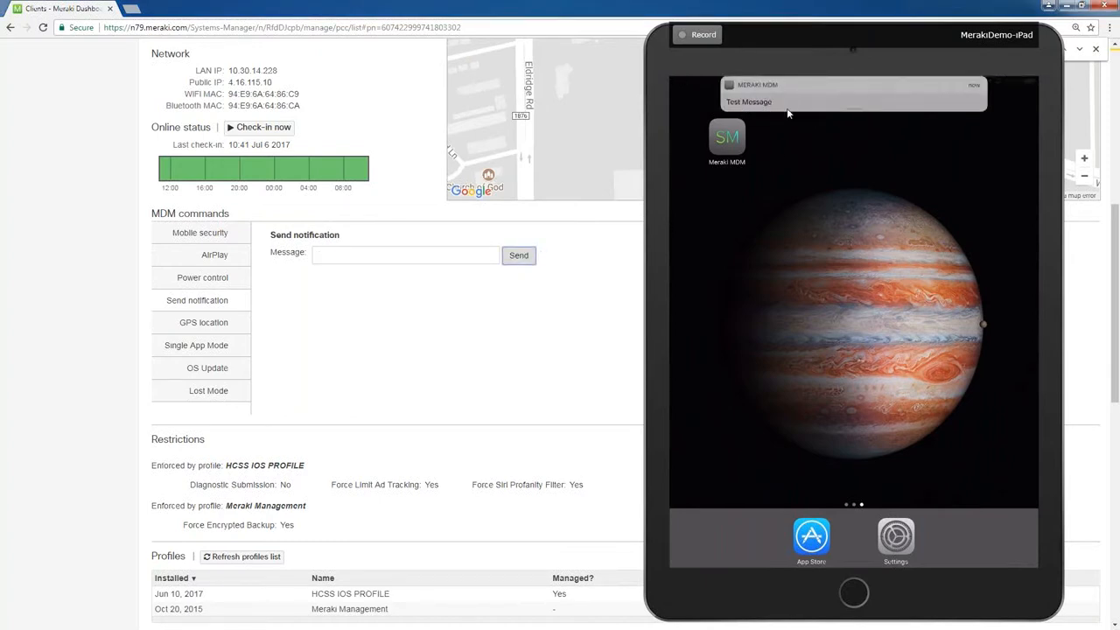
{"action": "mouse_move", "coordinate": [867, 41]}
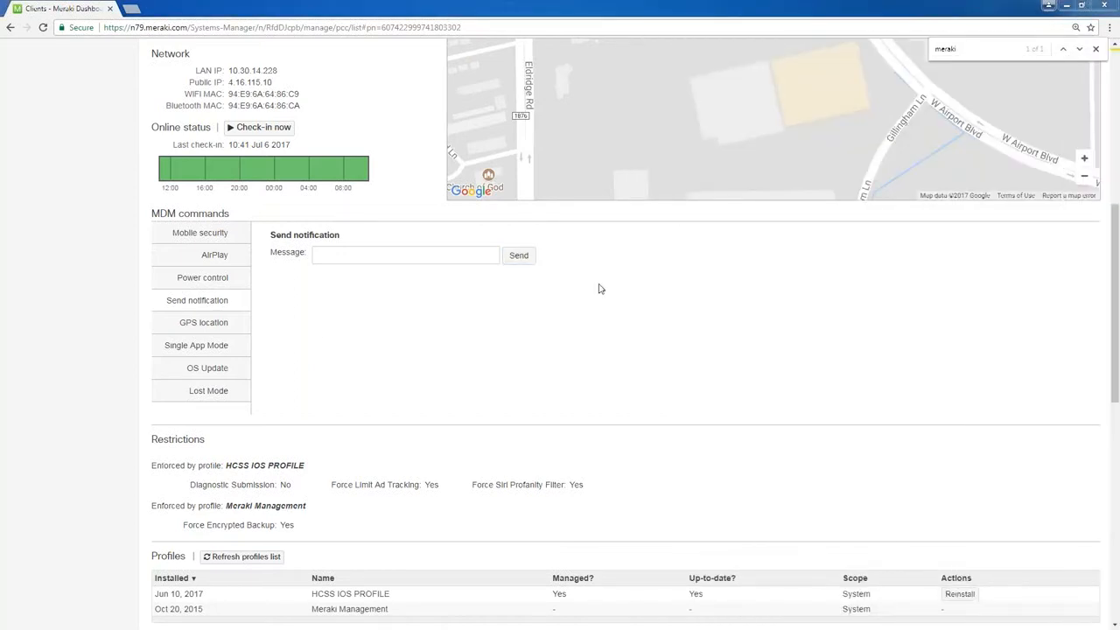
{"action": "mouse_move", "coordinate": [977, 240]}
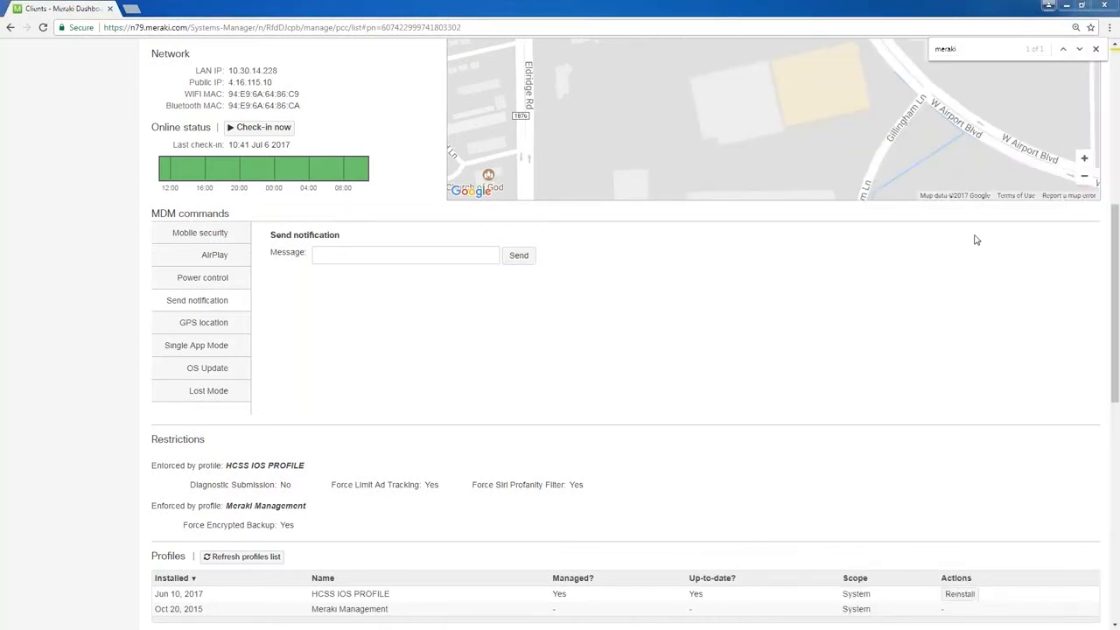
View GPS location, then show the Single App Mode command with Meraki as the app
{"action": "left_click", "coordinate": [203, 322]}
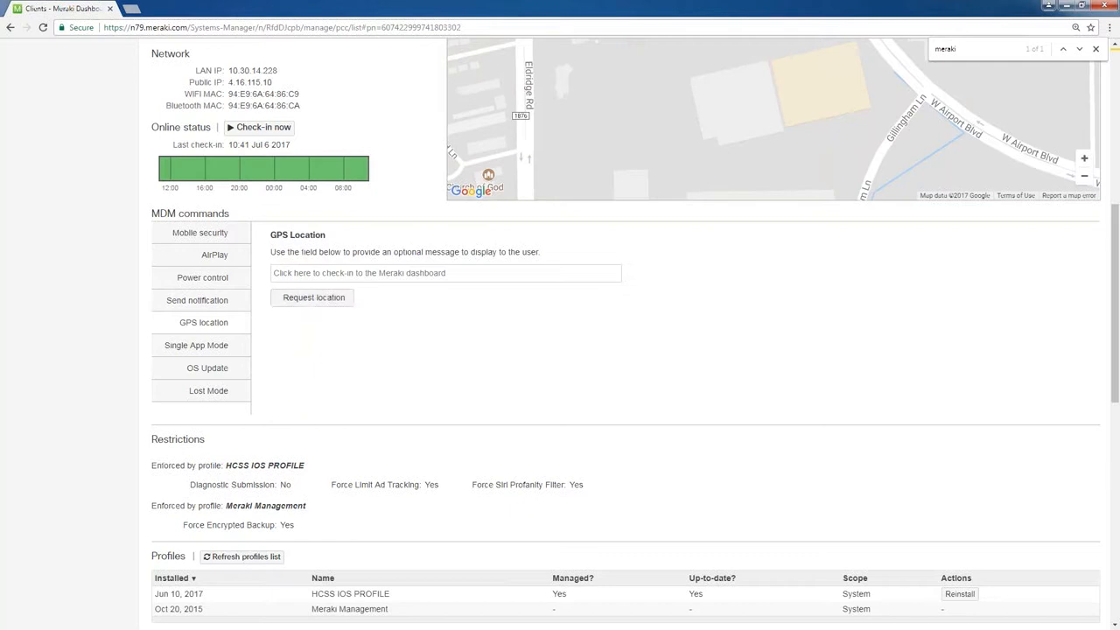
{"action": "mouse_move", "coordinate": [349, 337]}
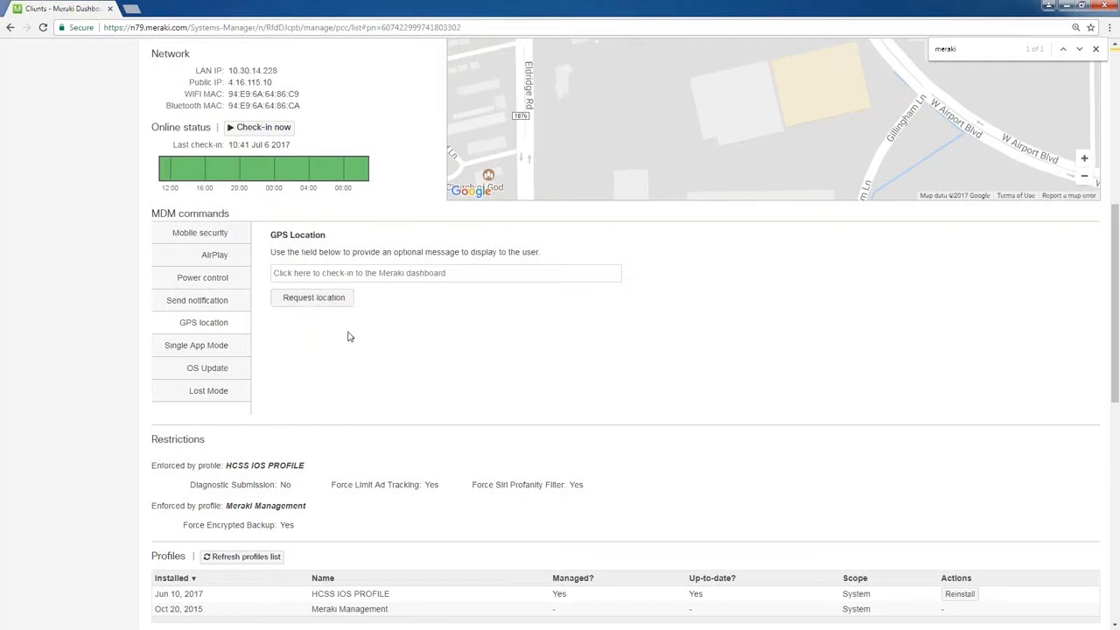
{"action": "left_click", "coordinate": [196, 345]}
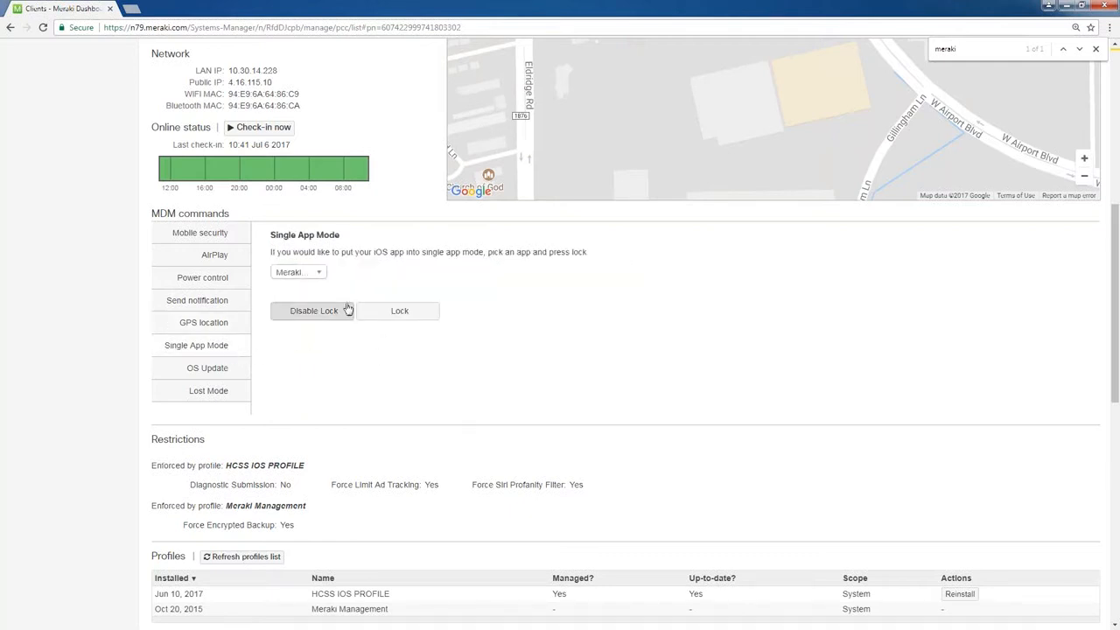
{"action": "mouse_move", "coordinate": [357, 280]}
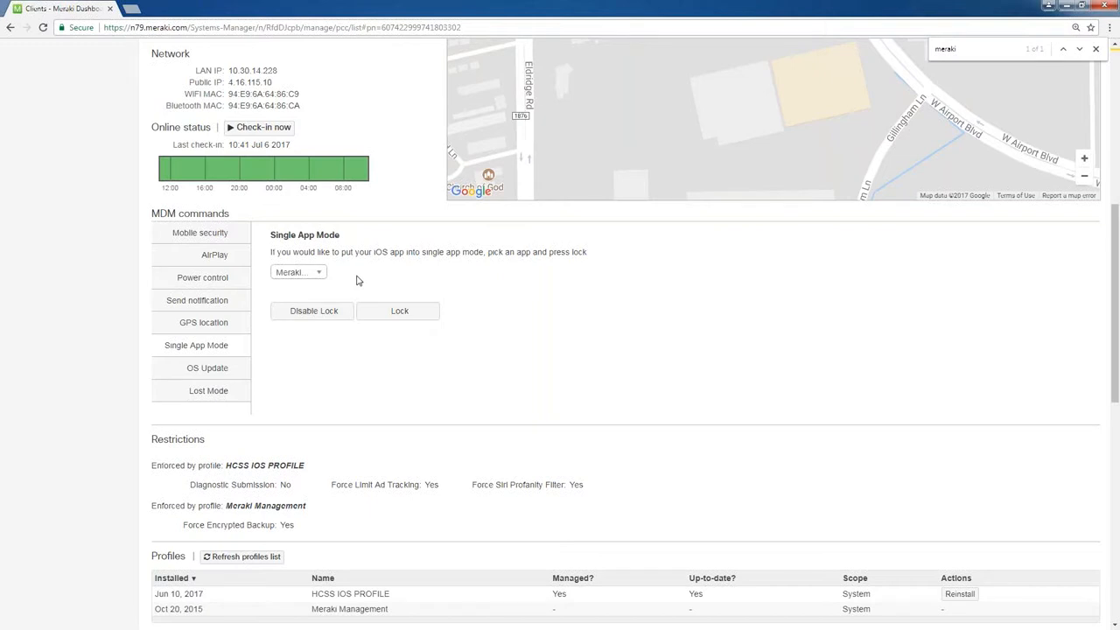
{"action": "mouse_move", "coordinate": [399, 310]}
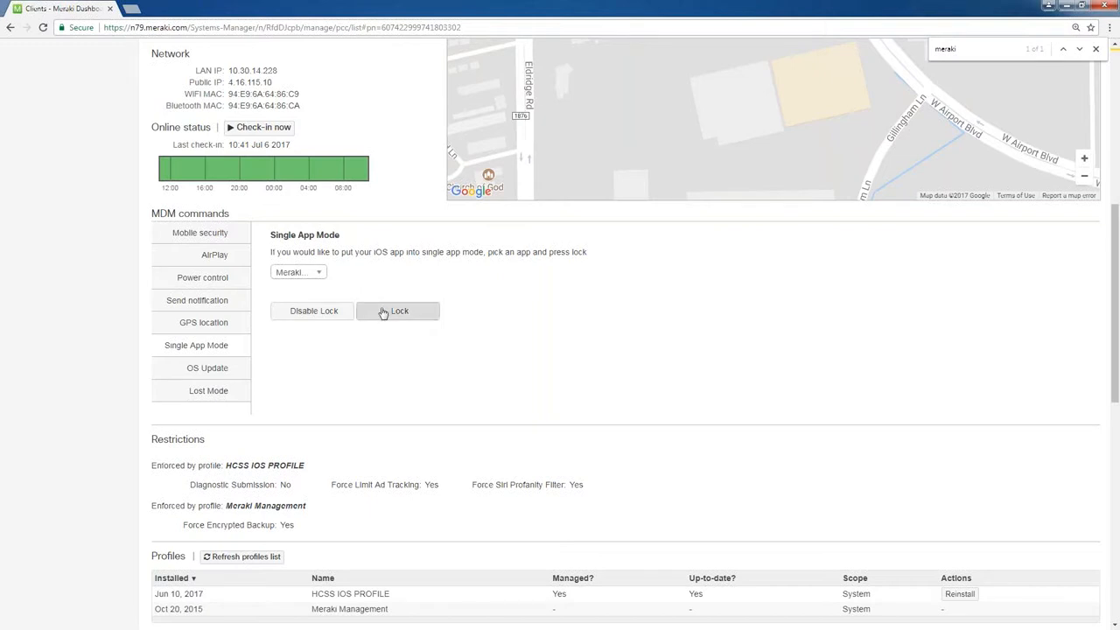
{"action": "mouse_move", "coordinate": [498, 325]}
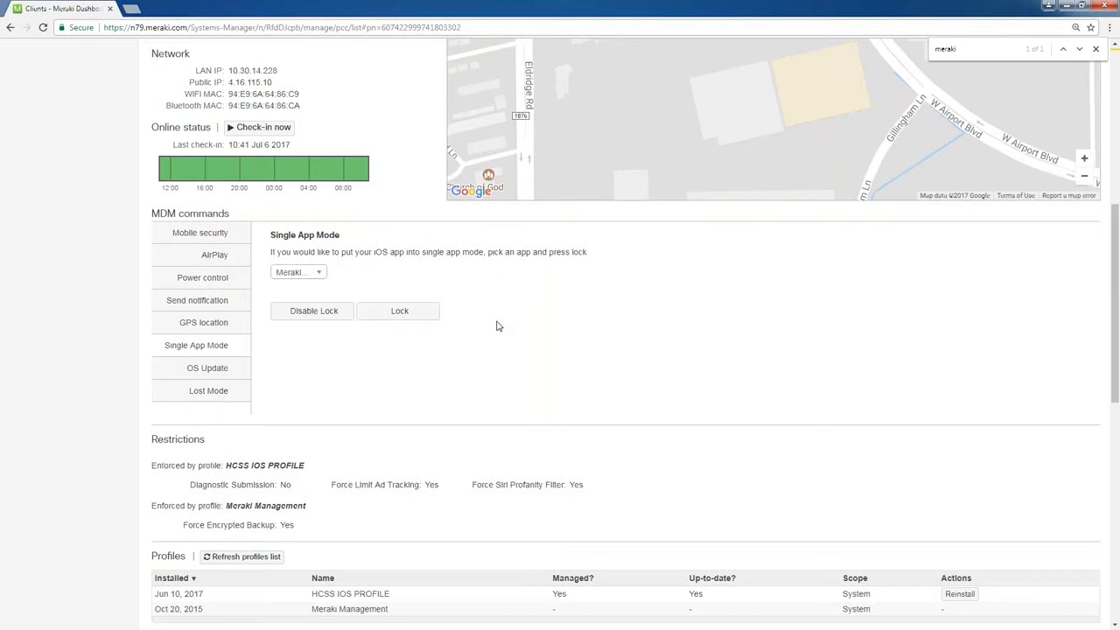
{"action": "mouse_move", "coordinate": [340, 344]}
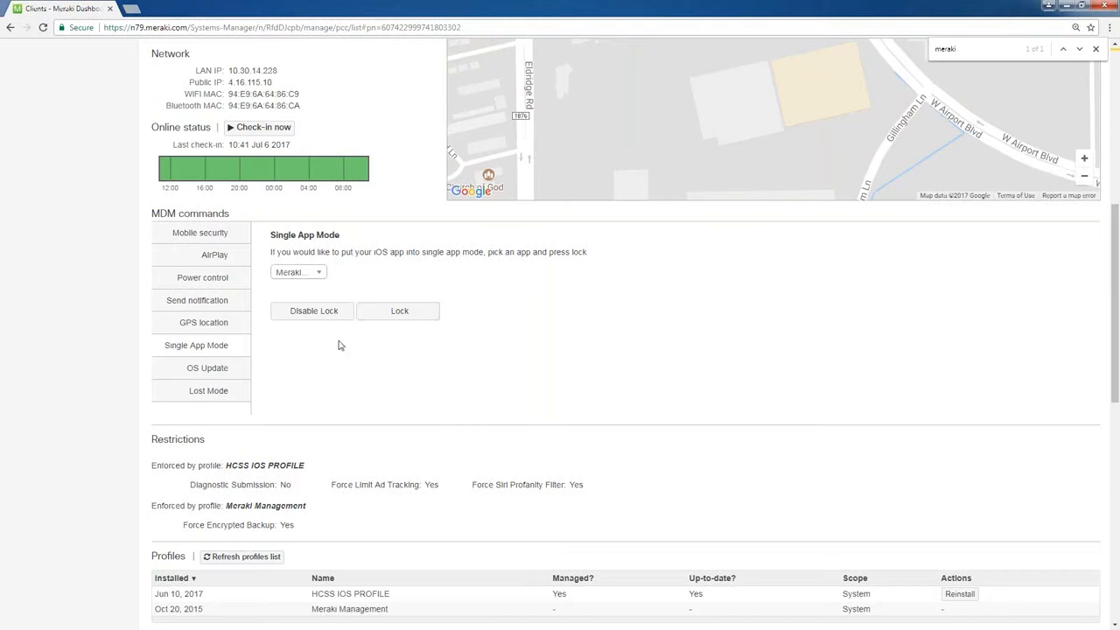
{"action": "mouse_move", "coordinate": [470, 347]}
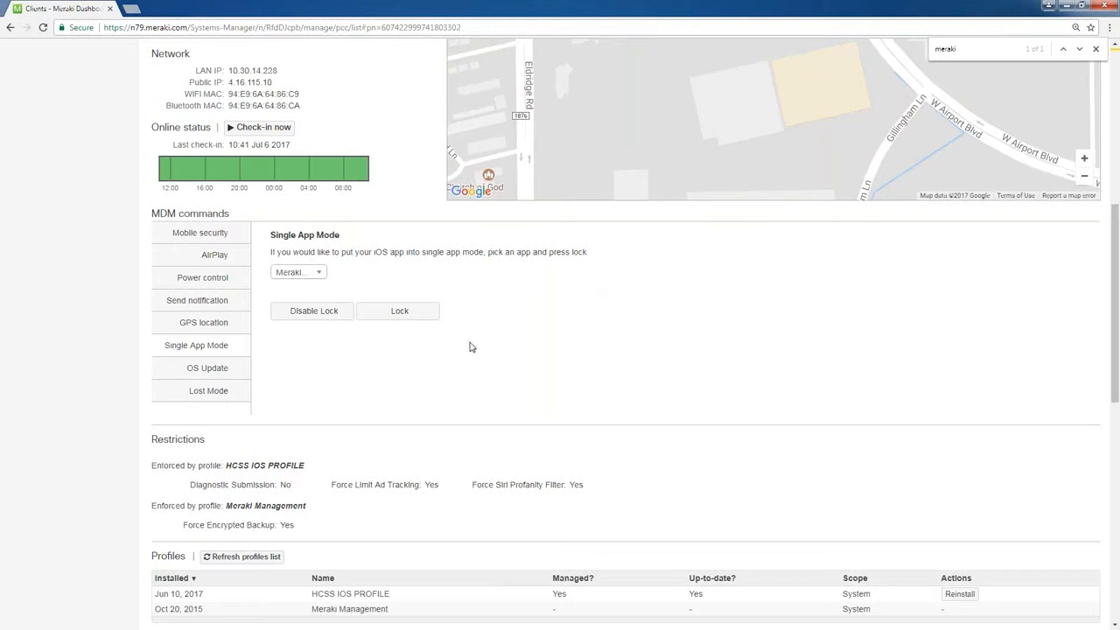
{"action": "mouse_move", "coordinate": [207, 367]}
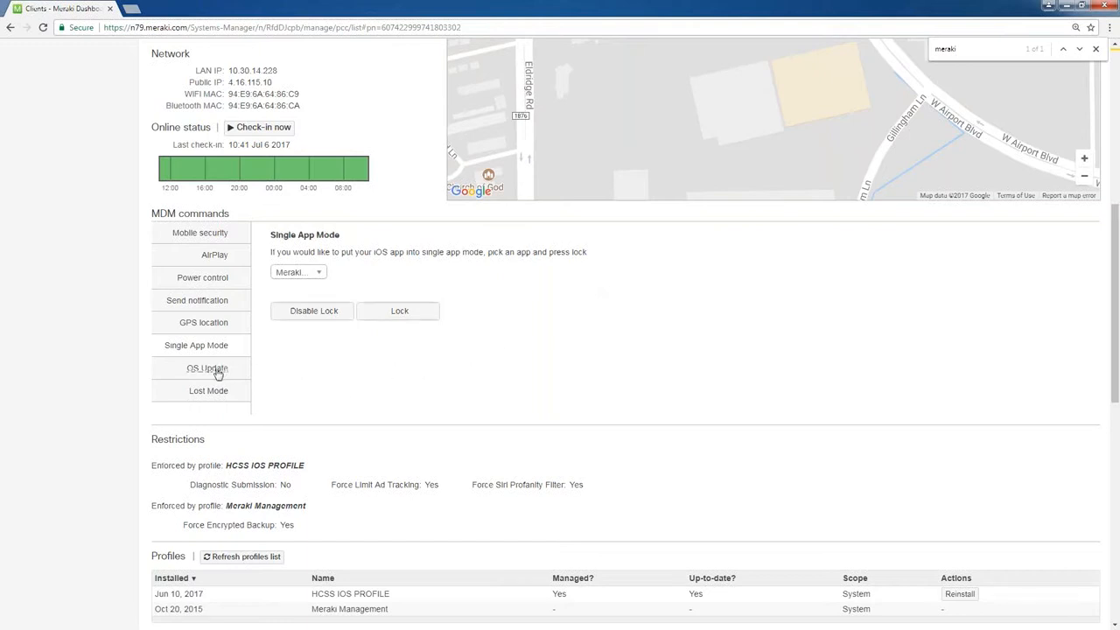
Show the OS Update command offering the iOS 10.3.2 install
{"action": "left_click", "coordinate": [207, 367]}
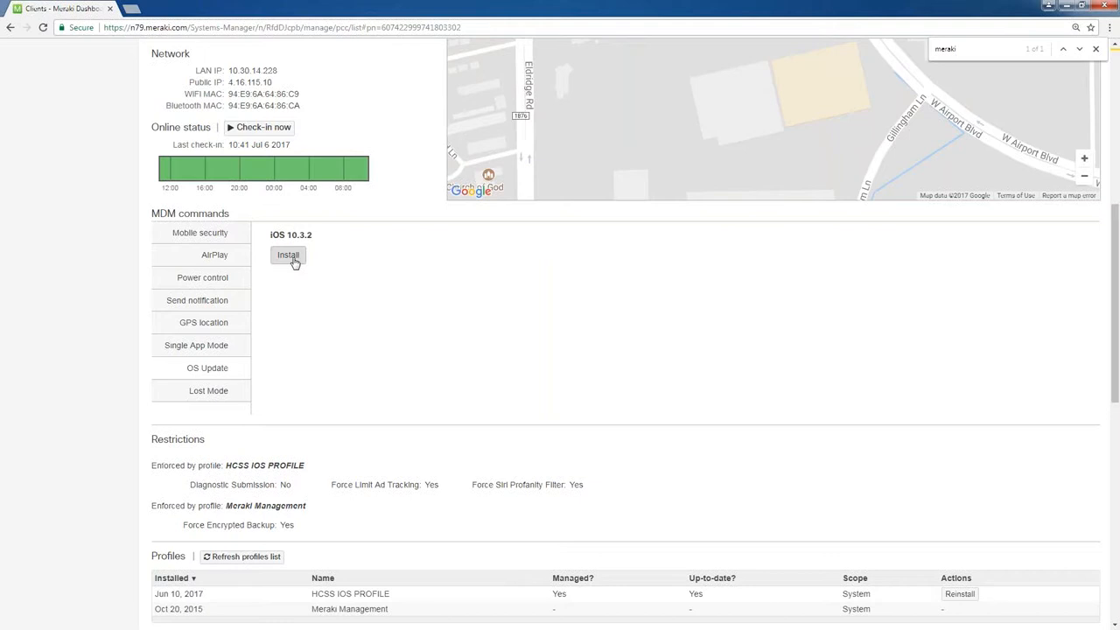
{"action": "mouse_move", "coordinate": [208, 391]}
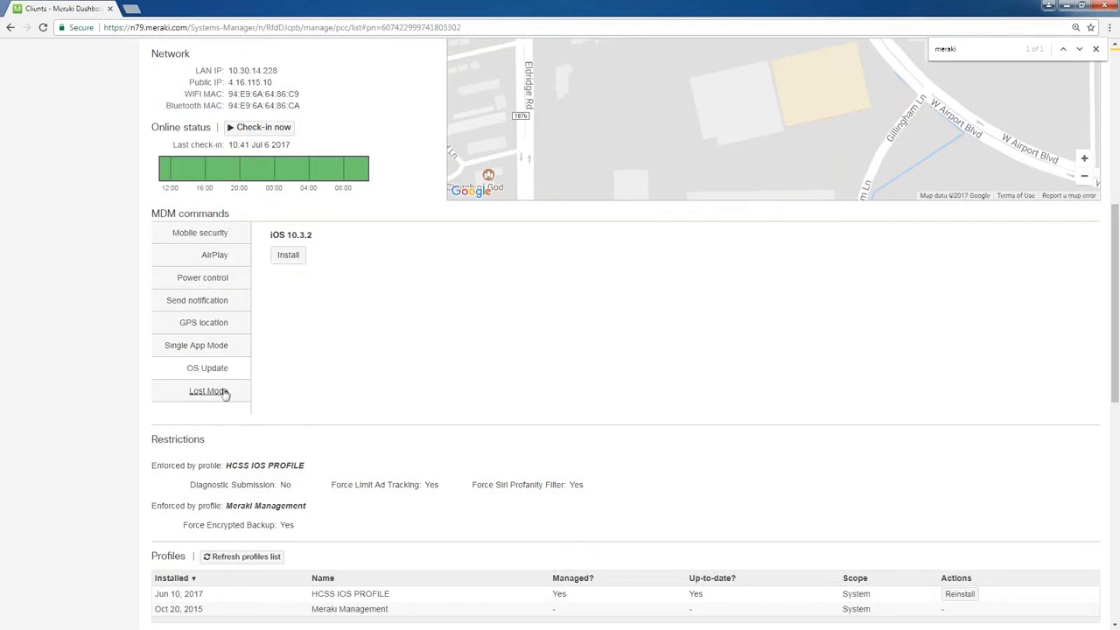
{"action": "left_click", "coordinate": [208, 390]}
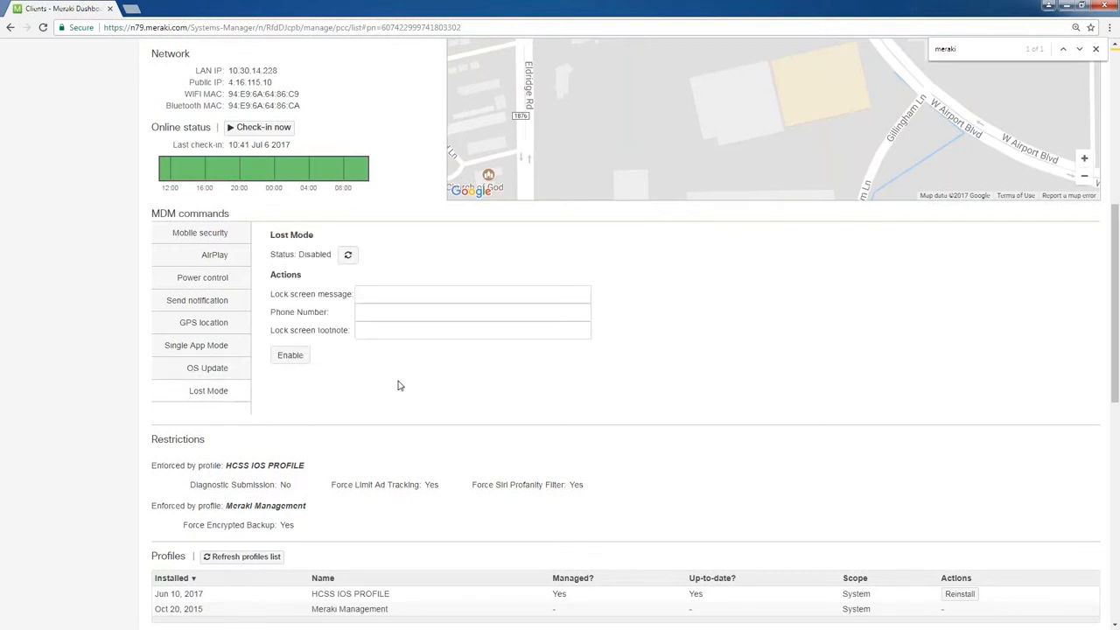
{"action": "mouse_move", "coordinate": [463, 364]}
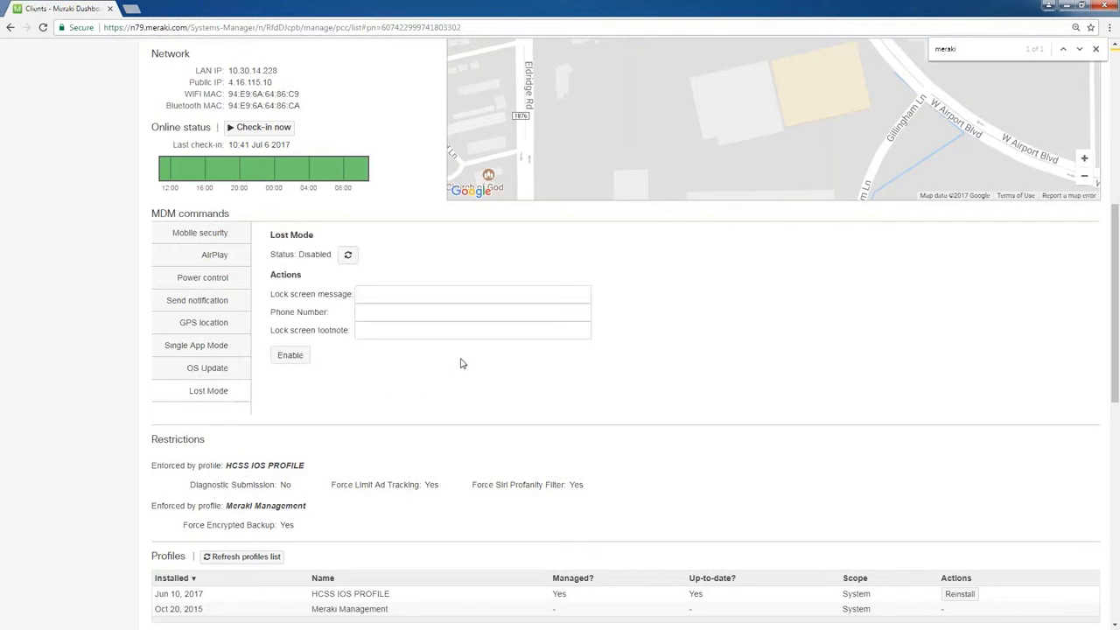
{"action": "mouse_move", "coordinate": [368, 381]}
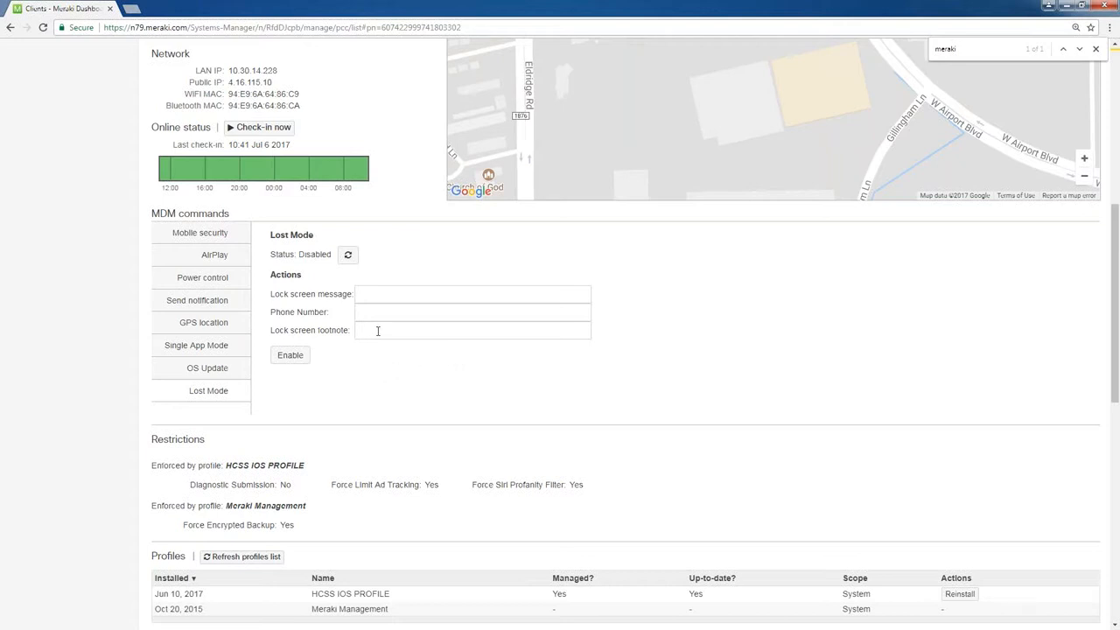
{"action": "mouse_move", "coordinate": [420, 271]}
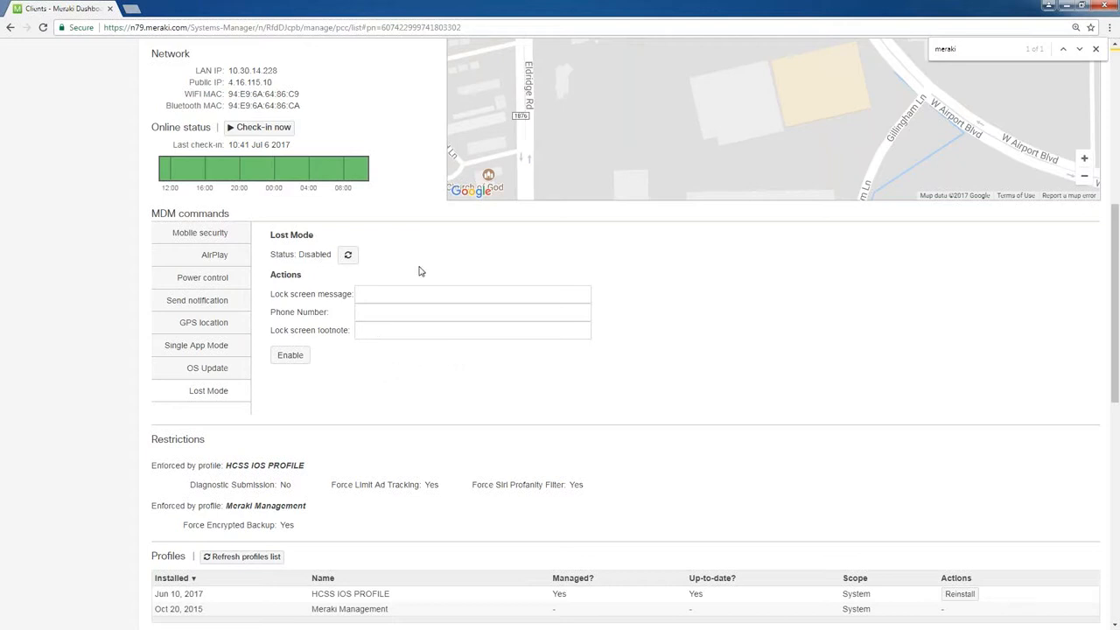
{"action": "left_click", "coordinate": [472, 294]}
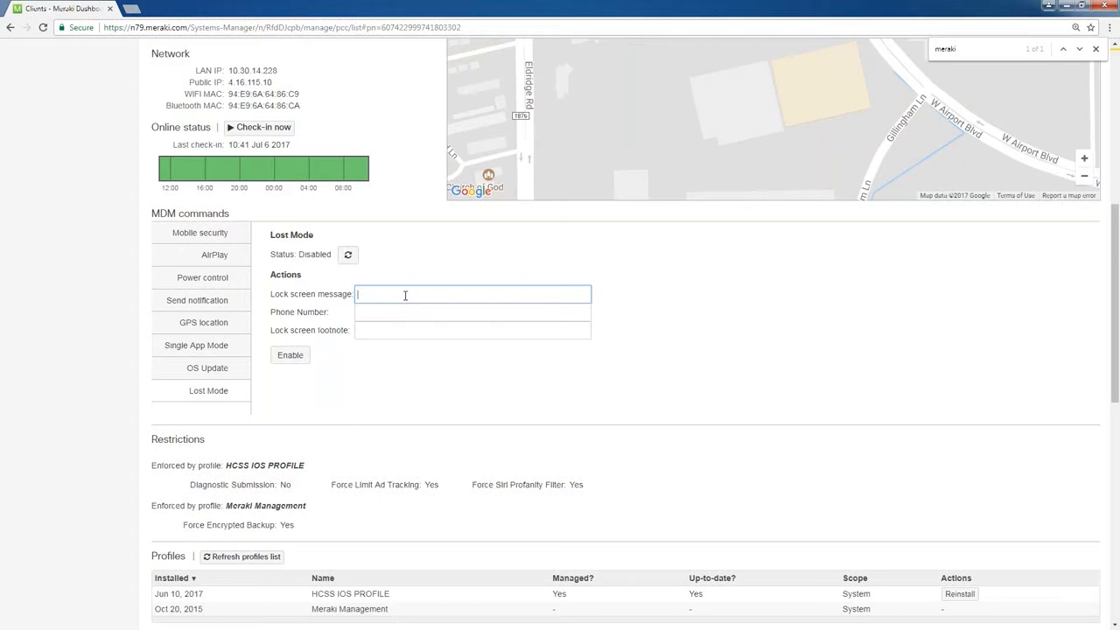
{"action": "type", "text": "This device"}
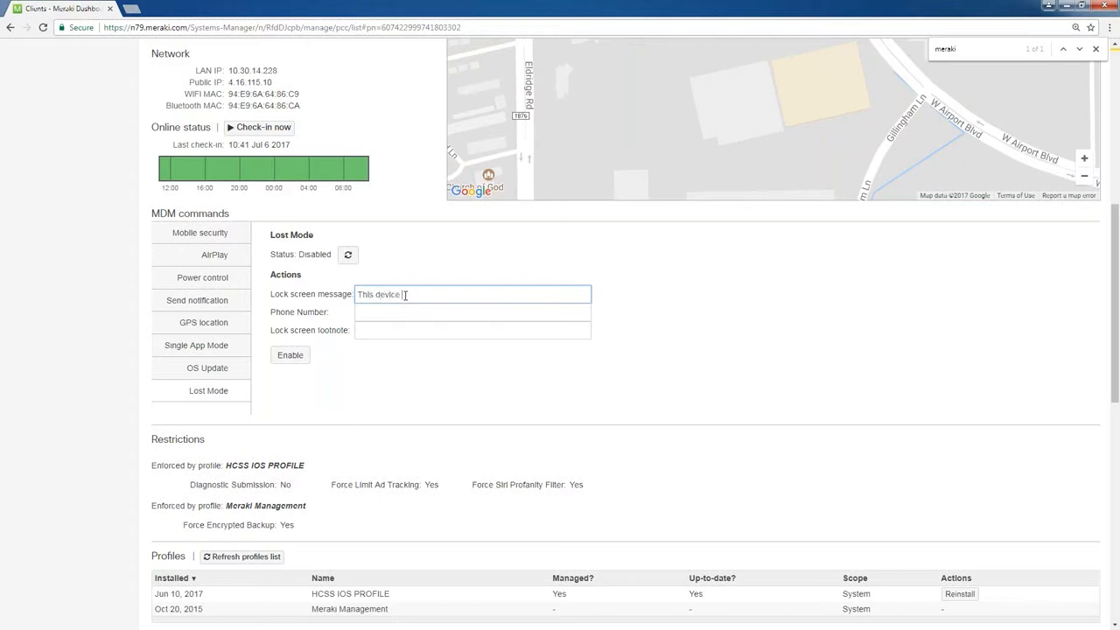
{"action": "type", "text": "is lost, please"}
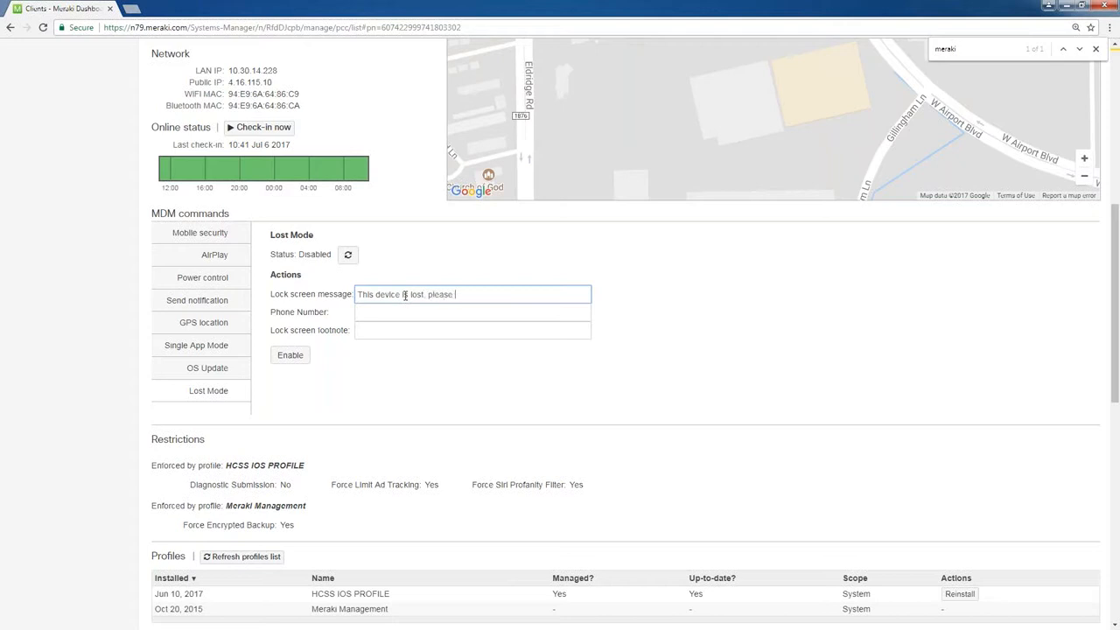
{"action": "type", "text": "alert IT if"}
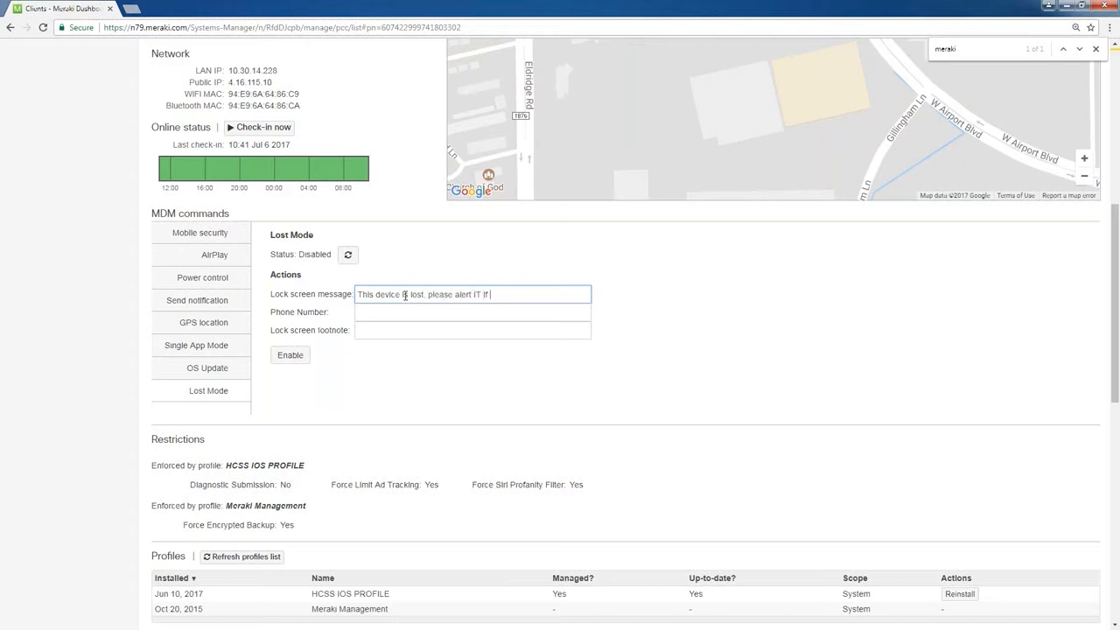
{"action": "type", "text": "found."}
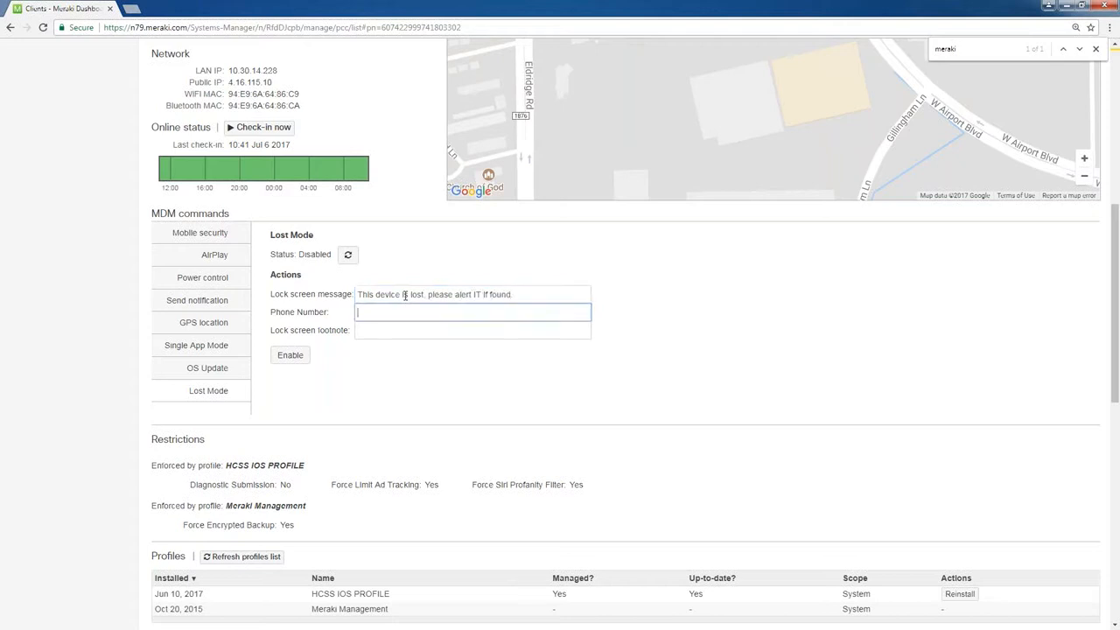
{"action": "type", "text": "713-"}
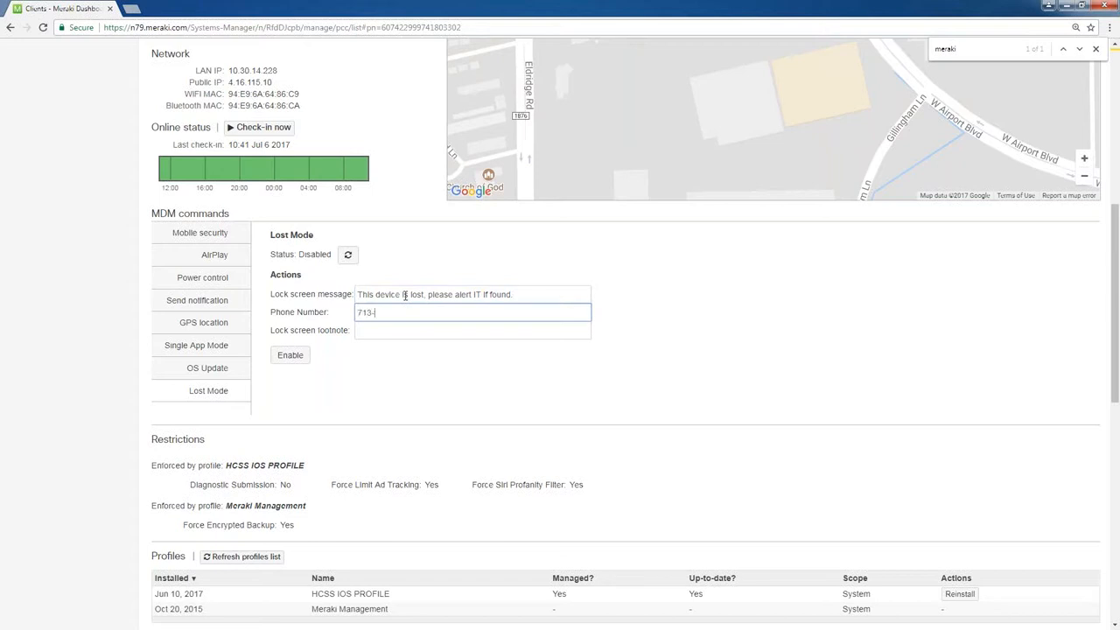
{"action": "type", "text": "270-400"}
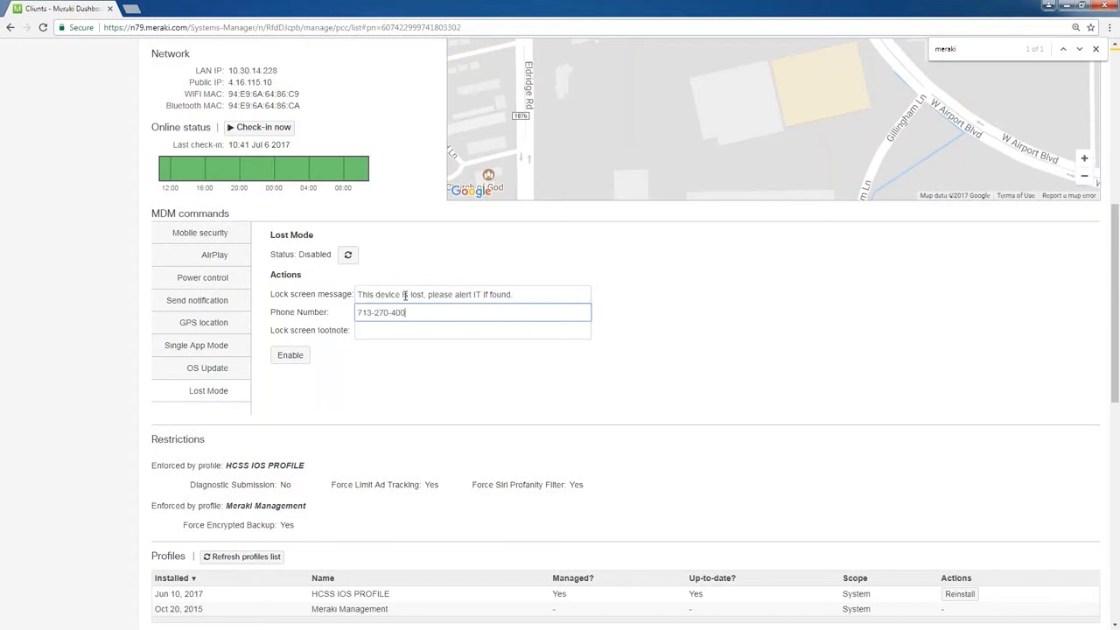
{"action": "type", "text": "0"}
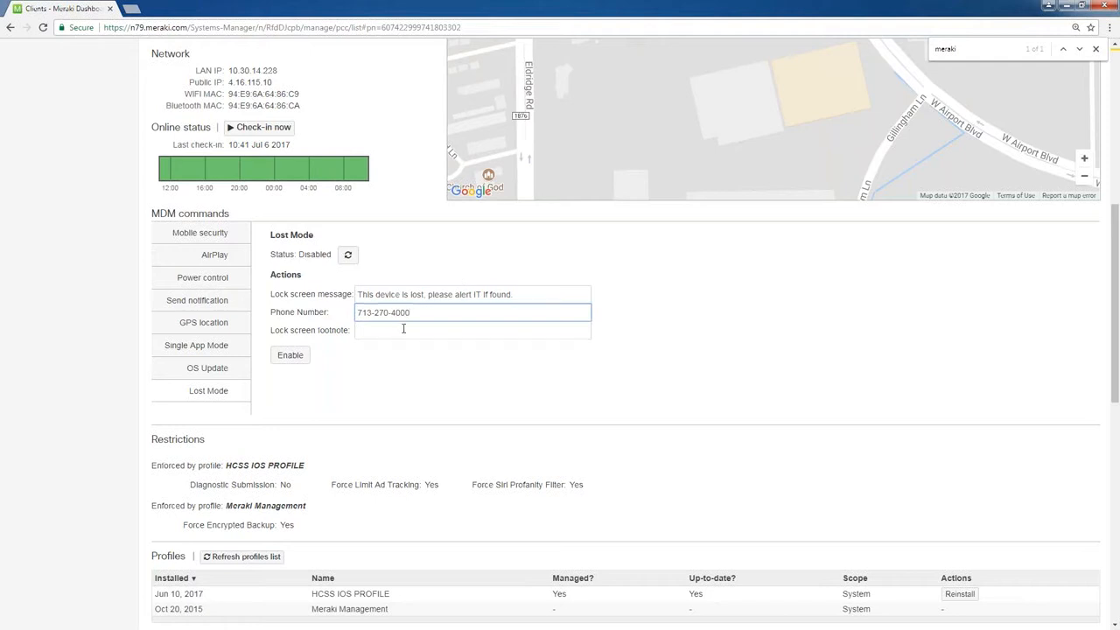
{"action": "left_click", "coordinate": [473, 330]}
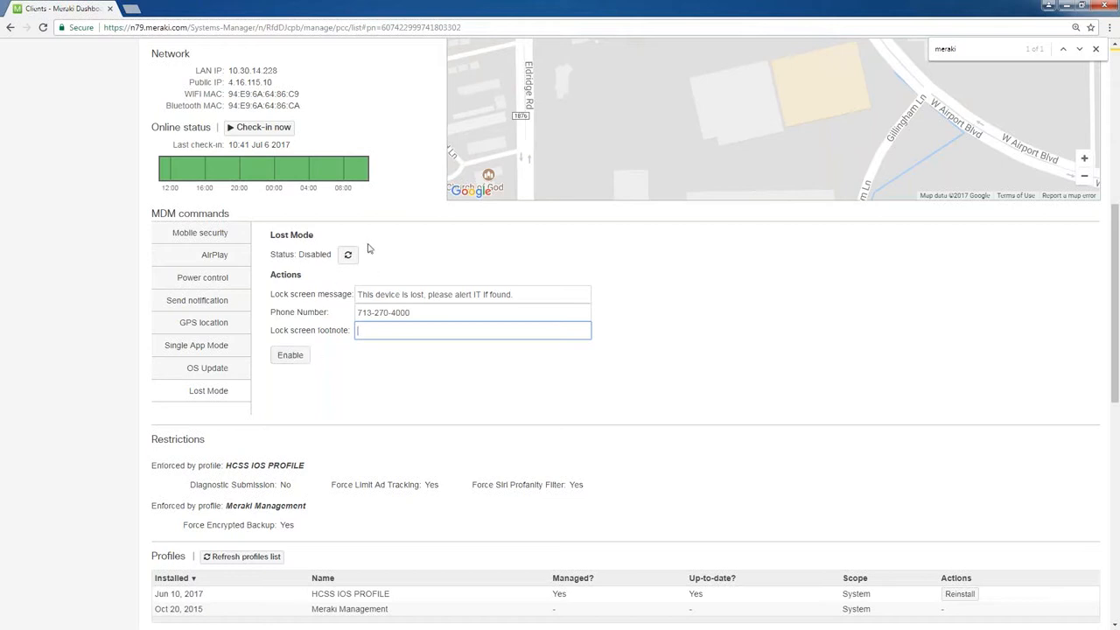
{"action": "mouse_move", "coordinate": [380, 259]}
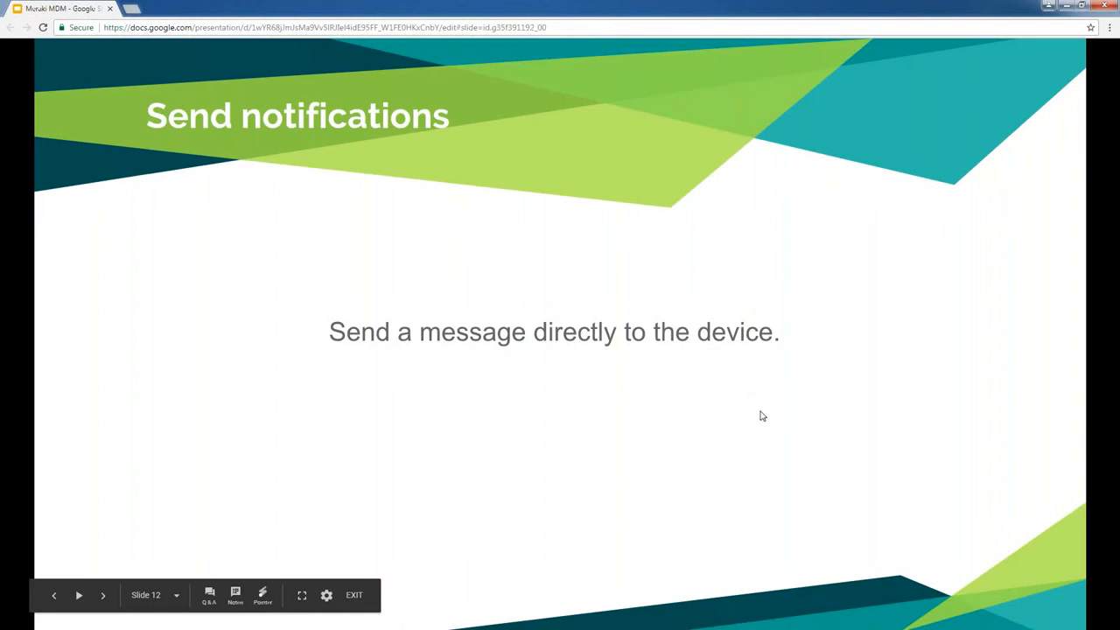
{"action": "mouse_move", "coordinate": [813, 393]}
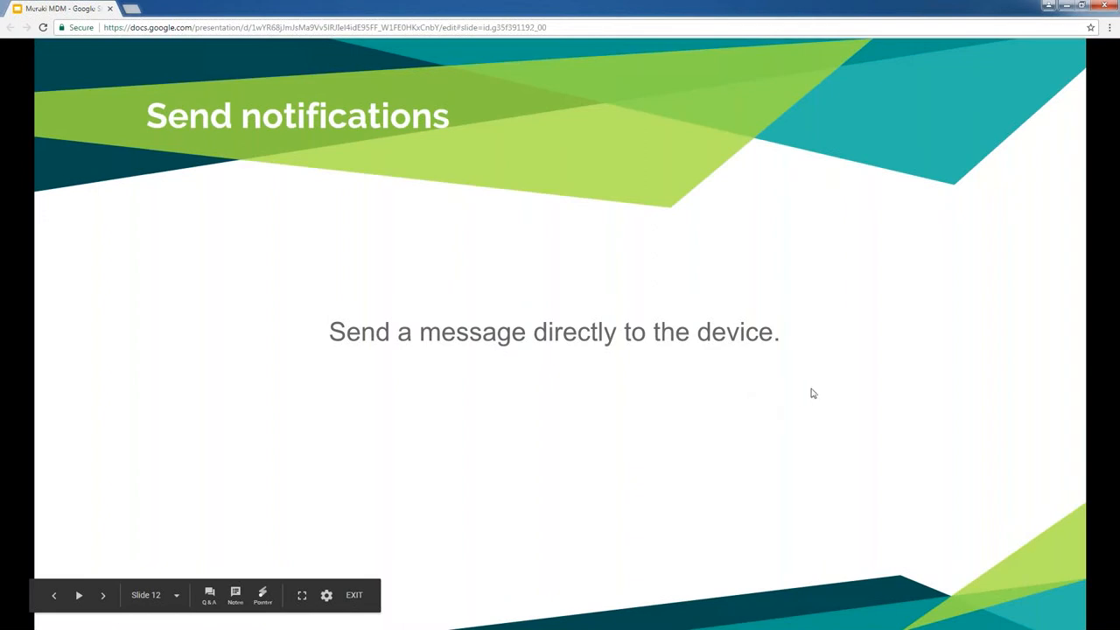
{"action": "mouse_move", "coordinate": [819, 403]}
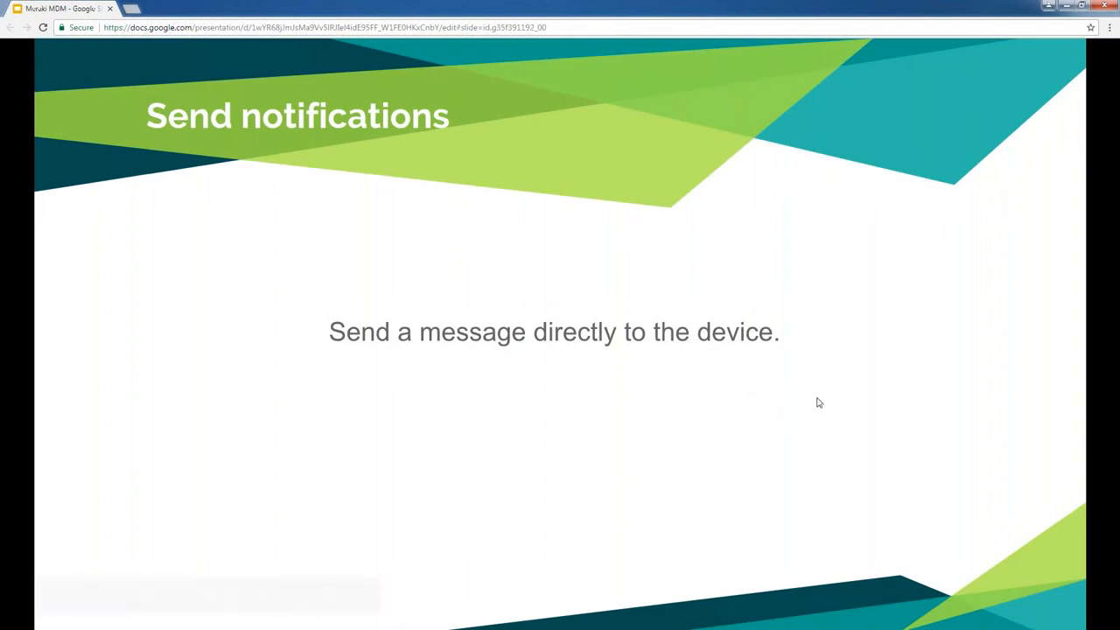
{"action": "mouse_move", "coordinate": [821, 400]}
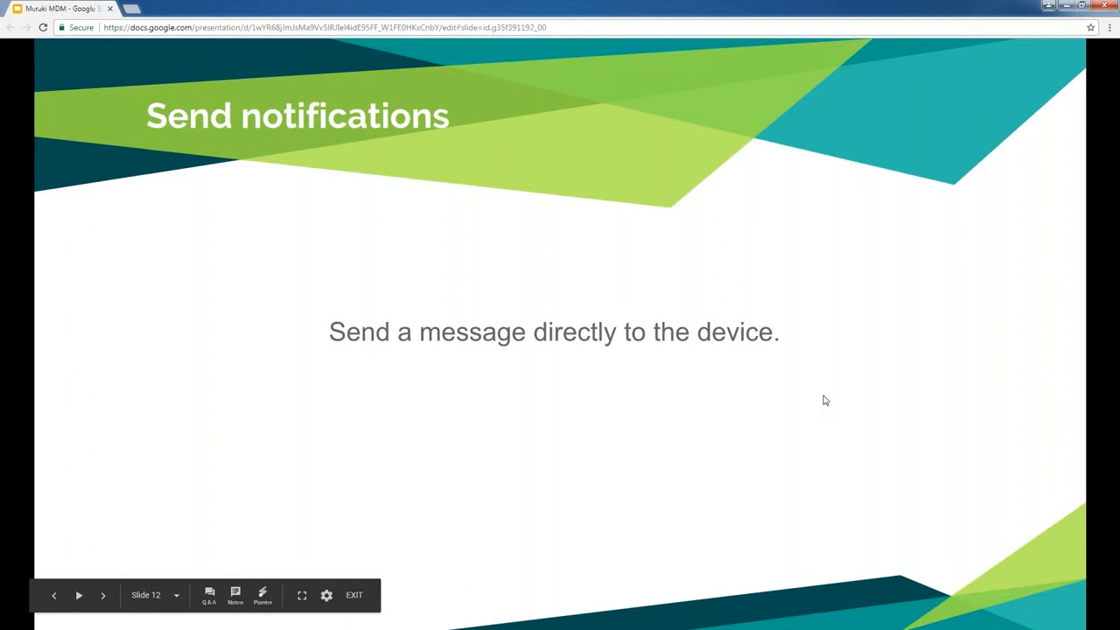
{"action": "mouse_move", "coordinate": [830, 394]}
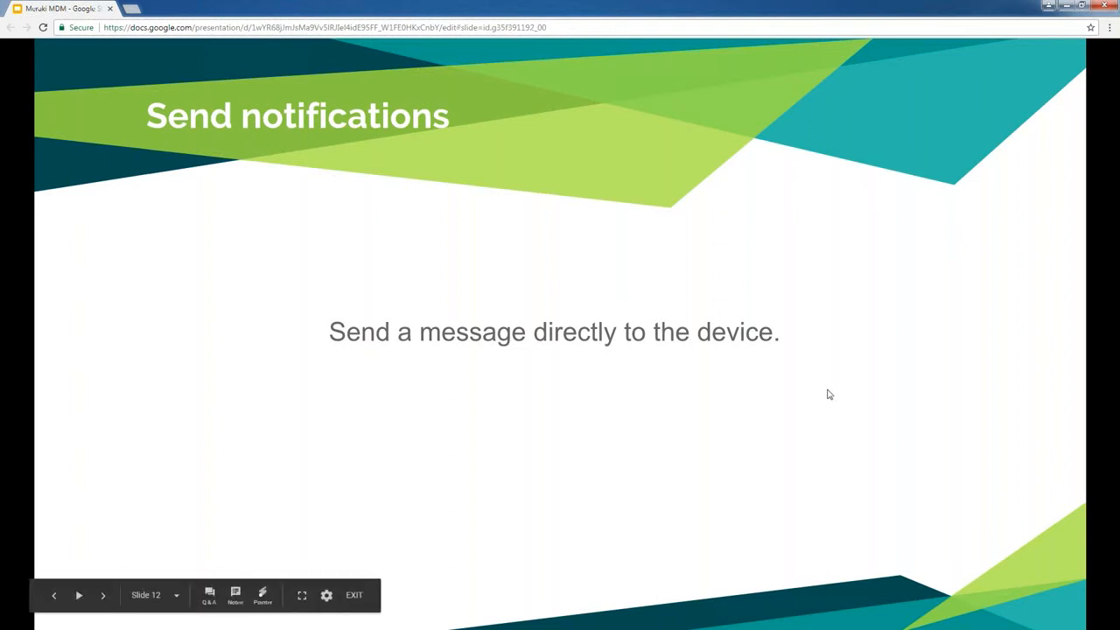
Advance the presentation to slide 14, 'Automatically install applications'
{"action": "left_click", "coordinate": [102, 595]}
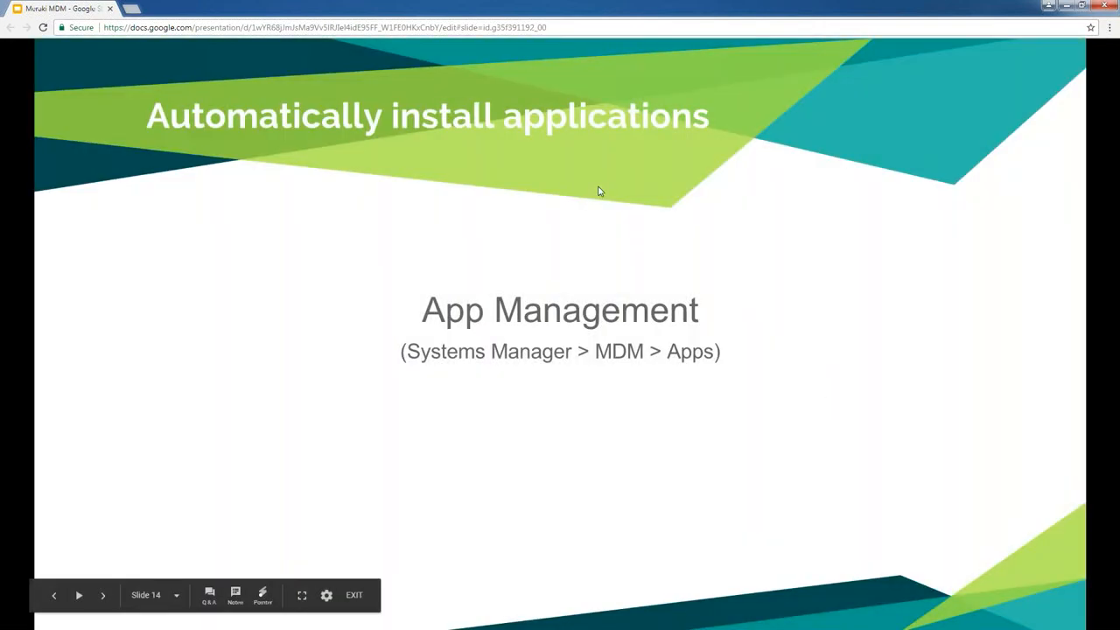
{"action": "mouse_move", "coordinate": [719, 109]}
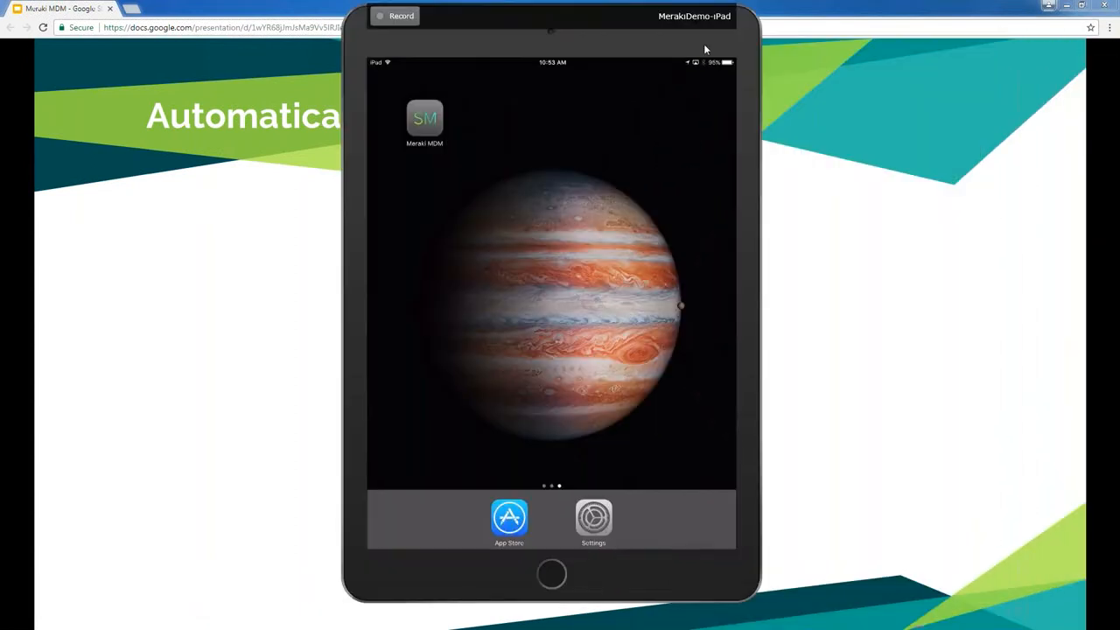
{"action": "mouse_move", "coordinate": [604, 165]}
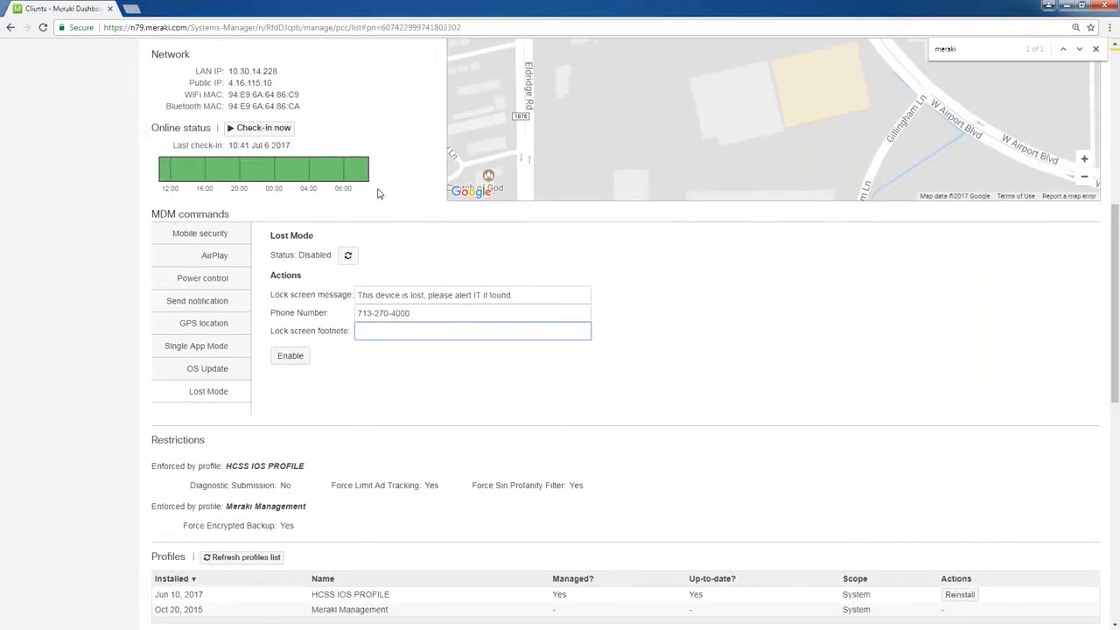
In the Apps section, push an update for the Meraki MDM app
{"action": "scroll", "scroll_direction": "down", "scroll_amount": 3}
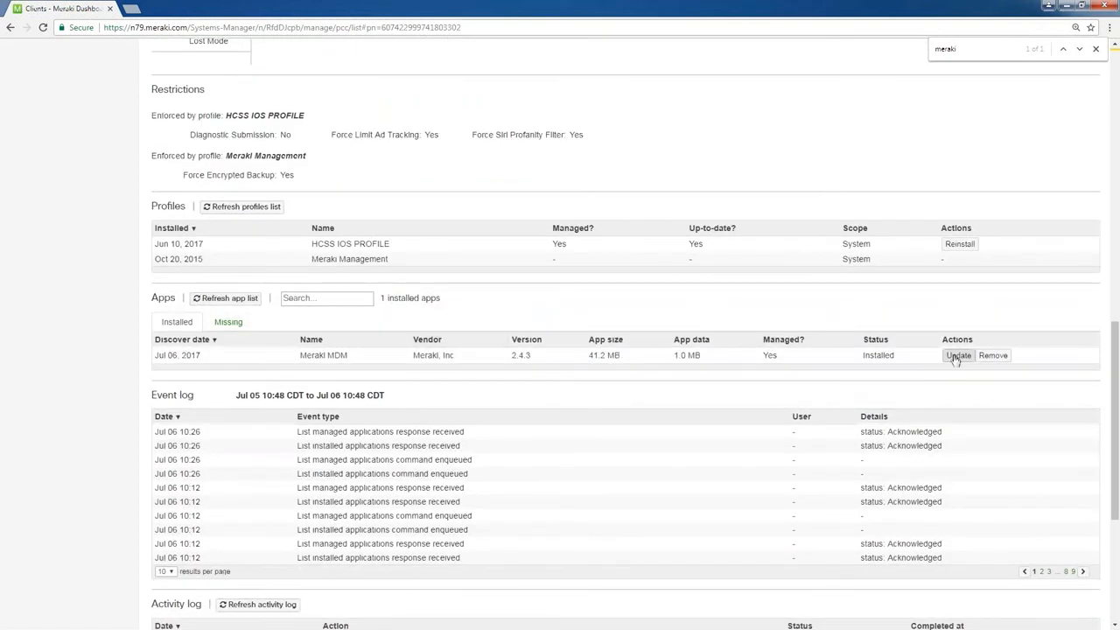
{"action": "left_click", "coordinate": [959, 355]}
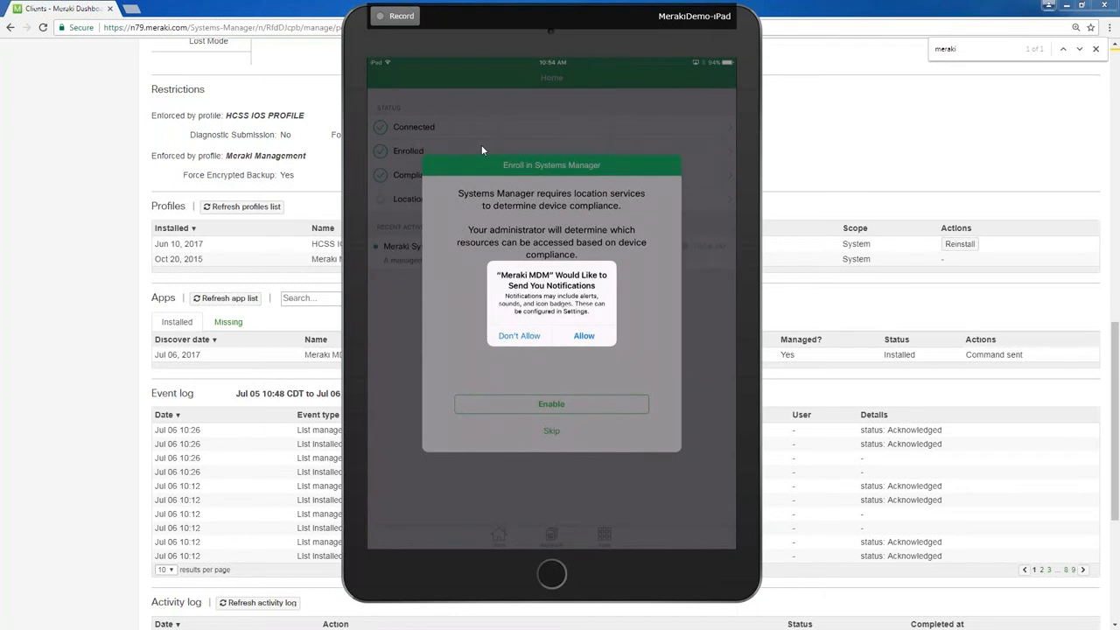
Allow and enable location access for Meraki MDM, then return to the iPad home screen
{"action": "left_click", "coordinate": [584, 335]}
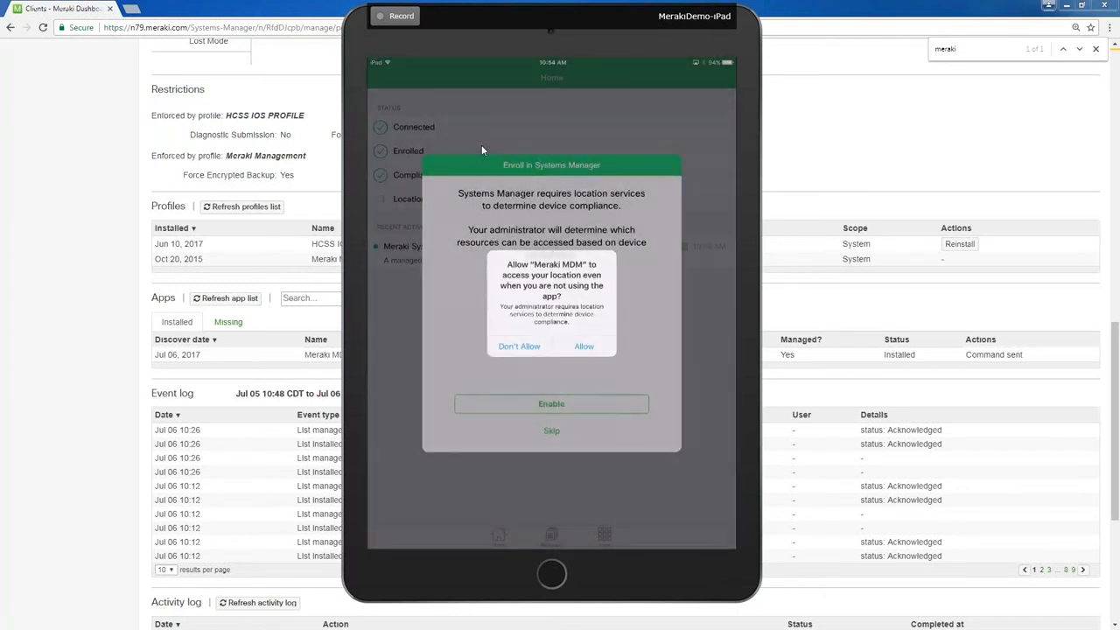
{"action": "left_click", "coordinate": [584, 346]}
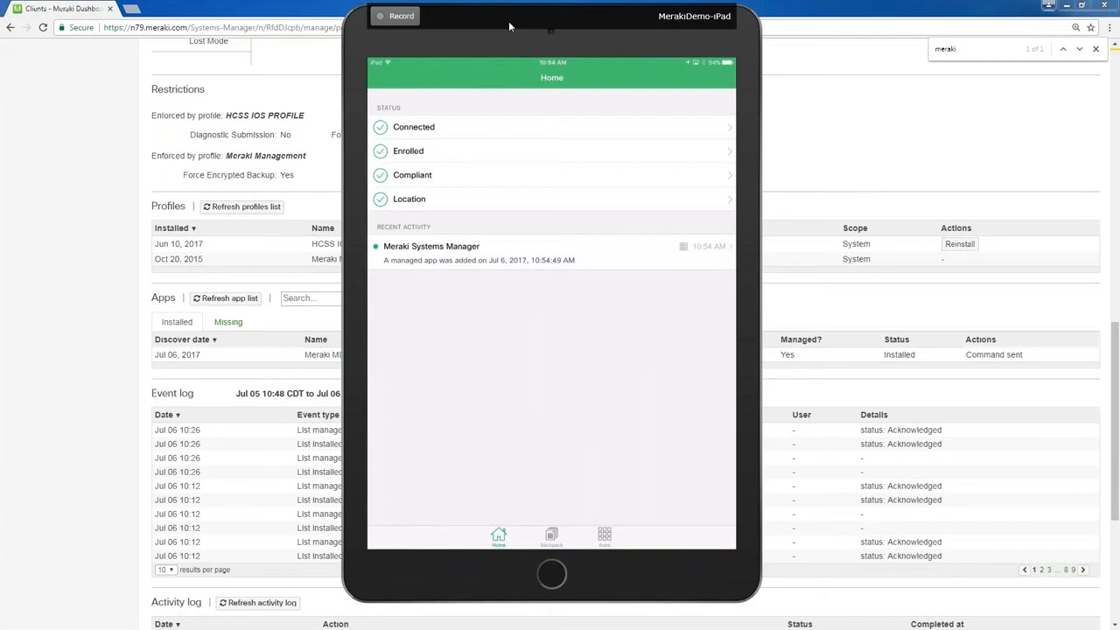
{"action": "left_click", "coordinate": [552, 574]}
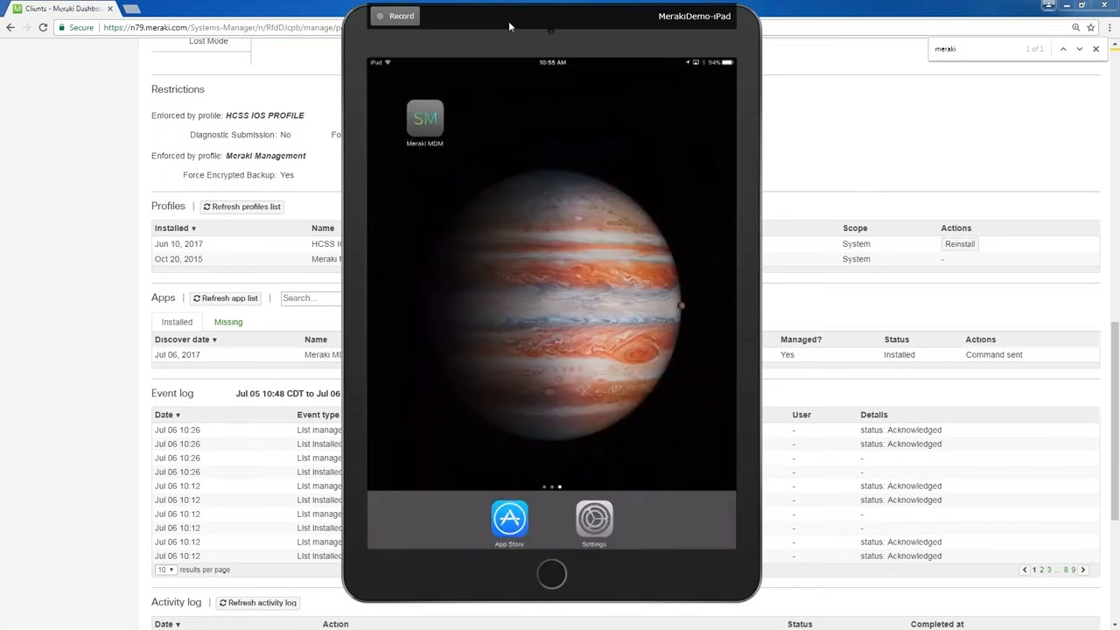
On the mirrored iPad, open the Meraki Management profile under Device Management settings
{"action": "left_click", "coordinate": [595, 518]}
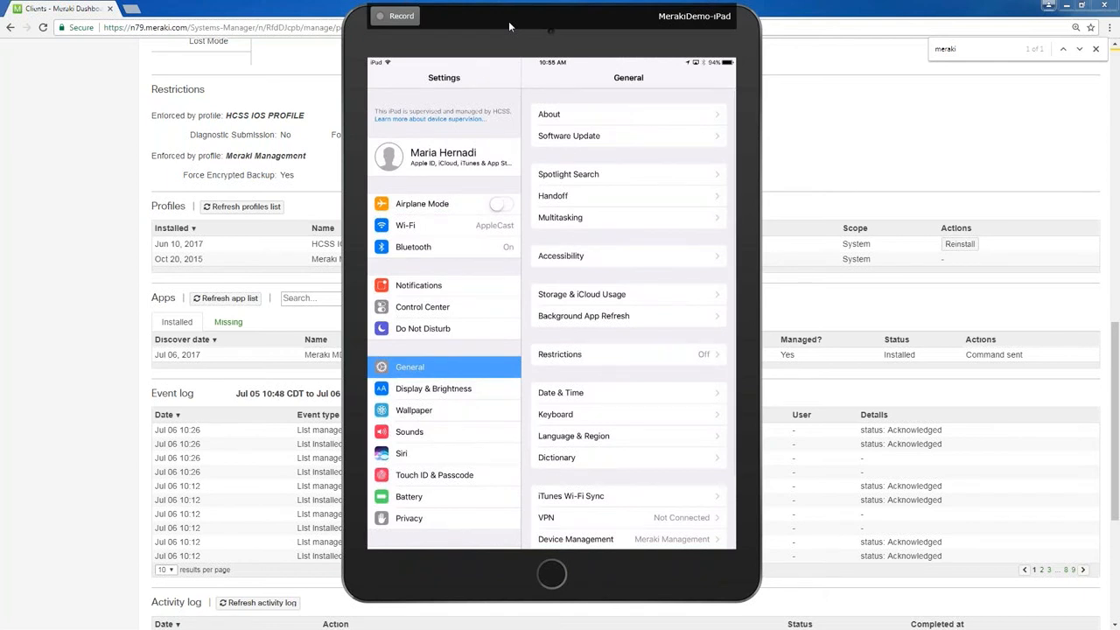
{"action": "scroll", "scroll_direction": "down", "scroll_amount": 3}
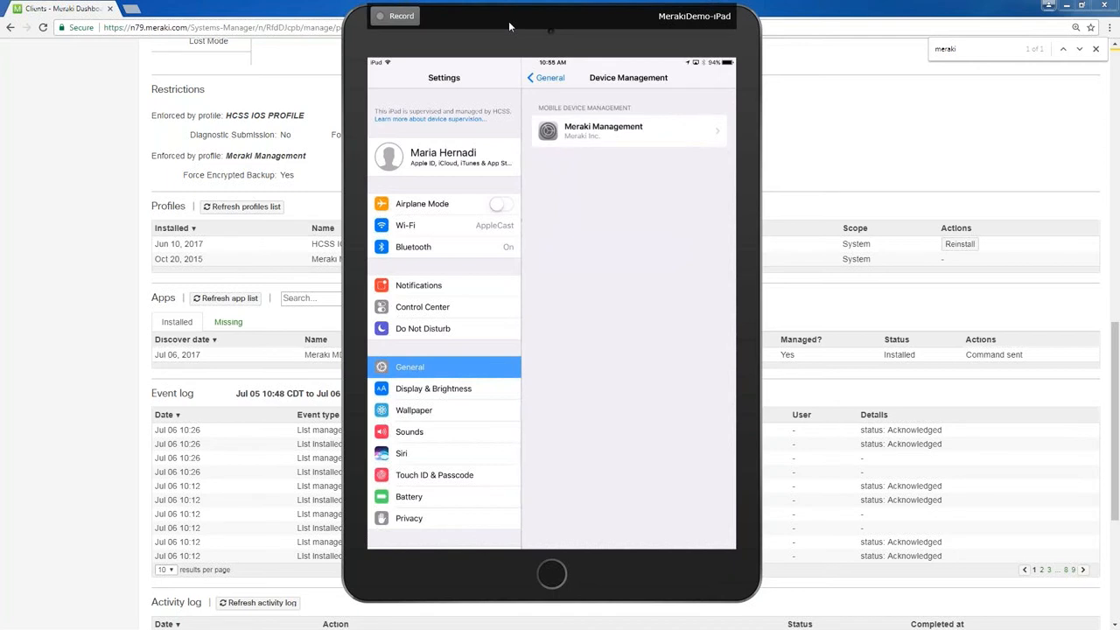
{"action": "left_click", "coordinate": [628, 129]}
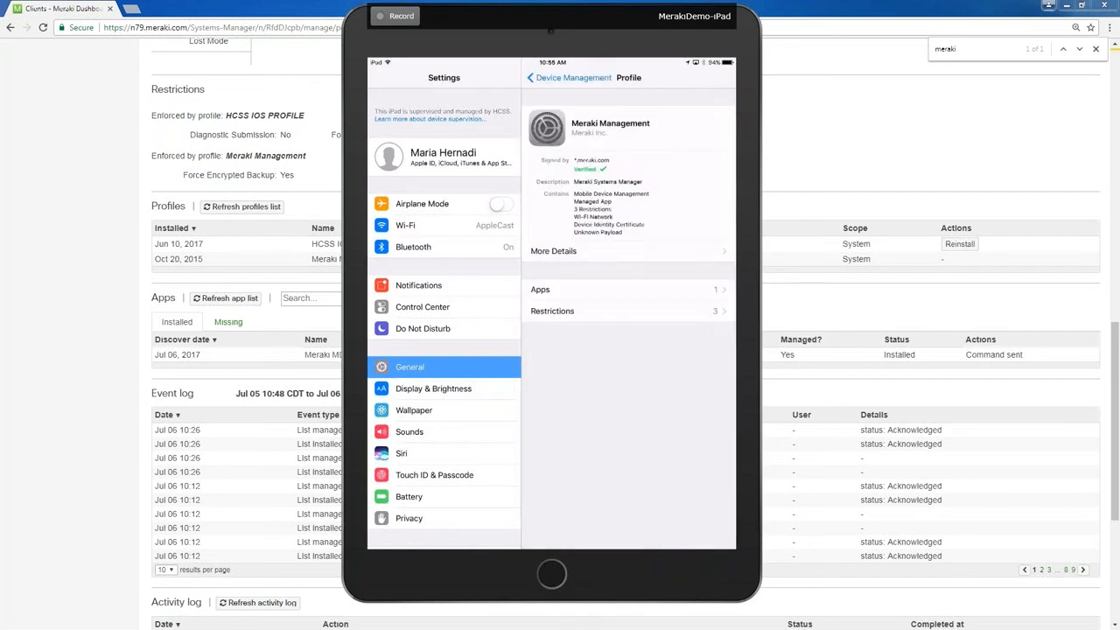
Review the profile's installed apps, then its three enforced restrictions
{"action": "left_click", "coordinate": [627, 289]}
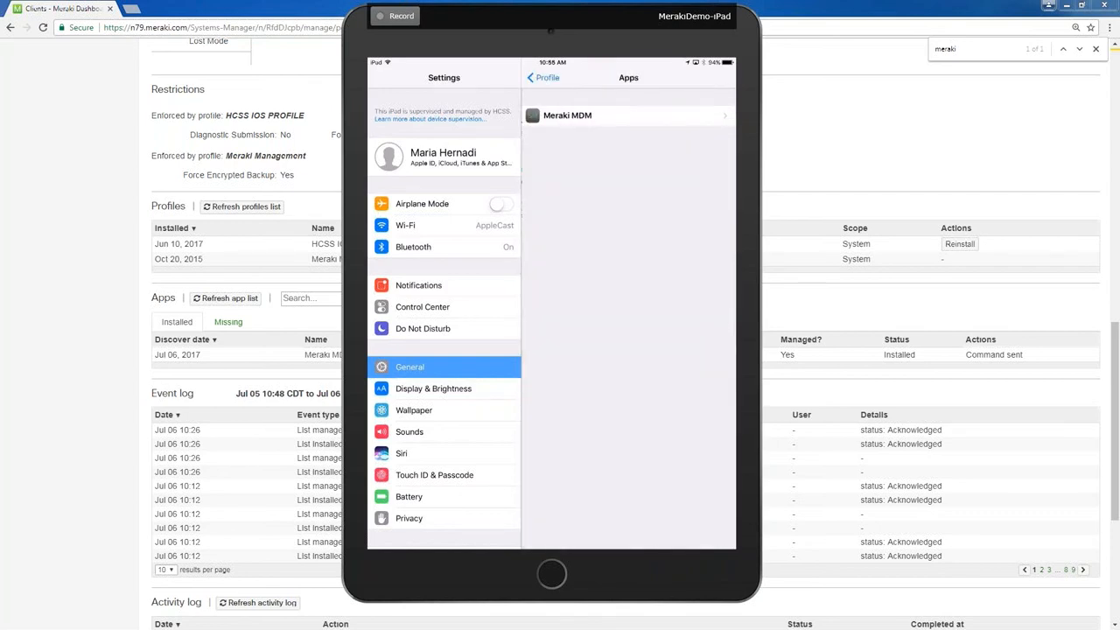
{"action": "left_click", "coordinate": [626, 115]}
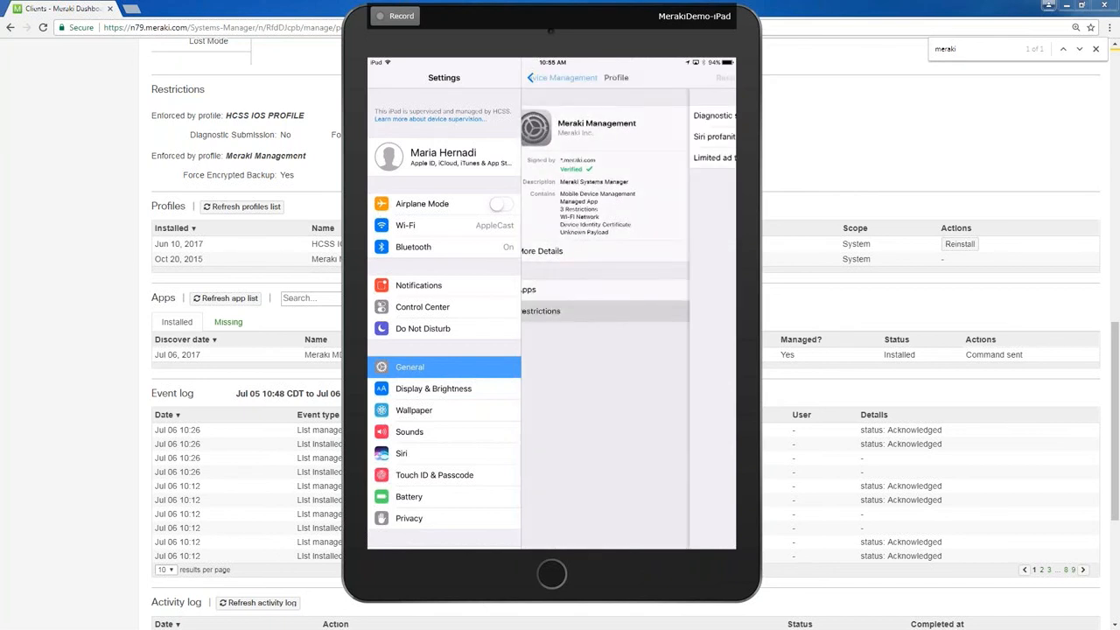
{"action": "left_click", "coordinate": [540, 310]}
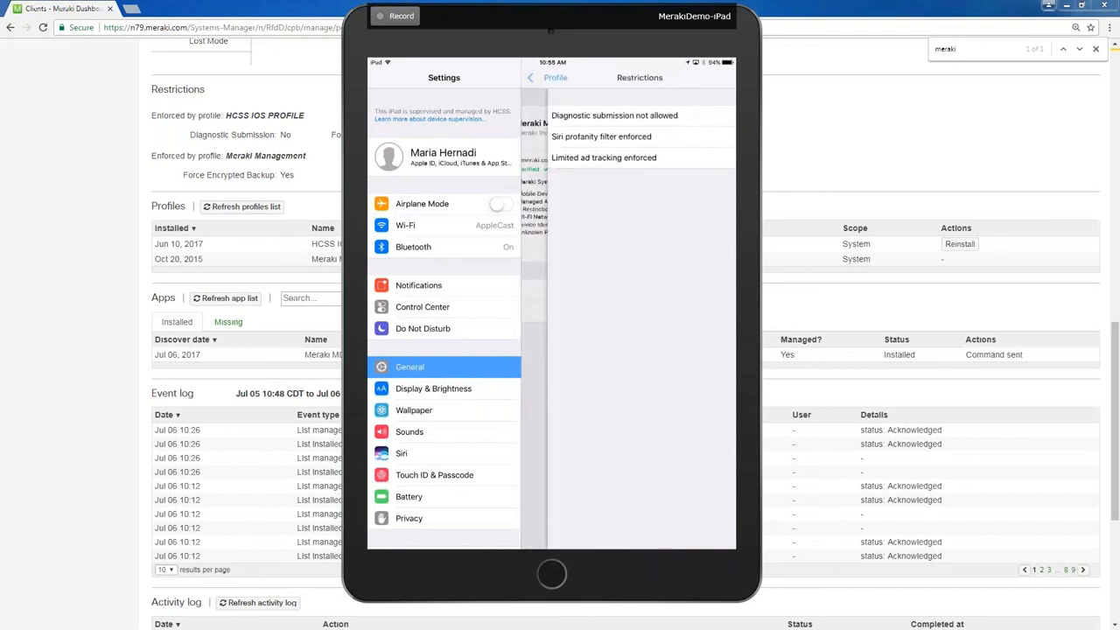
{"action": "left_click", "coordinate": [541, 77]}
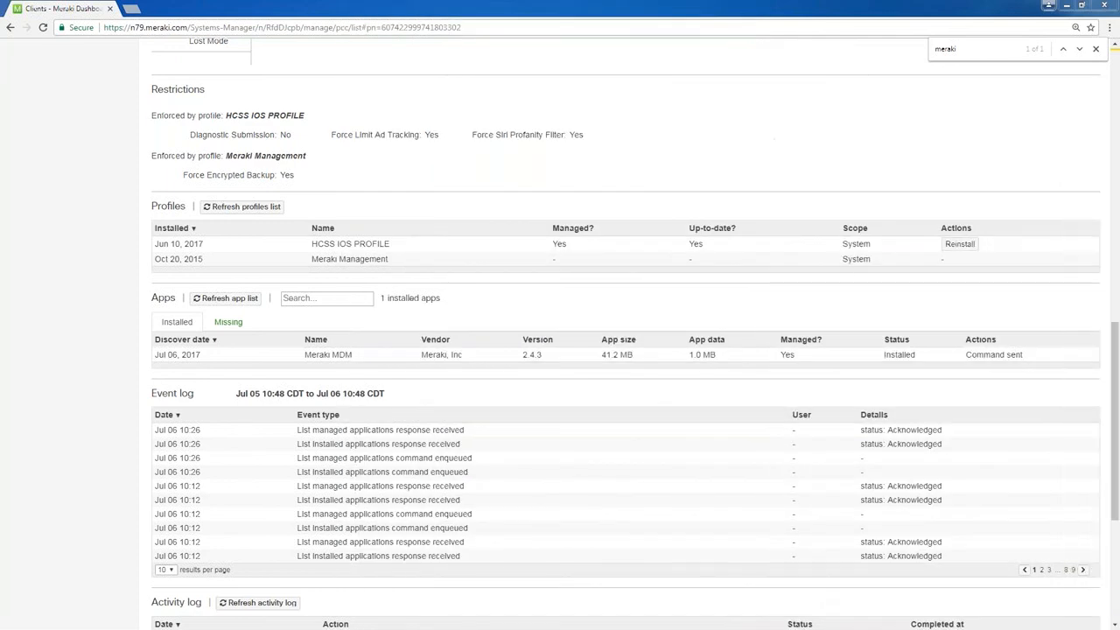
Open the VPP Licensed applications page, showing Meraki Systems Manager with 147 of 150 licenses used
{"action": "scroll", "scroll_direction": "up", "scroll_amount": 3}
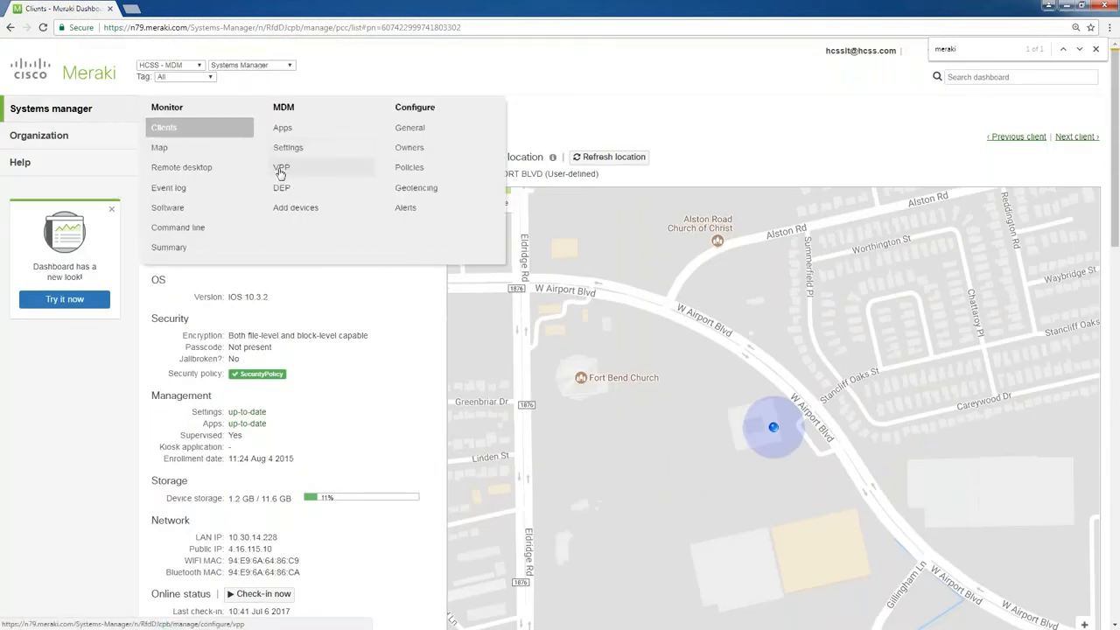
{"action": "left_click", "coordinate": [281, 168]}
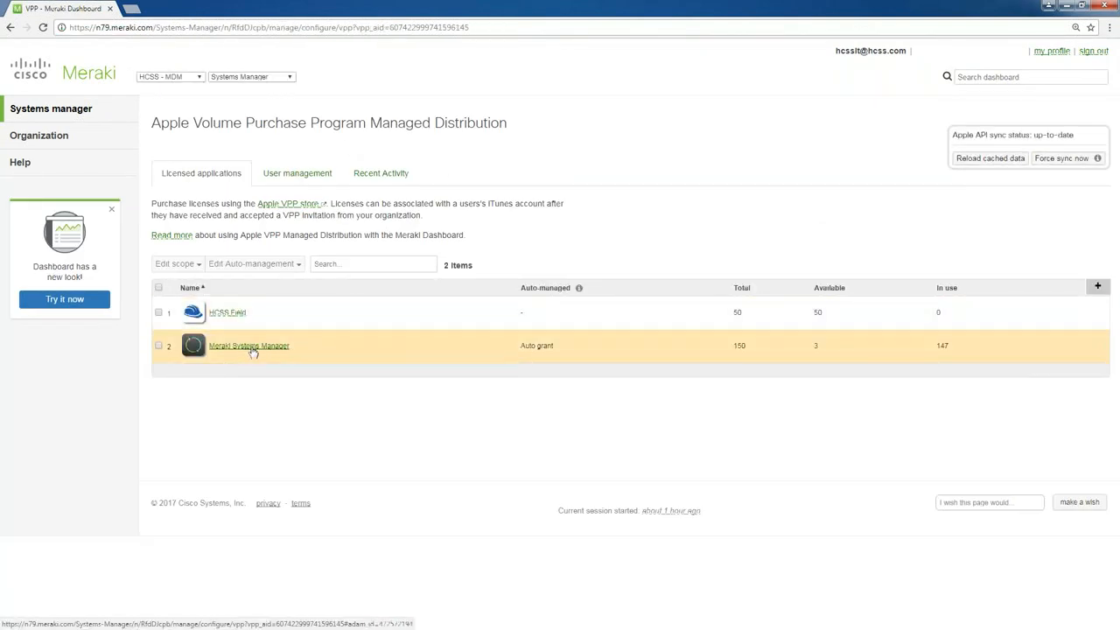
{"action": "mouse_move", "coordinate": [471, 383]}
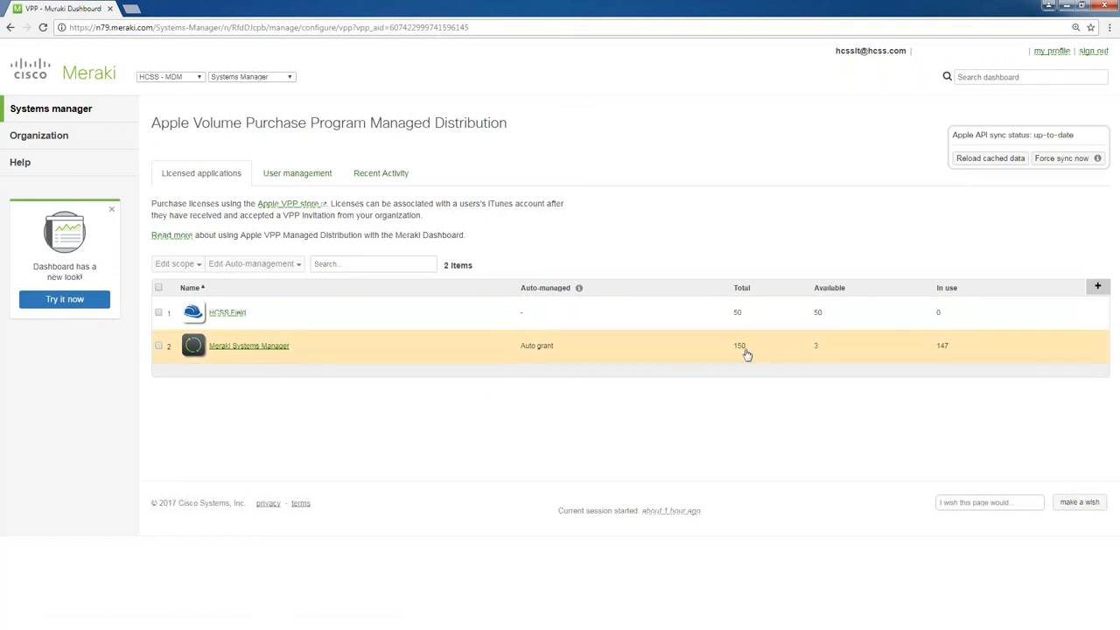
{"action": "mouse_move", "coordinate": [798, 351]}
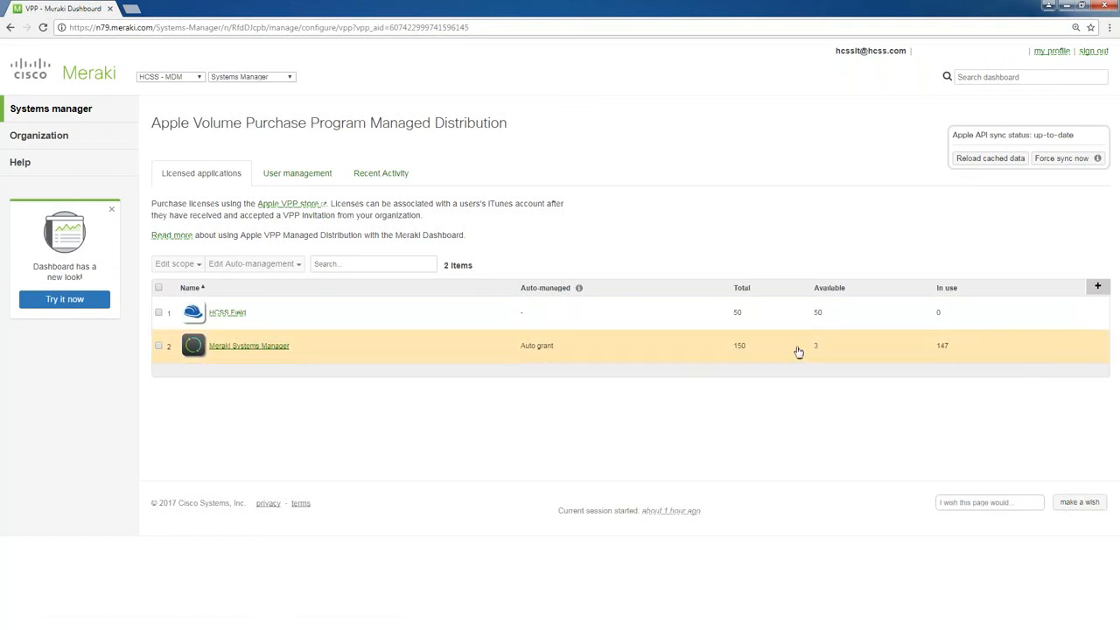
{"action": "mouse_move", "coordinate": [948, 356]}
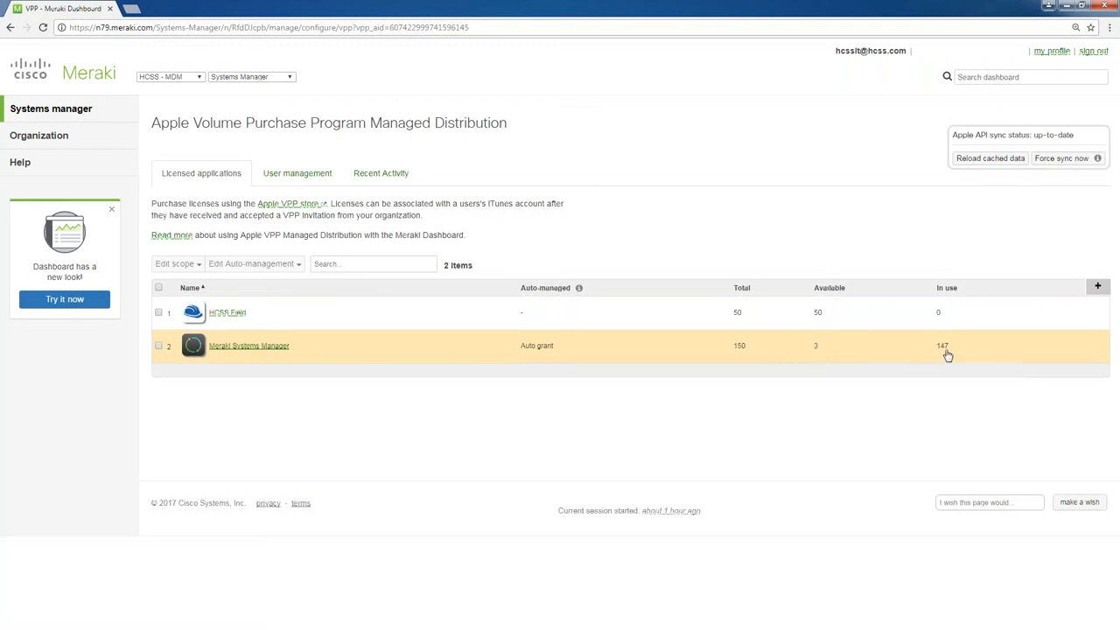
{"action": "mouse_move", "coordinate": [941, 355]}
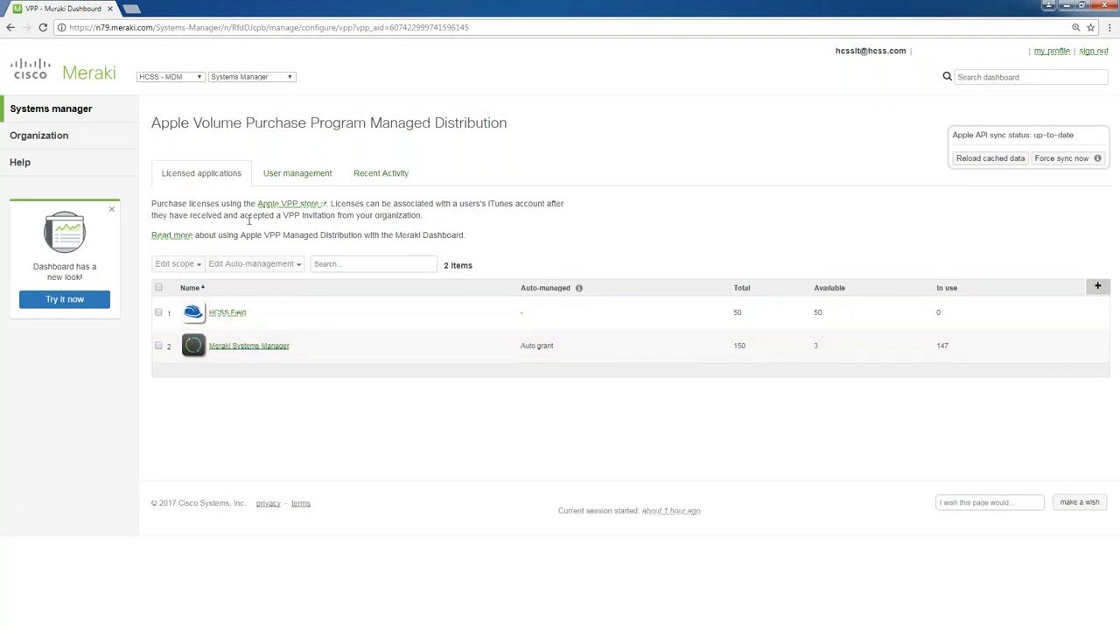
{"action": "mouse_move", "coordinate": [495, 5]}
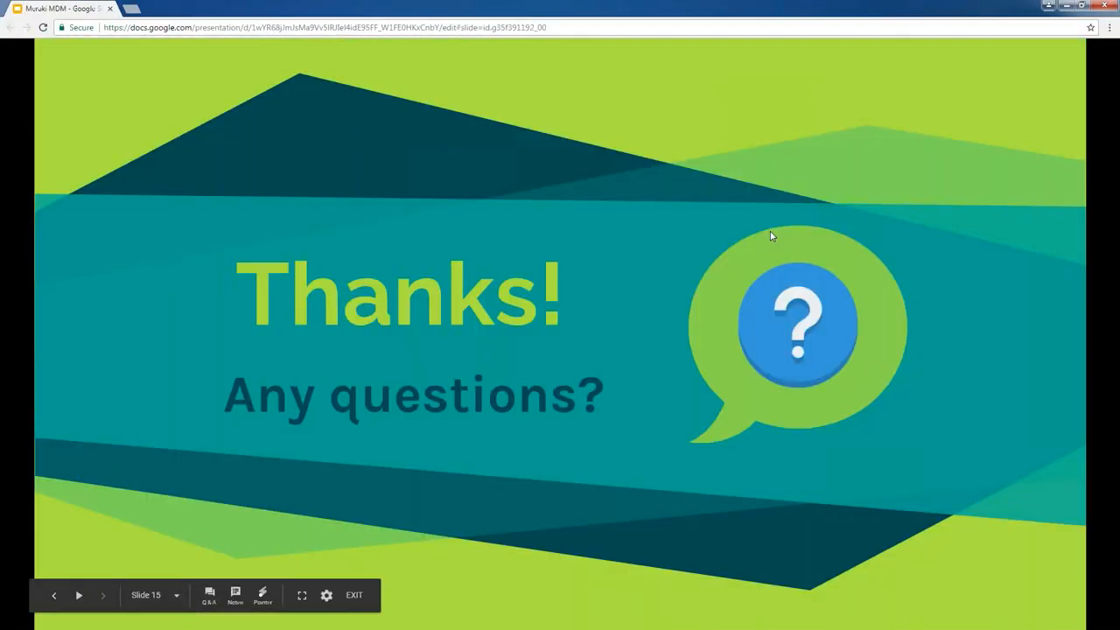
{"action": "mouse_move", "coordinate": [775, 231]}
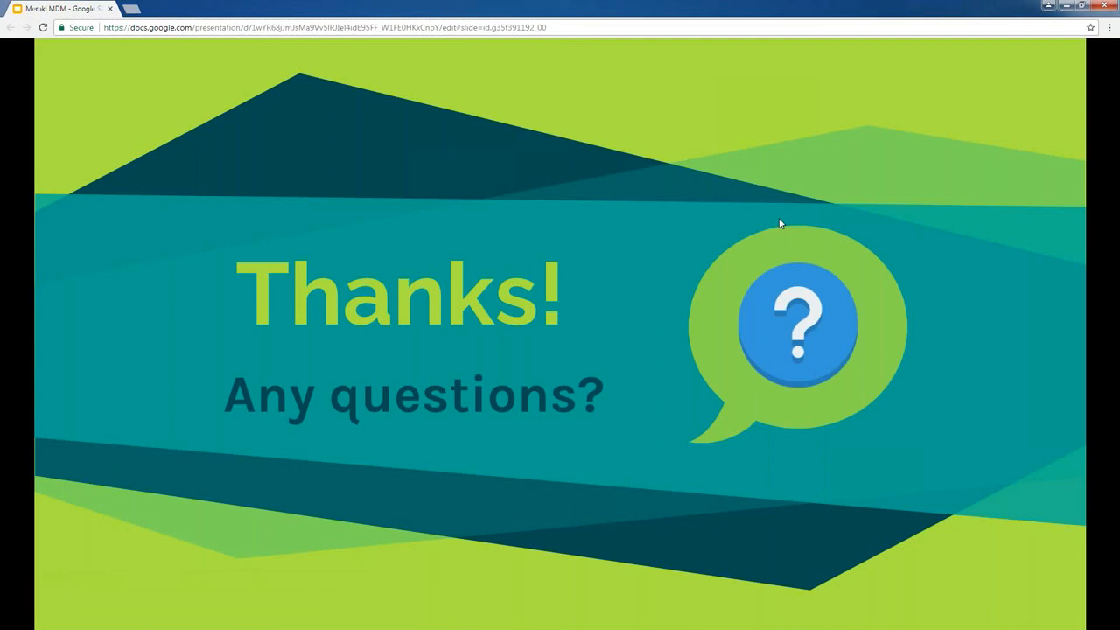
{"action": "mouse_move", "coordinate": [817, 221]}
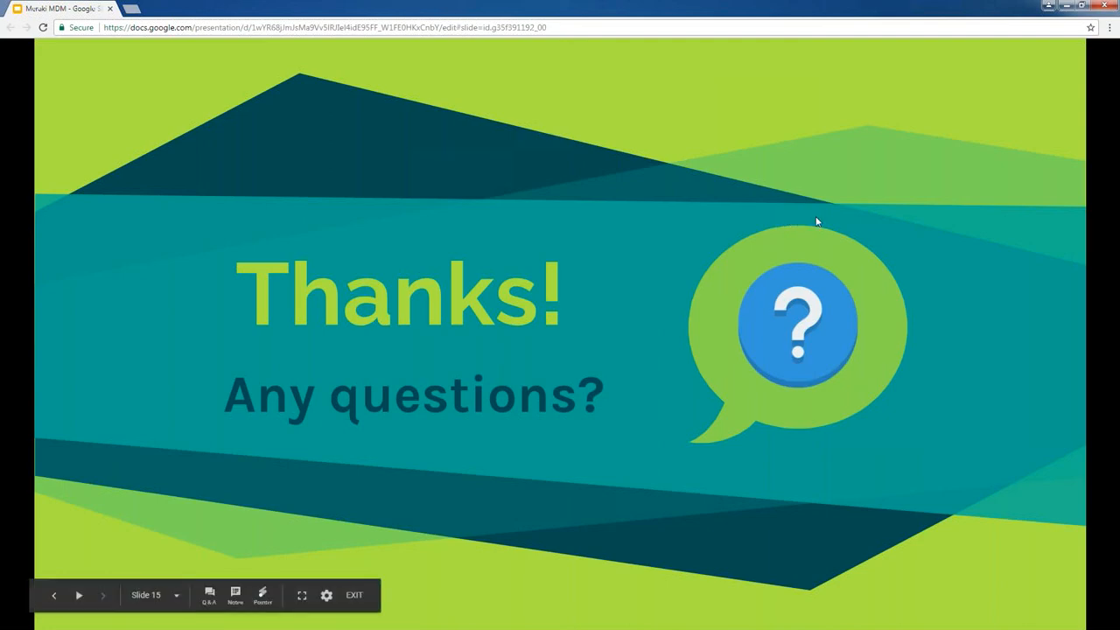
{"action": "mouse_move", "coordinate": [1077, 232]}
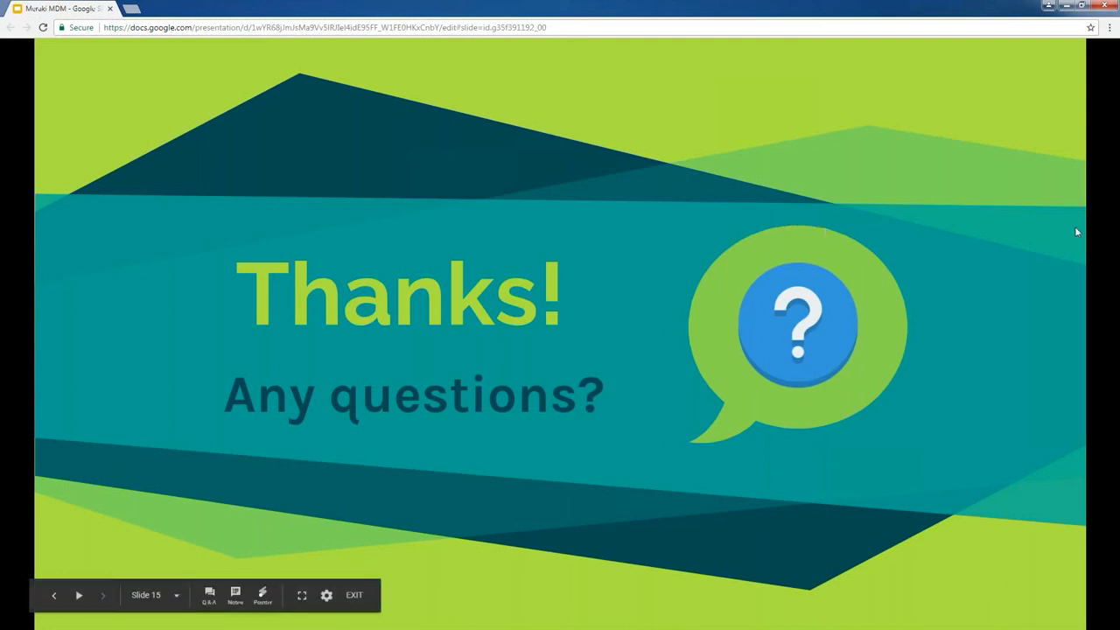